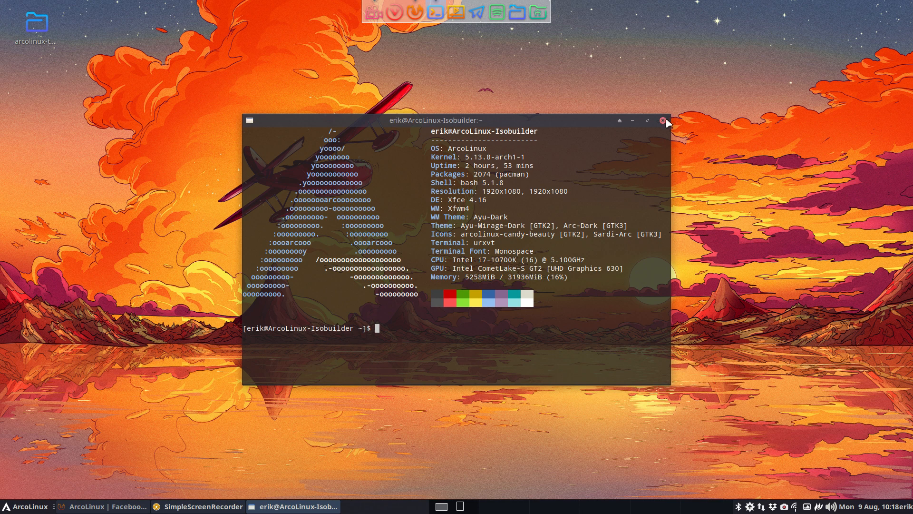
Step: Close the system-info terminal so only the host desktop wallpaper remains
{"action": "left_click", "coordinate": [663, 121]}
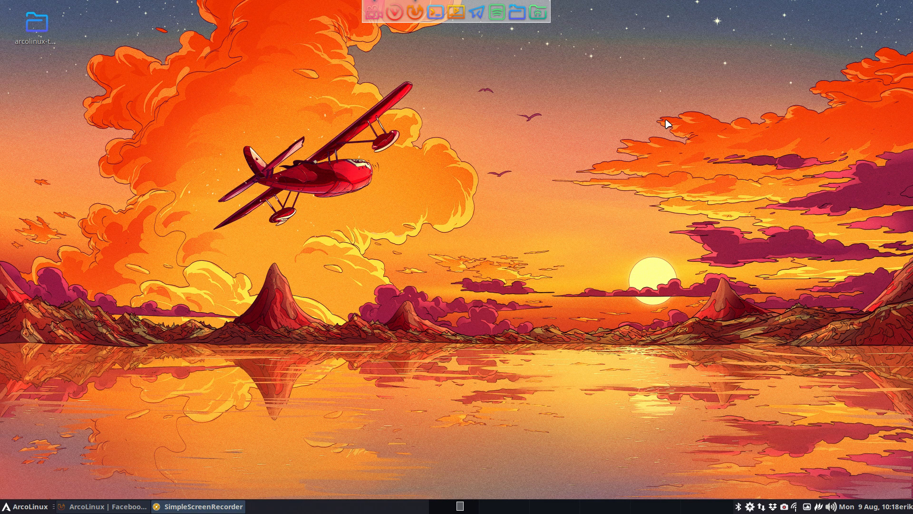
{"action": "mouse_move", "coordinate": [432, 155]}
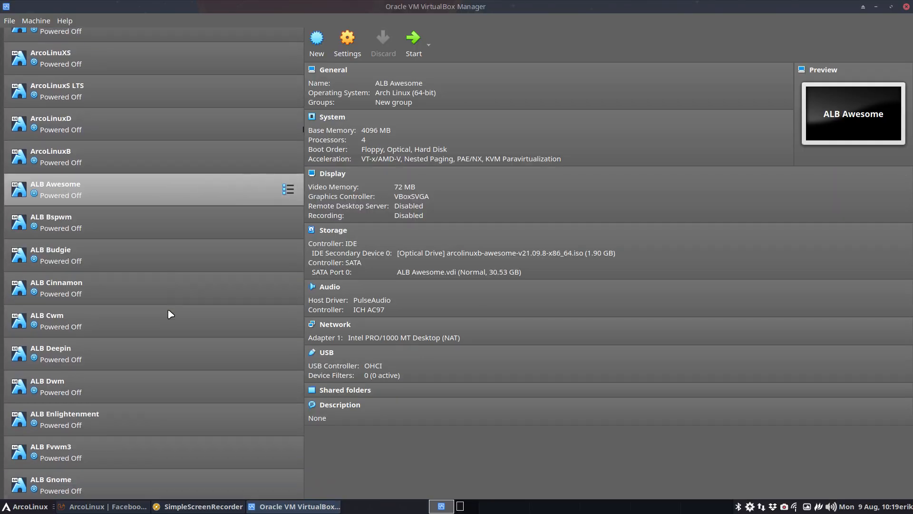
Step: Start the ALB Mate virtual machine from the VirtualBox Manager list
{"action": "scroll", "scroll_direction": "down", "scroll_amount": 3}
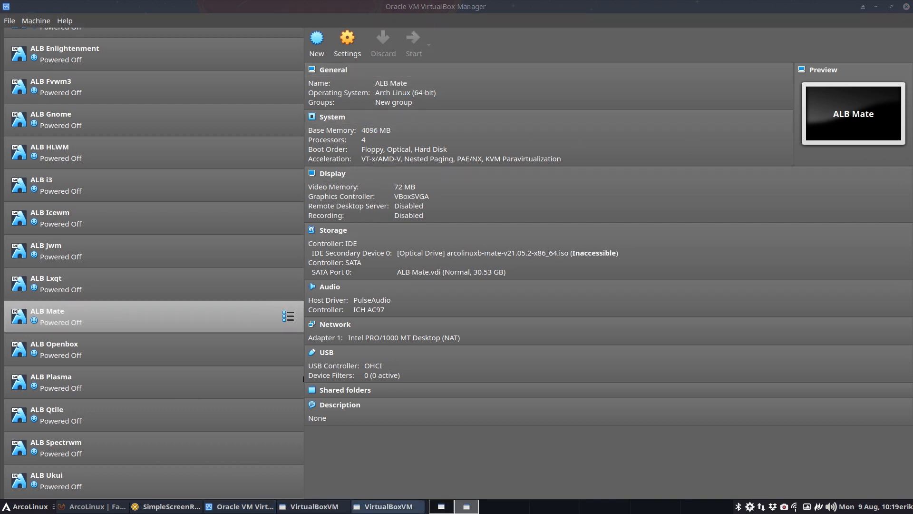
{"action": "left_click", "coordinate": [412, 41]}
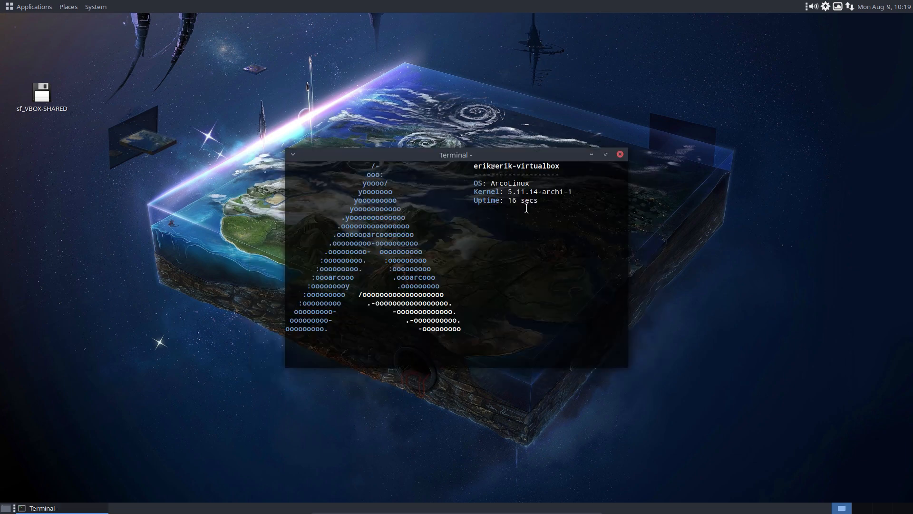
Step: Run the update alias, which fails to sync databases with key and keyring errors
{"action": "type", "text": "update"}
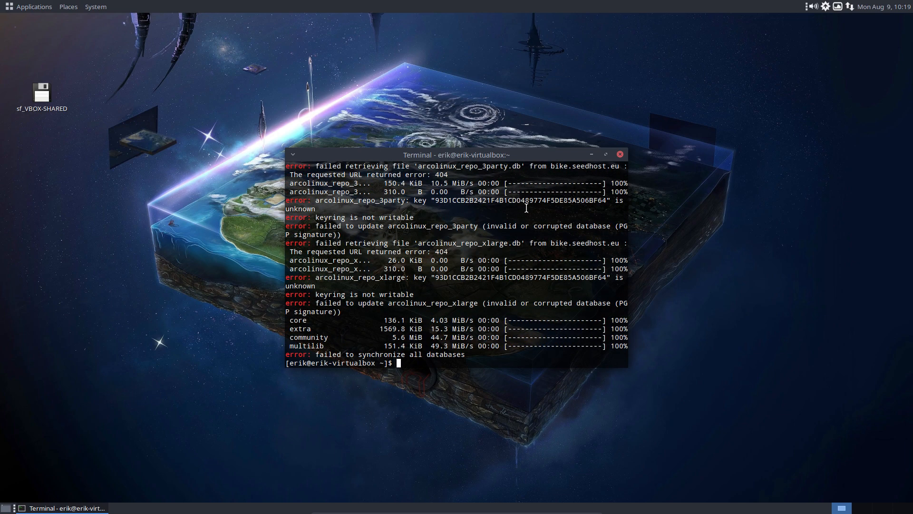
{"action": "mouse_move", "coordinate": [525, 159]}
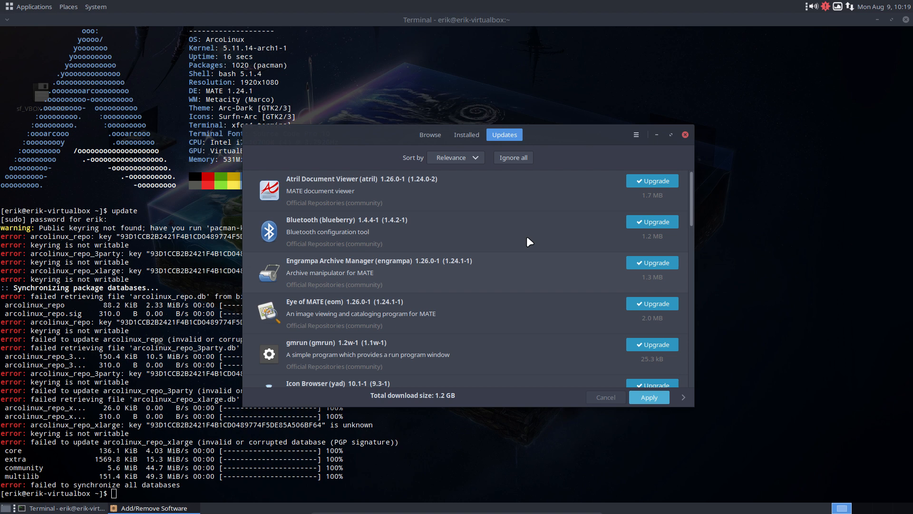
{"action": "mouse_move", "coordinate": [650, 154]}
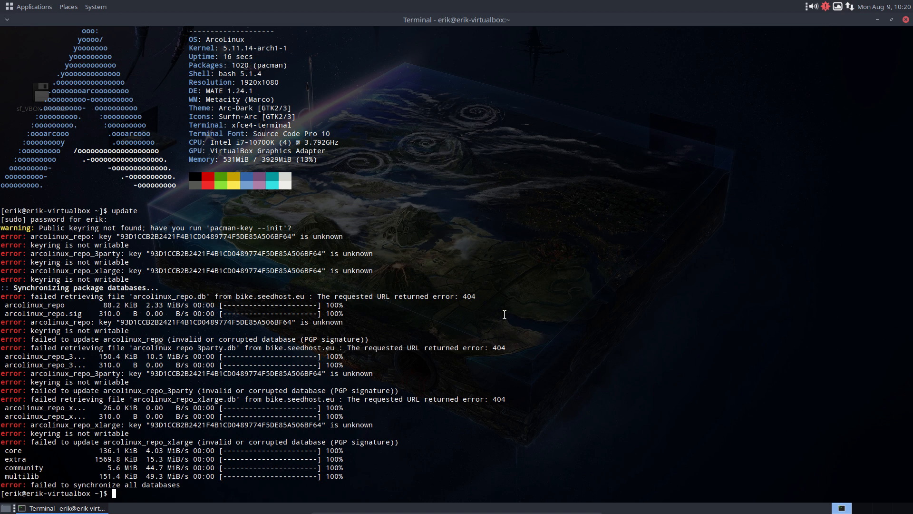
Step: Edit the Amsterdam seedhost server in /etc/pacman.d/arcolinux-mirrorlist with sudo nano and save it
{"action": "type", "text": "sudo nano /etc/"}
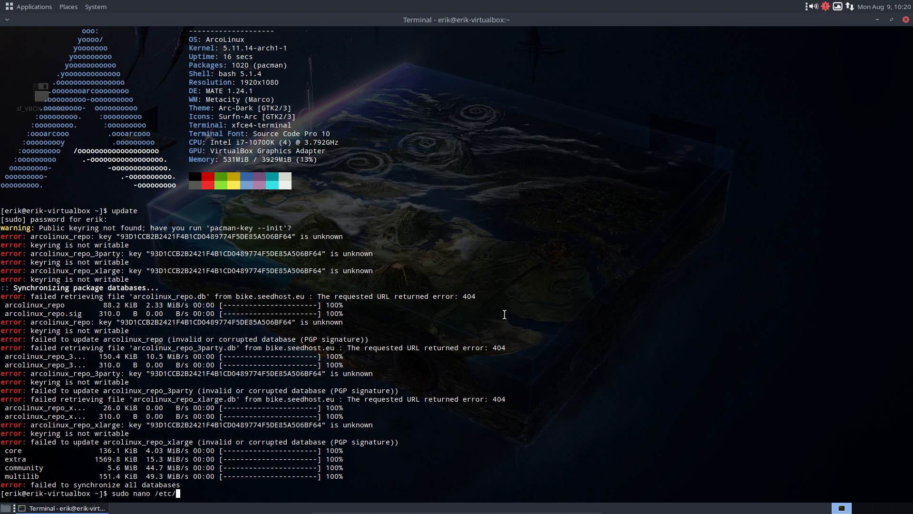
{"action": "type", "text": "pacman.d/"}
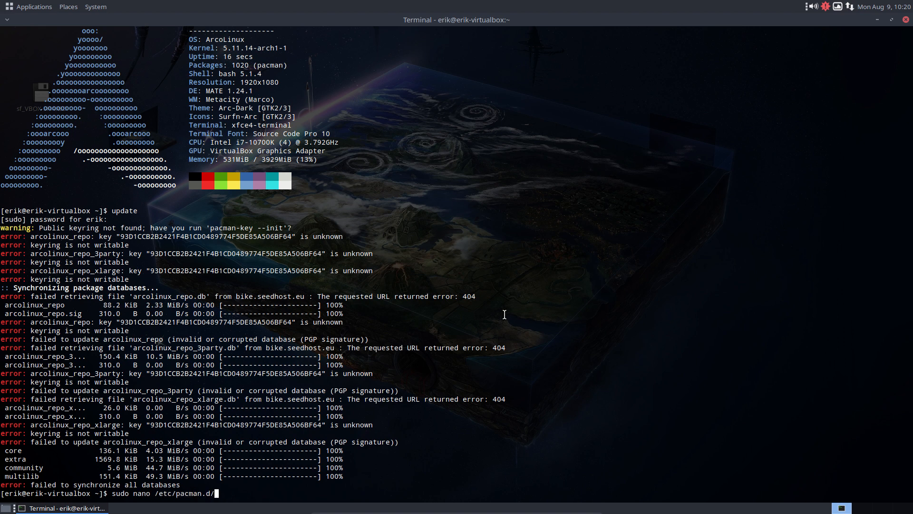
{"action": "key", "text": "Return"}
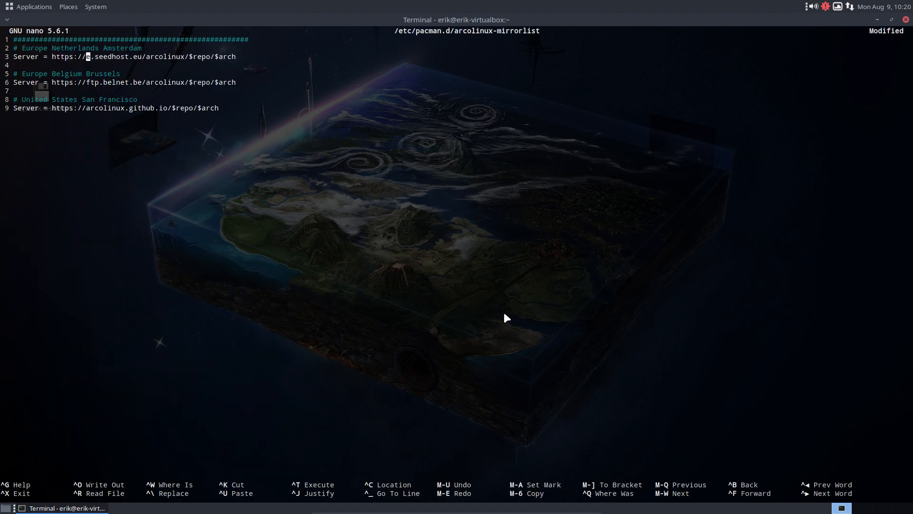
{"action": "type", "text": "nt"}
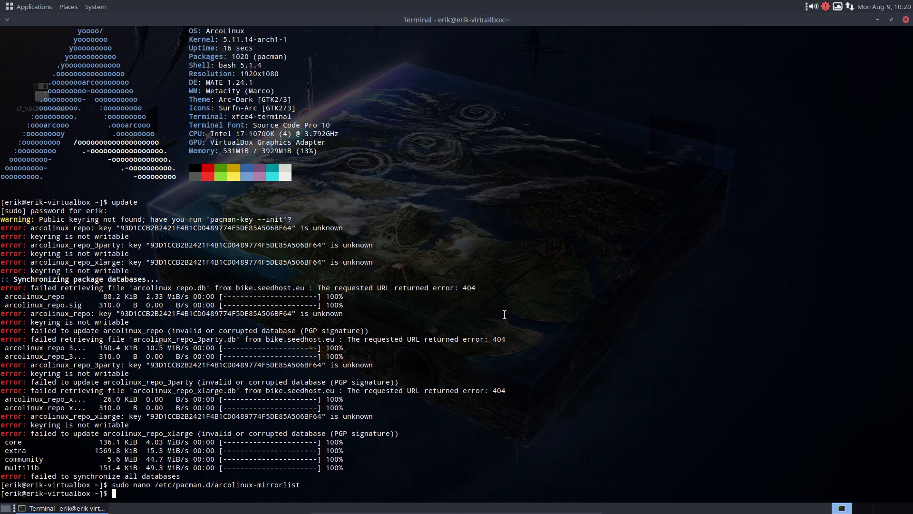
{"action": "mouse_move", "coordinate": [263, 284]}
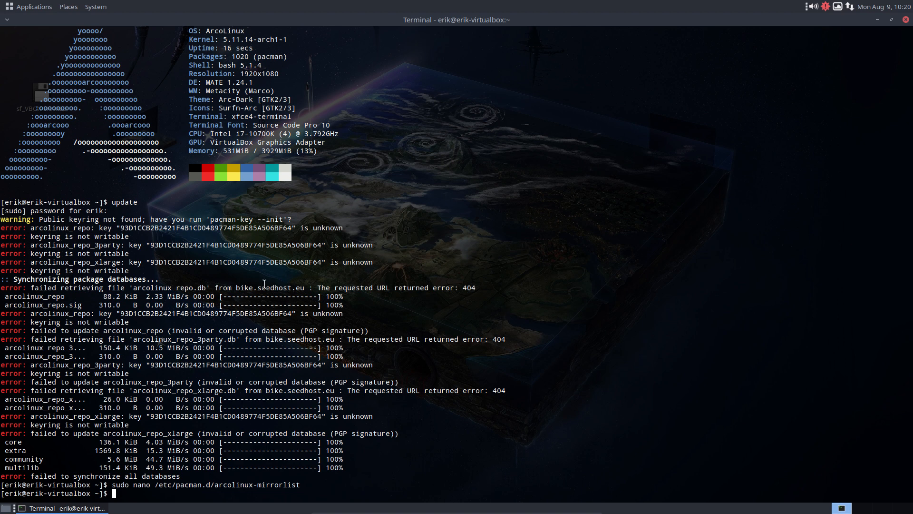
Step: Mark the failing bike.seedhost.eu mirror and rerun the update, which still reports key errors
{"action": "double_click", "coordinate": [269, 287]}
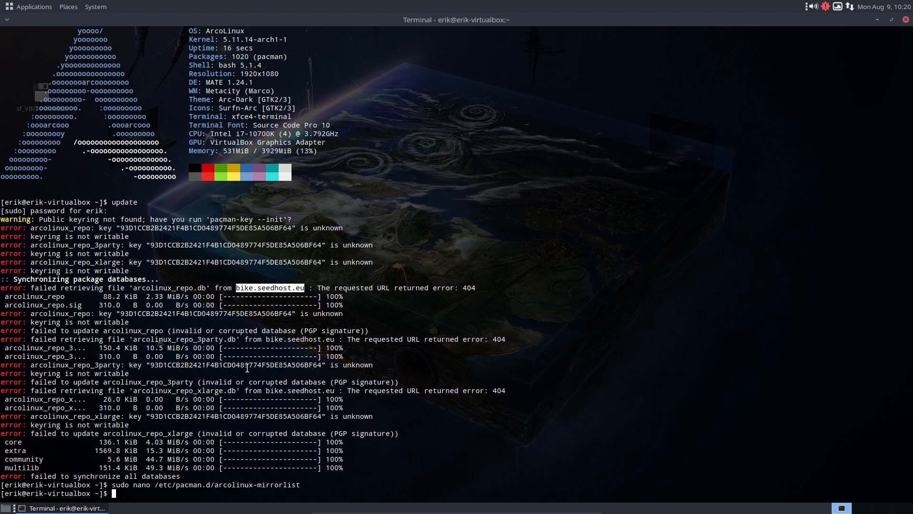
{"action": "type", "text": "update"}
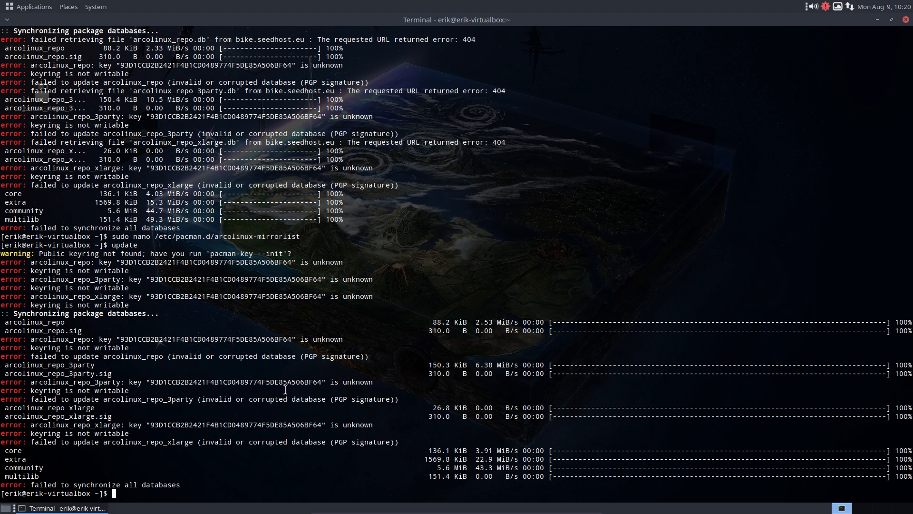
{"action": "mouse_move", "coordinate": [269, 459]}
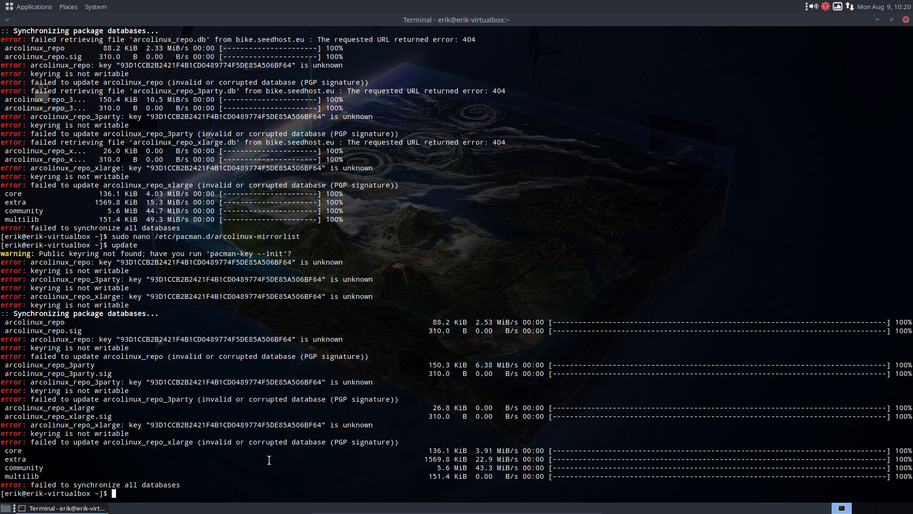
{"action": "type", "text": "sudo no"}
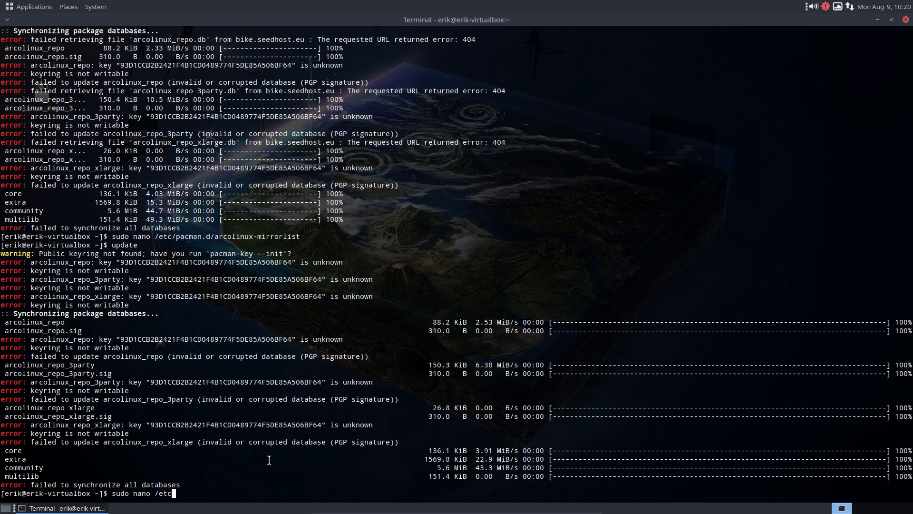
Step: Review /etc/systemd/system/pacman-init.service in nano and exit back to the shell
{"action": "type", "text": "/"}
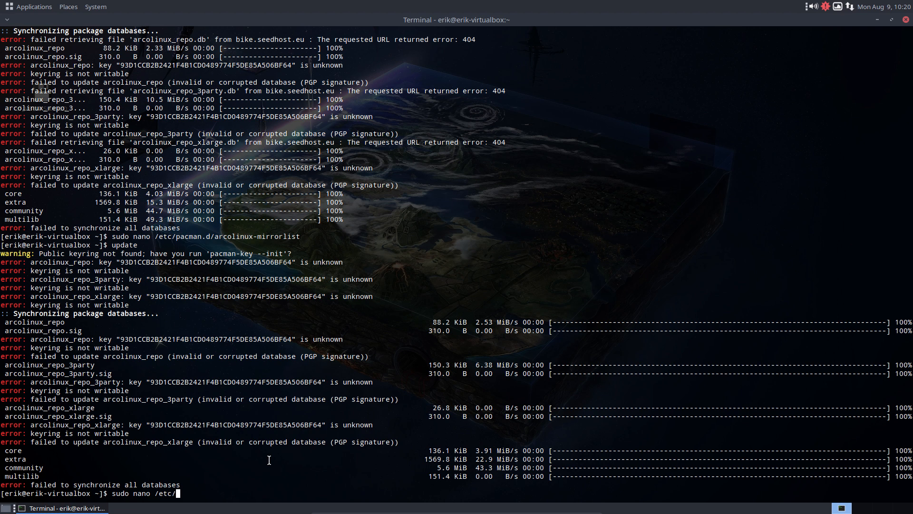
{"action": "type", "text": "systemd/"}
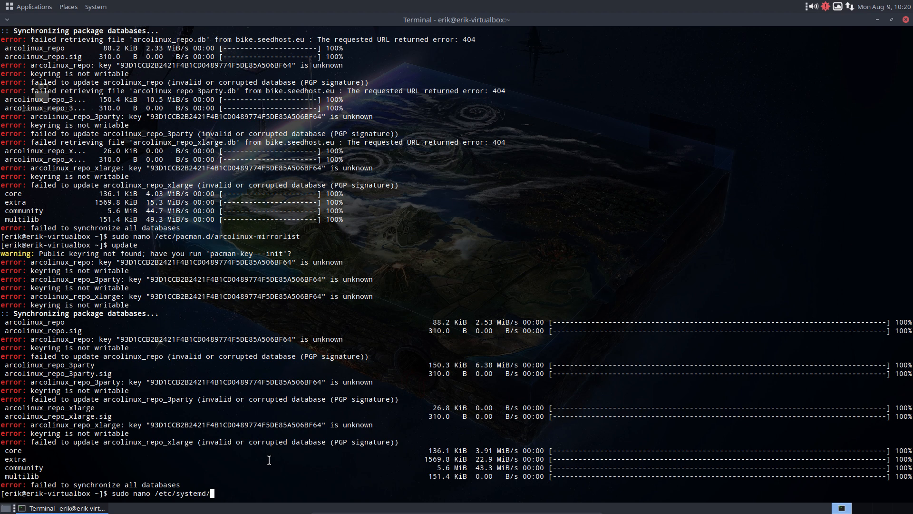
{"action": "type", "text": "syst"}
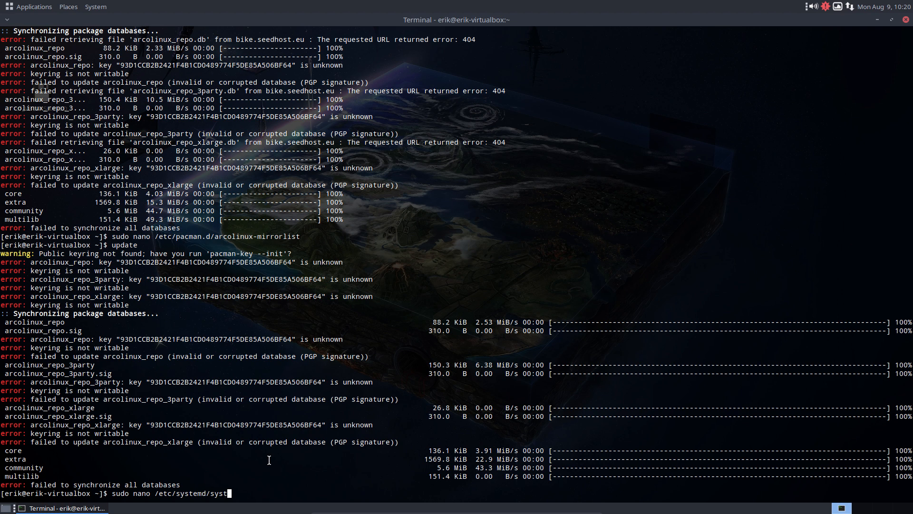
{"action": "type", "text": "em"}
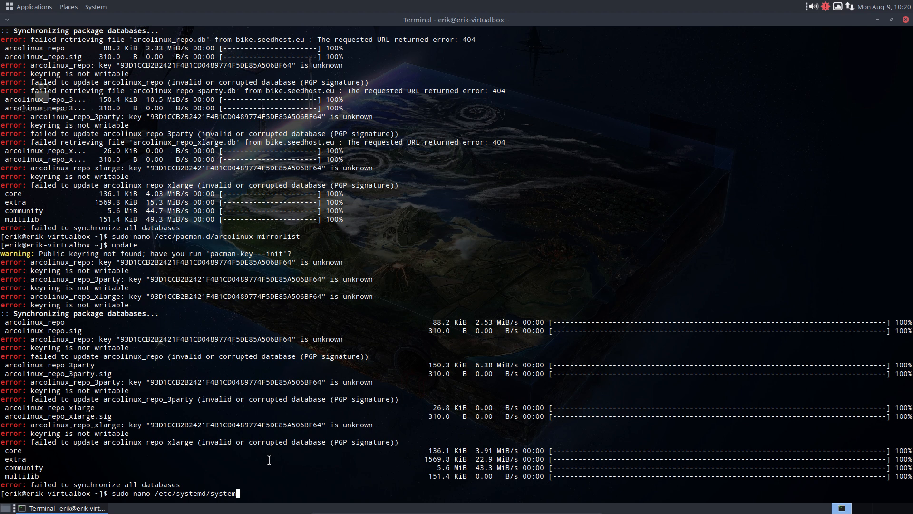
{"action": "key", "text": "Return"}
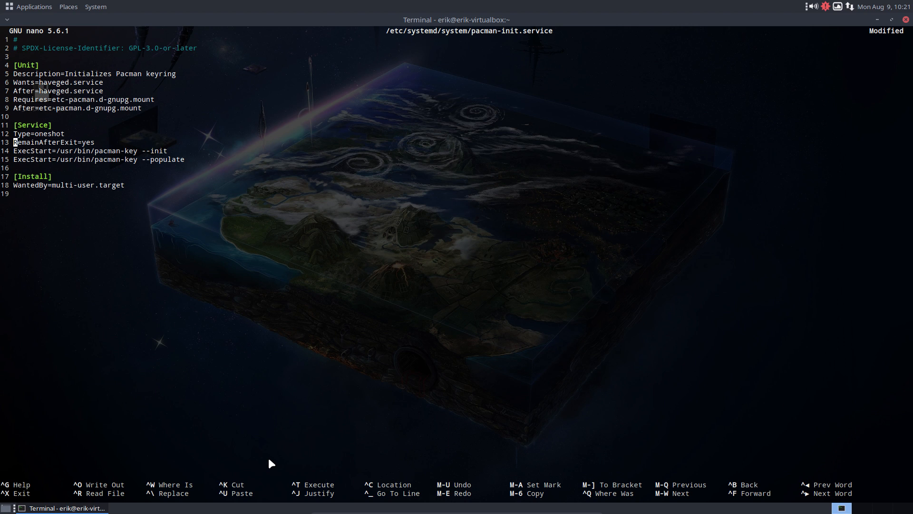
{"action": "key", "text": "Delete"}
{"action": "type", "text": "u"}
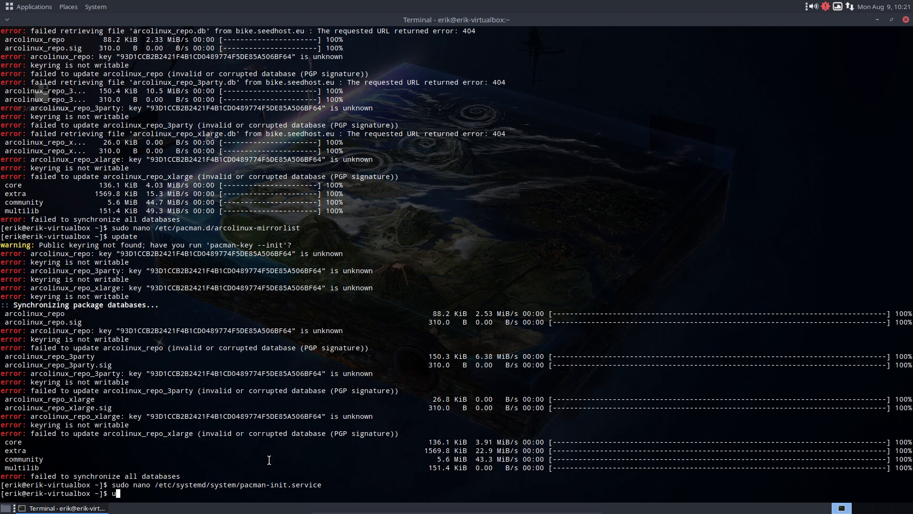
Step: Reboot the MATE guest with sudo reboot
{"action": "type", "text": "sudo reb"}
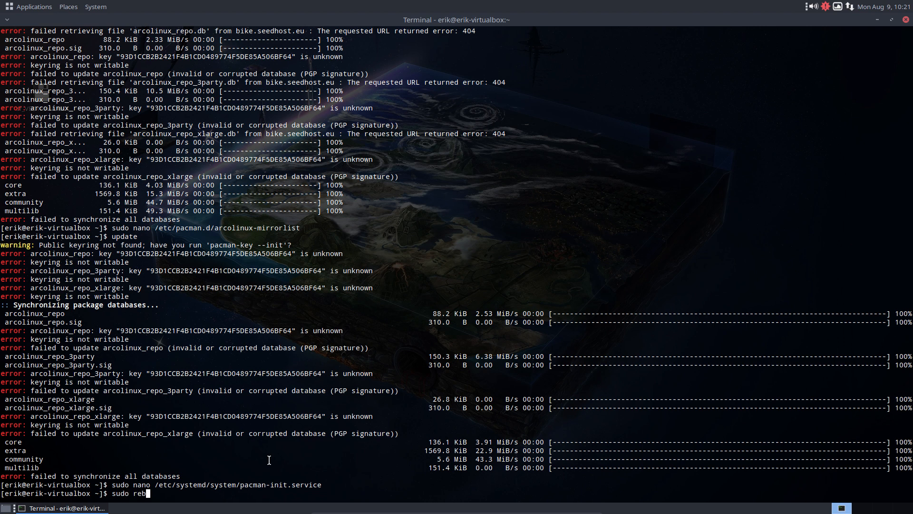
{"action": "type", "text": "o"}
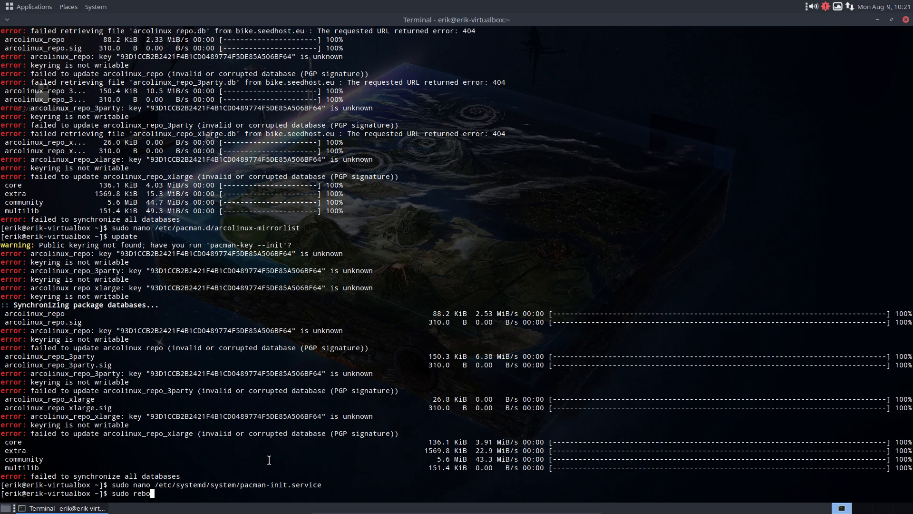
{"action": "key", "text": "Return"}
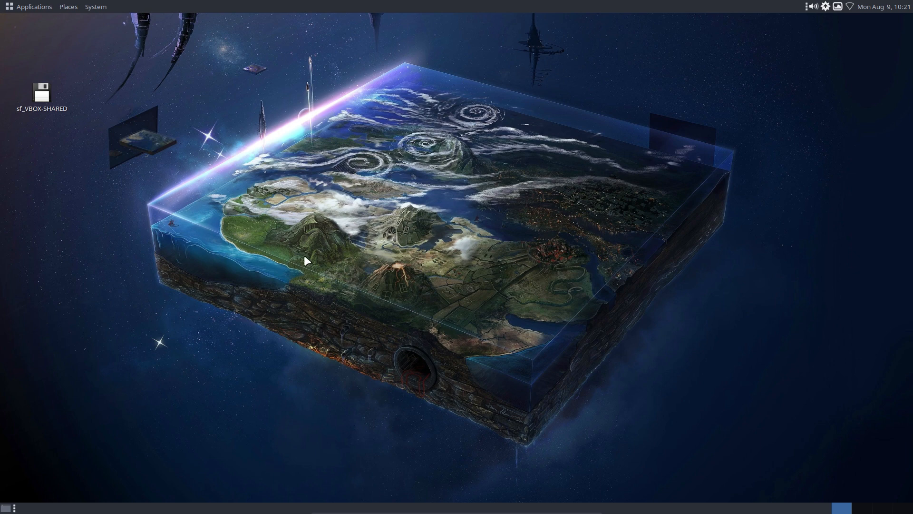
Step: Confirm the pacman -Syu upgrade with the MATE 1.26.0-1 packages and enlarge the terminal
{"action": "left_click", "coordinate": [34, 6]}
{"action": "type", "text": "update"}
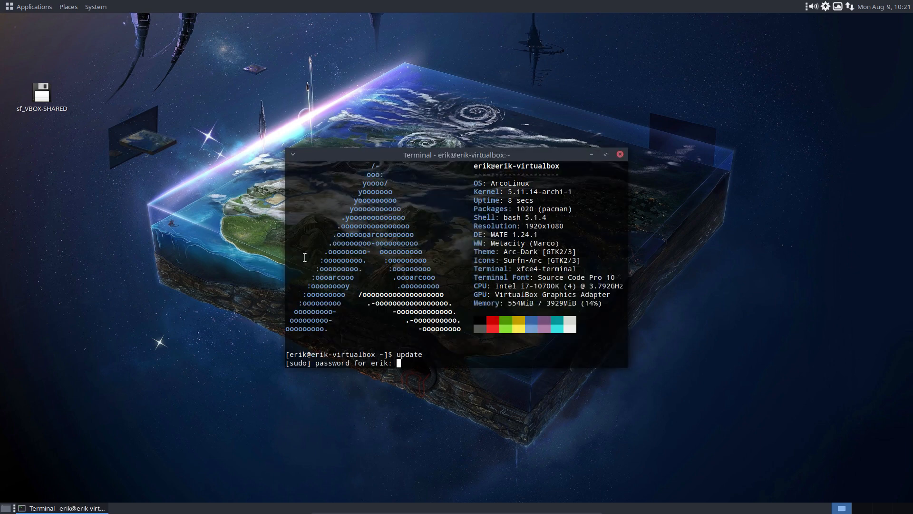
{"action": "key", "text": "Return"}
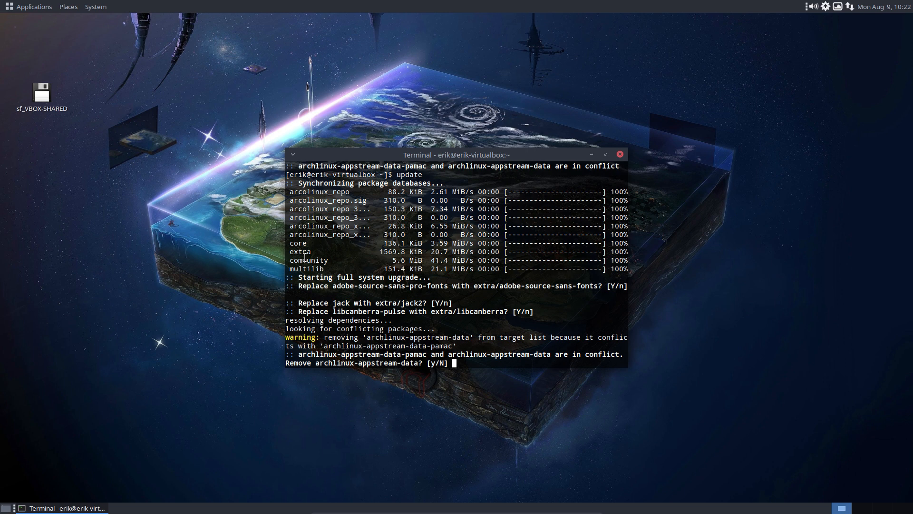
{"action": "type", "text": "y"}
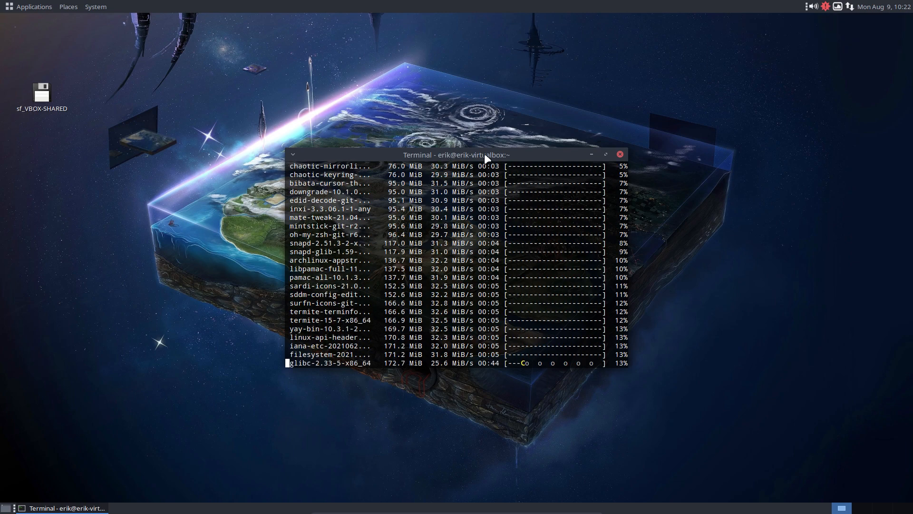
{"action": "left_click", "coordinate": [606, 154]}
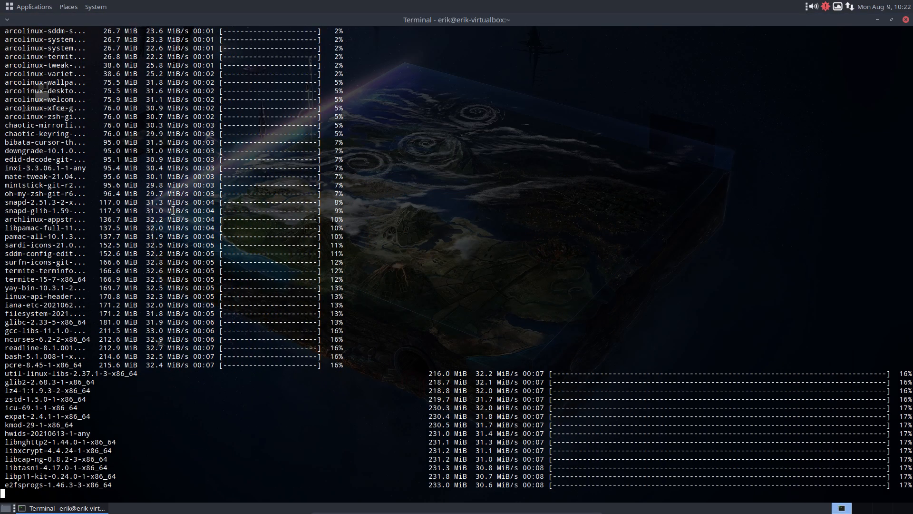
{"action": "type", "text": "y"}
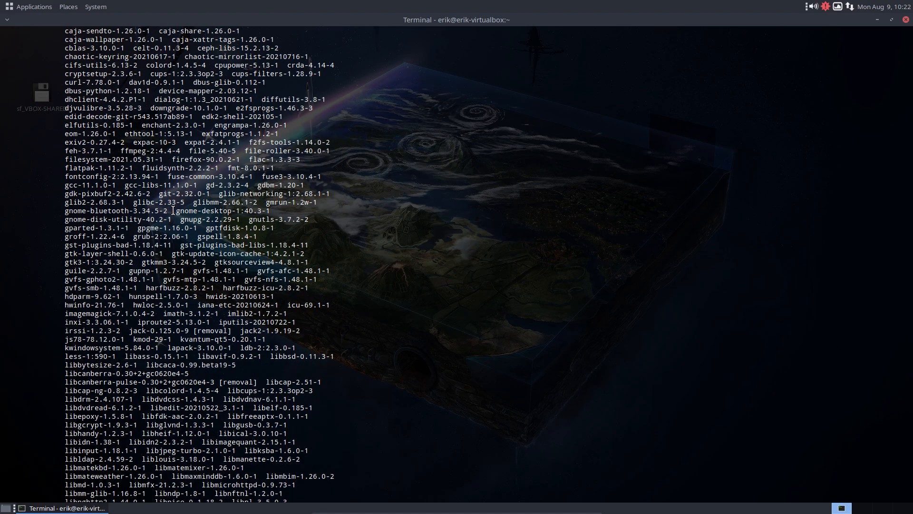
Step: Follow the download progress and mark the mate-terminal package version in the list
{"action": "scroll", "scroll_direction": "down", "scroll_amount": 3}
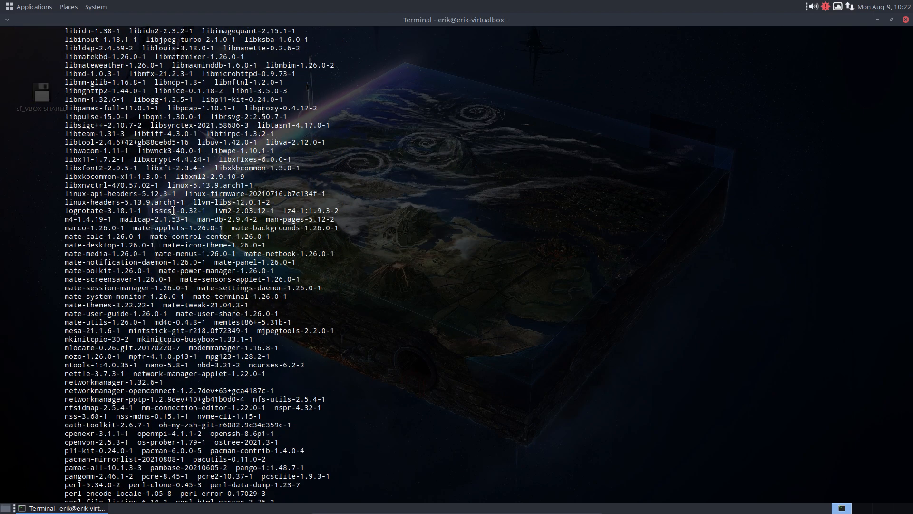
{"action": "mouse_move", "coordinate": [121, 243]}
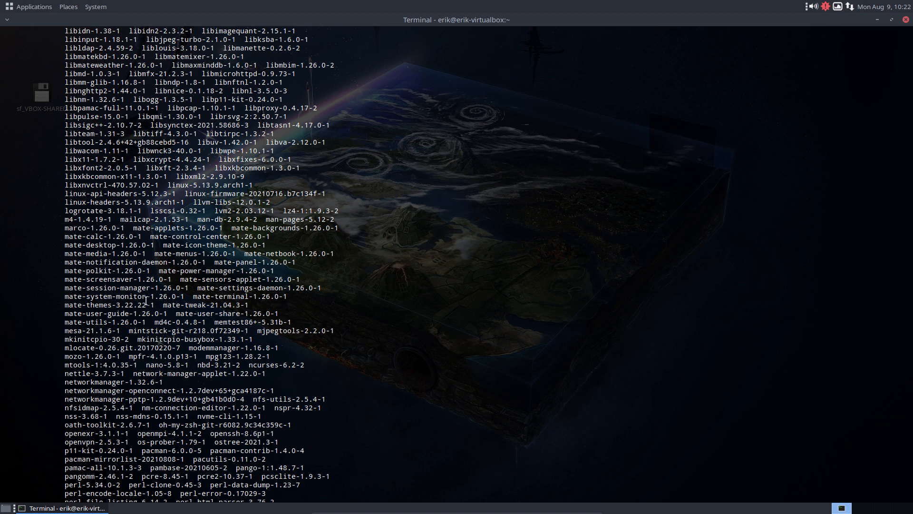
{"action": "double_click", "coordinate": [224, 305]}
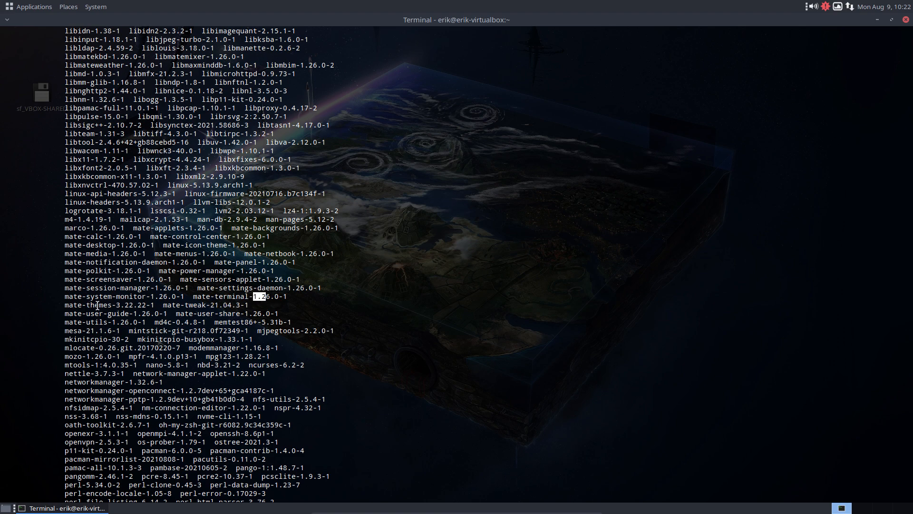
{"action": "scroll", "scroll_direction": "down", "scroll_amount": 3}
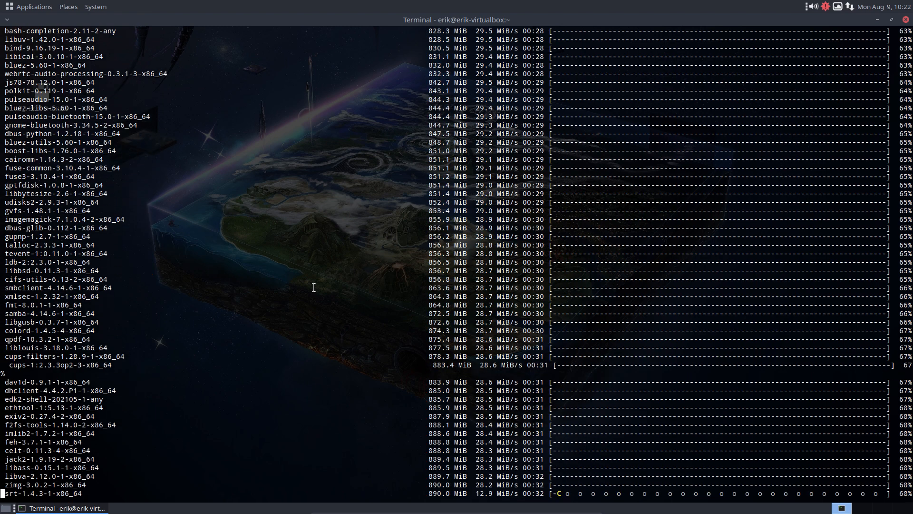
{"action": "scroll", "scroll_direction": "down", "scroll_amount": 3}
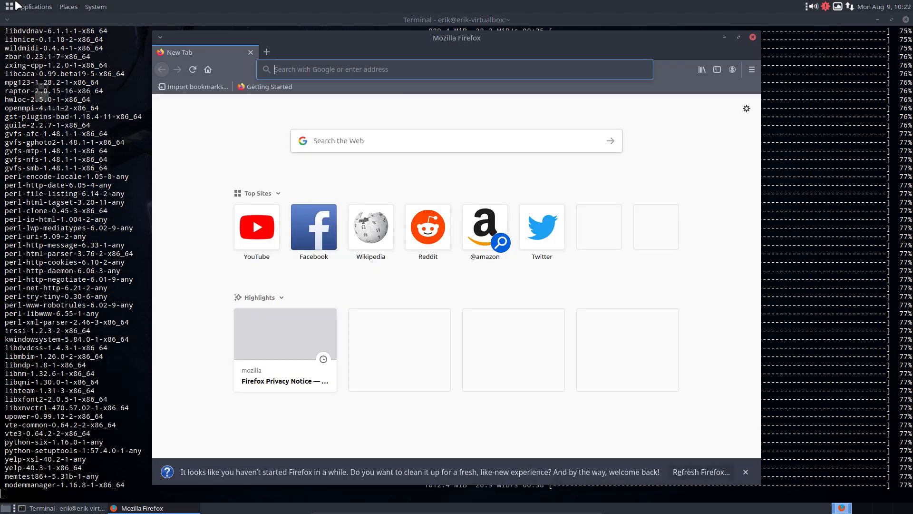
Step: Google 'arch linux mate' in Firefox and reach the Arch mate-desktop package page
{"action": "type", "text": "arch?client=firefox-b-d&q=arch+linux+mate"}
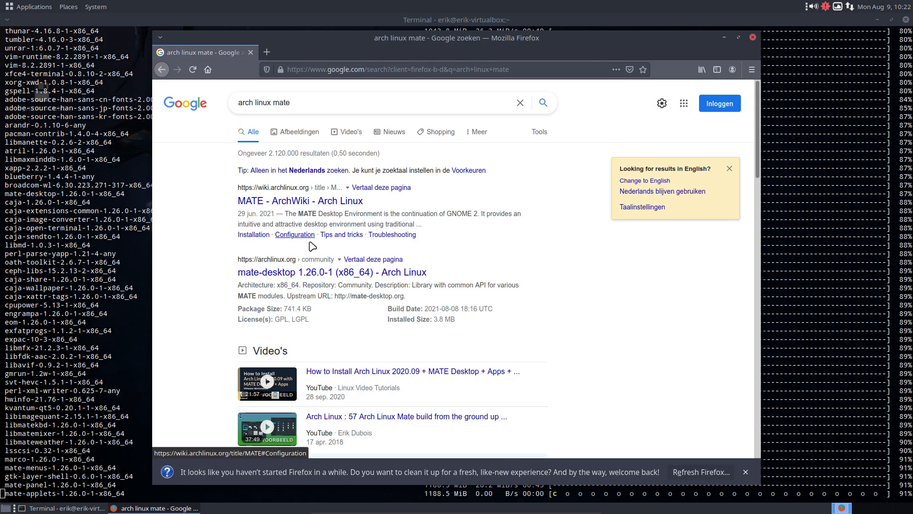
{"action": "scroll", "scroll_direction": "down", "scroll_amount": 3}
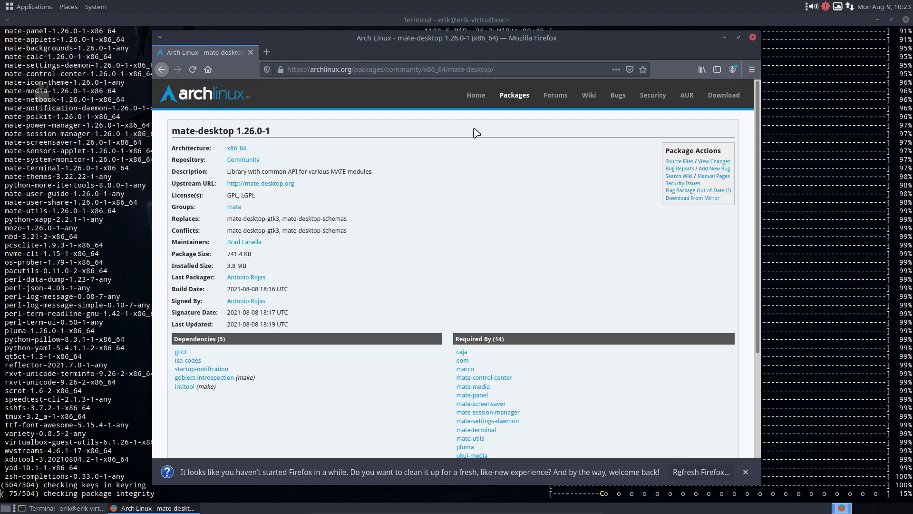
{"action": "left_click", "coordinate": [513, 95]}
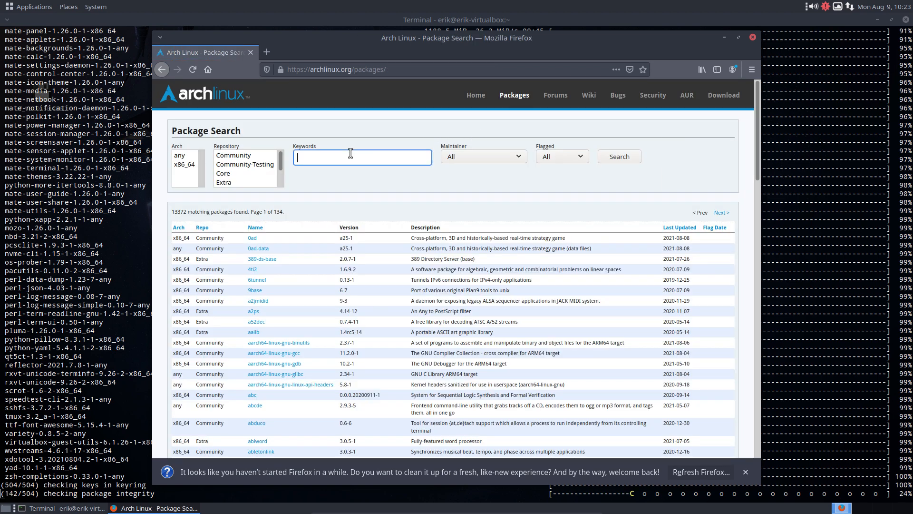
Step: Search Arch Packages for keyword 'mate' and confirm the 1.26.0-1 versions
{"action": "type", "text": "mate"}
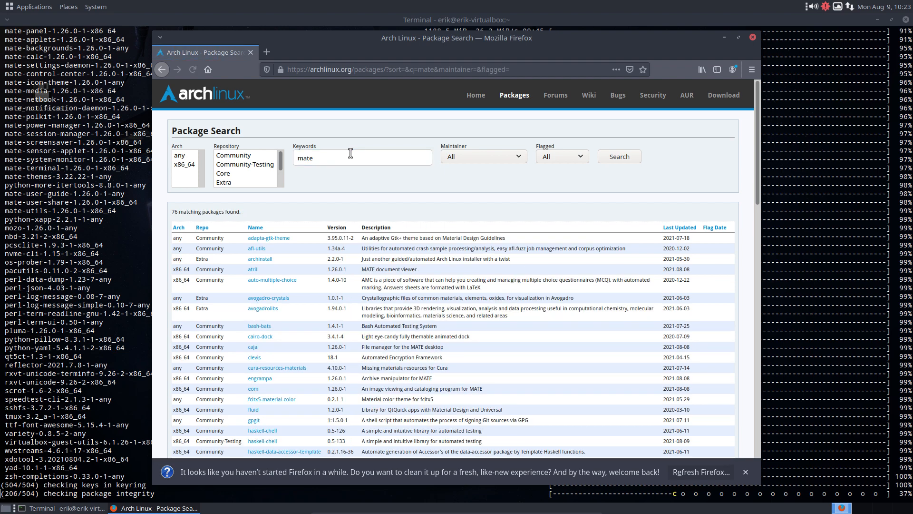
{"action": "scroll", "scroll_direction": "down", "scroll_amount": 3}
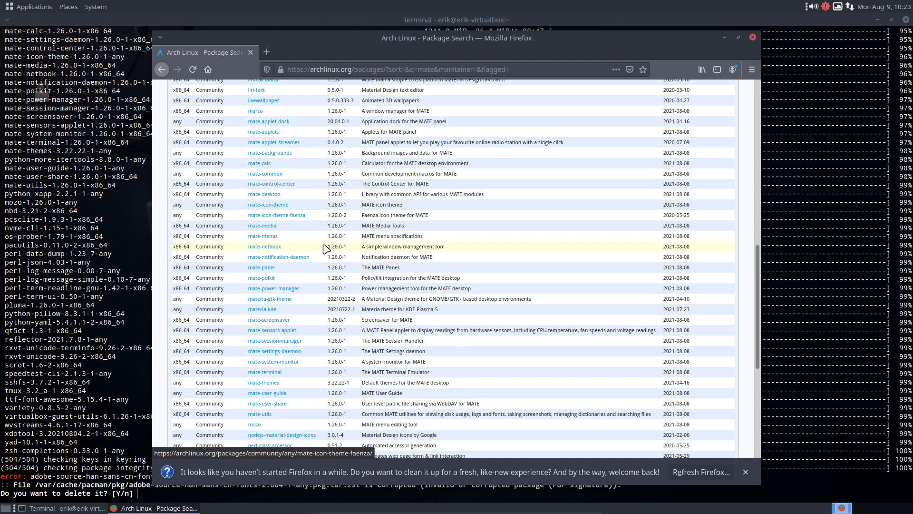
{"action": "mouse_move", "coordinate": [332, 266]}
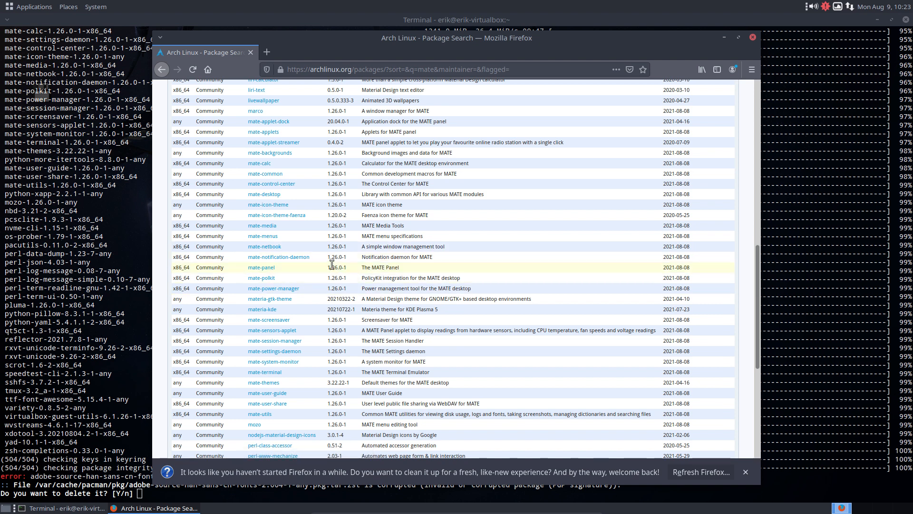
{"action": "mouse_move", "coordinate": [332, 153]}
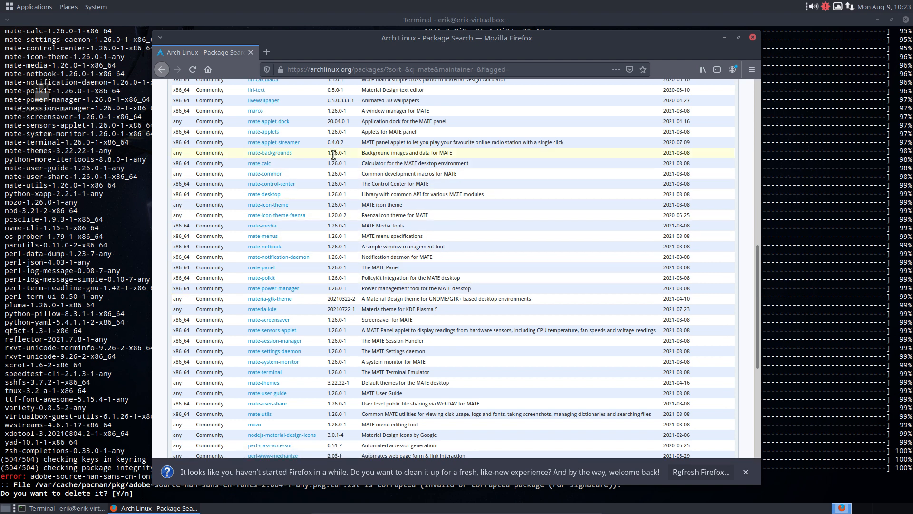
{"action": "mouse_move", "coordinate": [332, 266]}
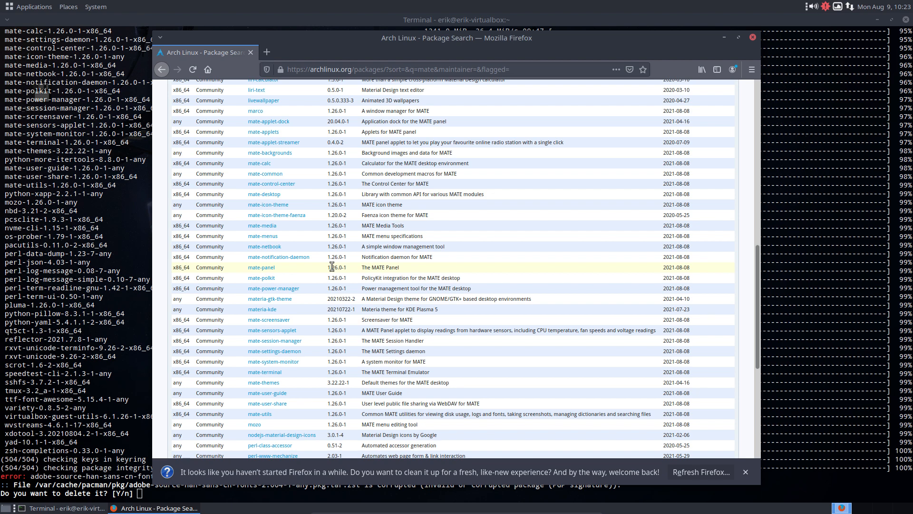
{"action": "scroll", "scroll_direction": "up", "scroll_amount": 3}
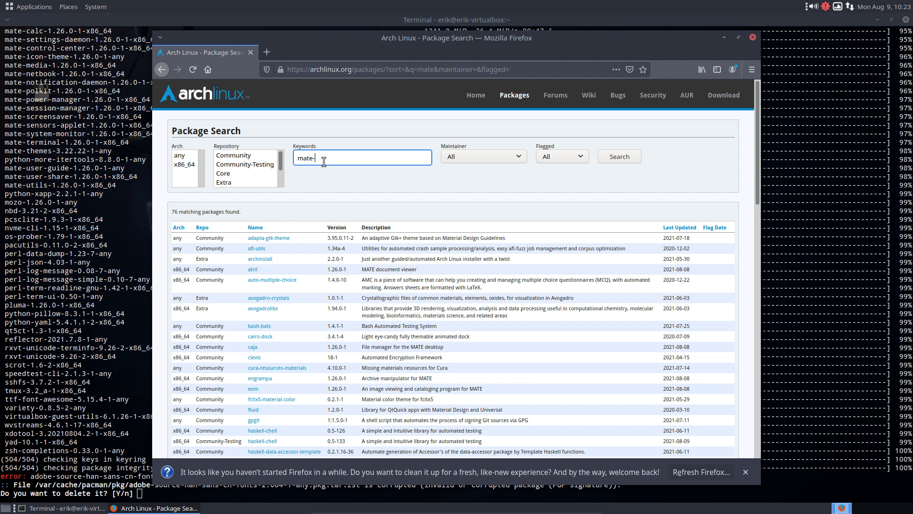
{"action": "type", "text": "ex"}
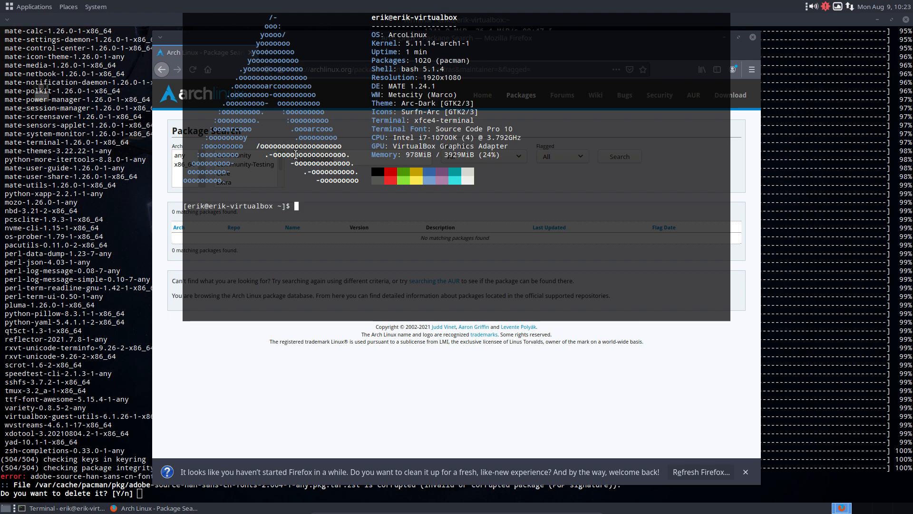
Step: Answer y to delete each corrupted cached package, then interrupt the failing upgrade
{"action": "type", "text": "s"}
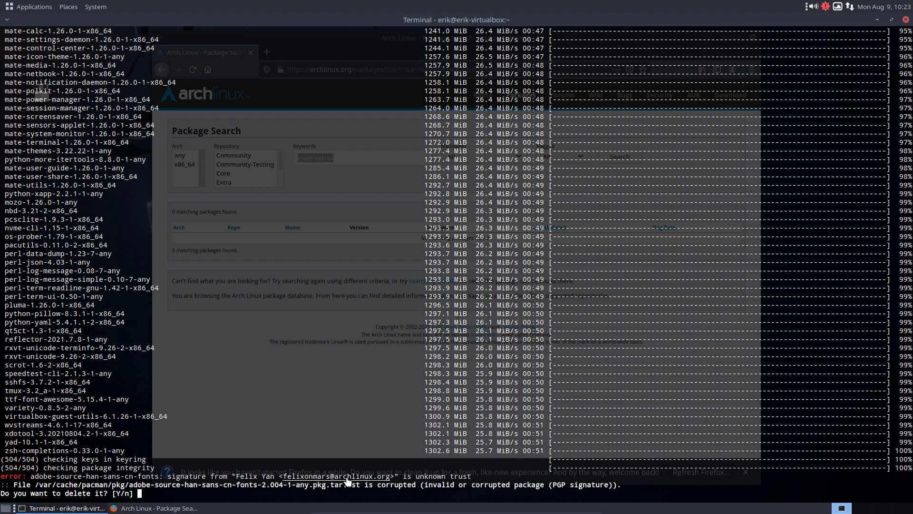
{"action": "mouse_move", "coordinate": [206, 477]}
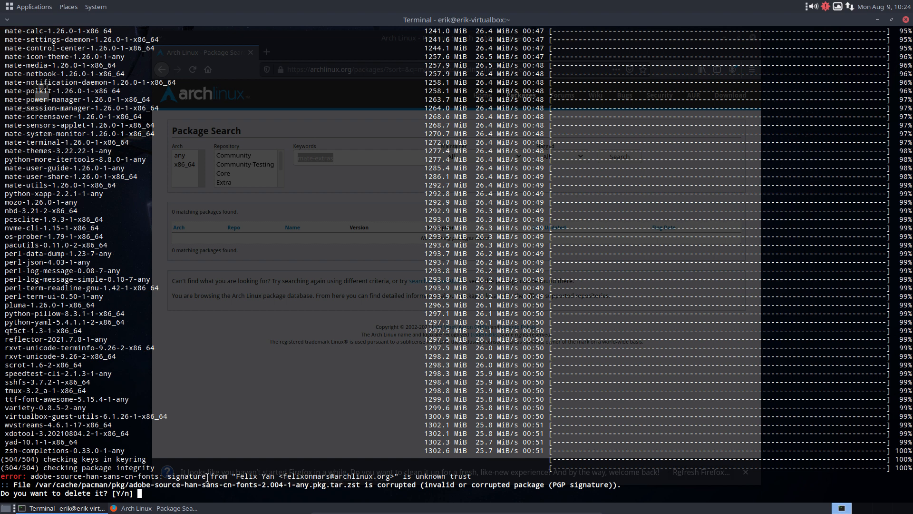
{"action": "type", "text": "y"}
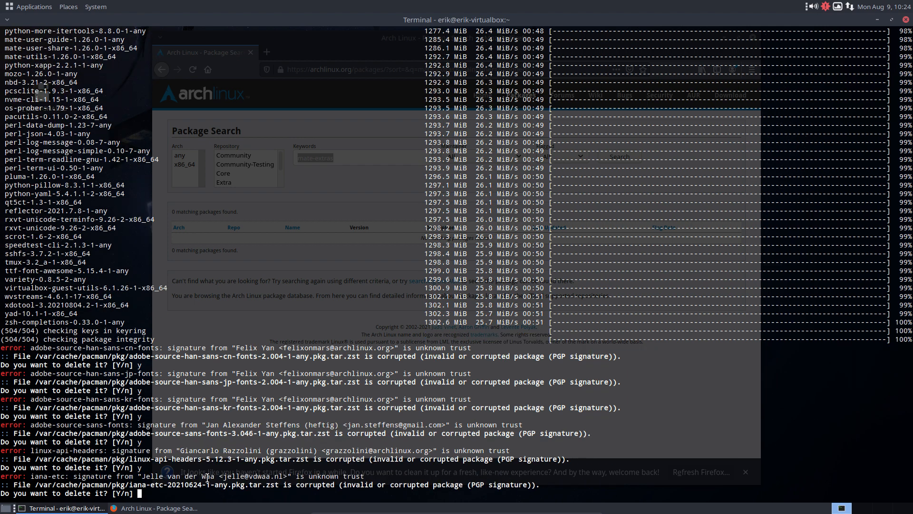
{"action": "type", "text": "y"}
{"action": "type", "text": "sudo pacman -S a"}
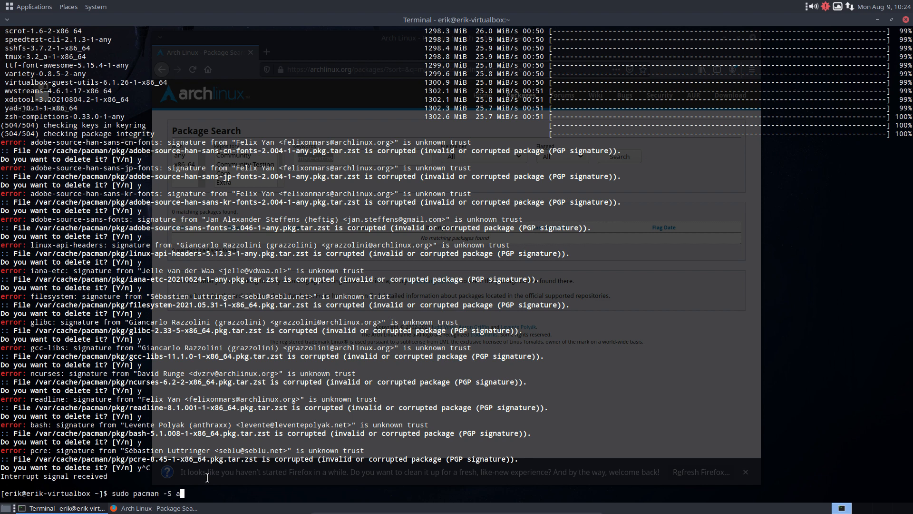
Step: Run sudo pacman -S archlinux-keyring and answer y, which fails on an untrusted signature
{"action": "type", "text": "rchlinux-"}
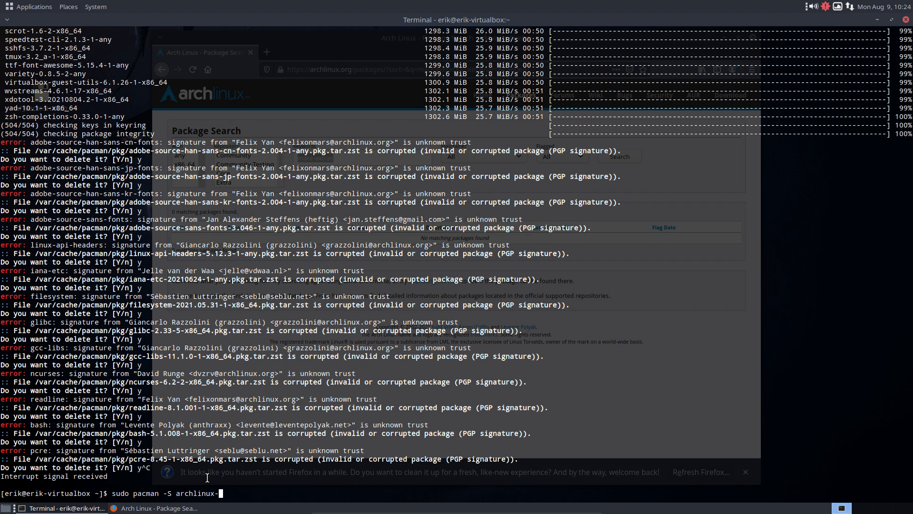
{"action": "key", "text": "Return"}
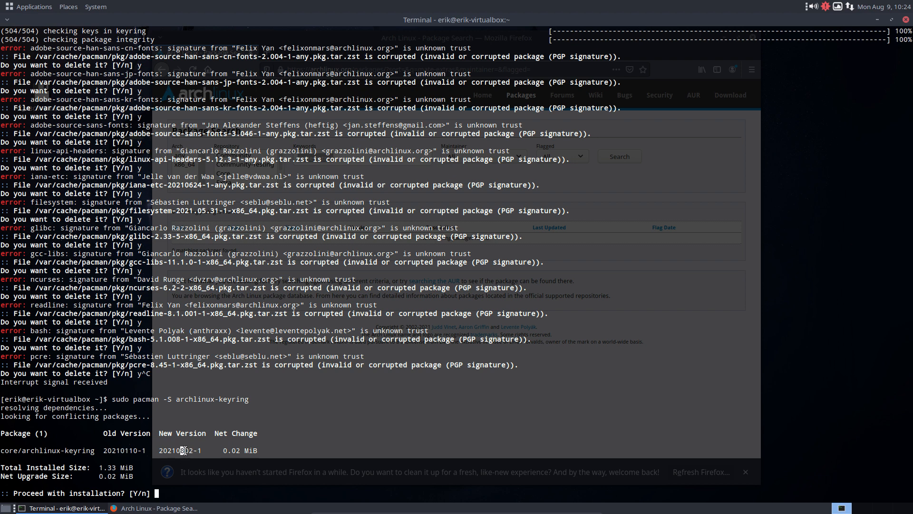
{"action": "type", "text": "you want to delete it? [Y/n] y"}
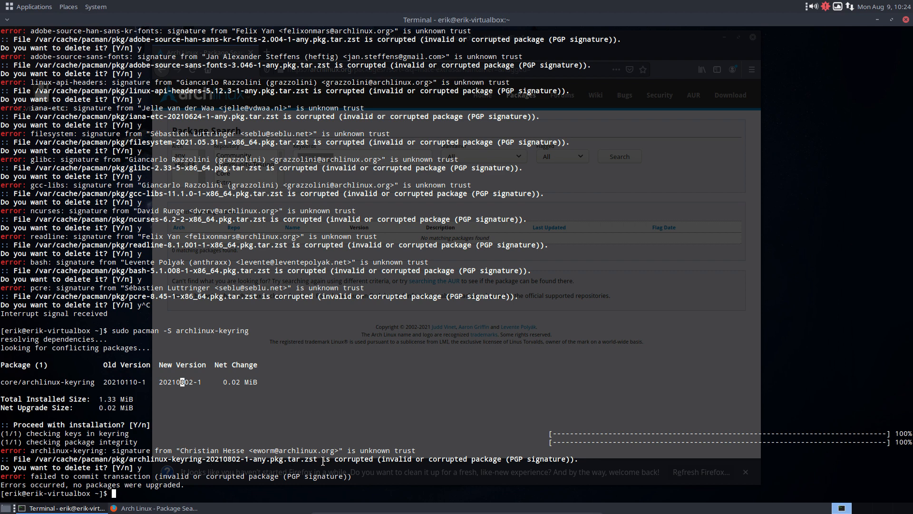
{"action": "mouse_move", "coordinate": [271, 450]}
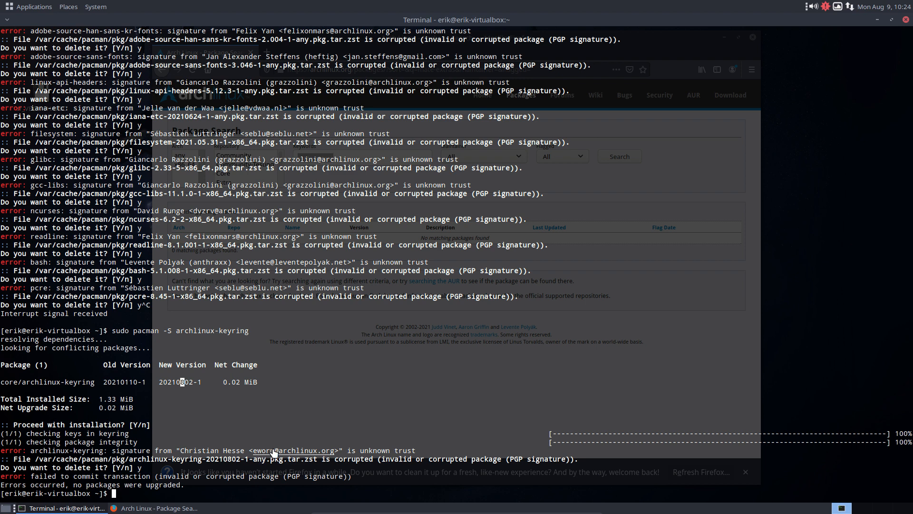
{"action": "mouse_move", "coordinate": [239, 490]}
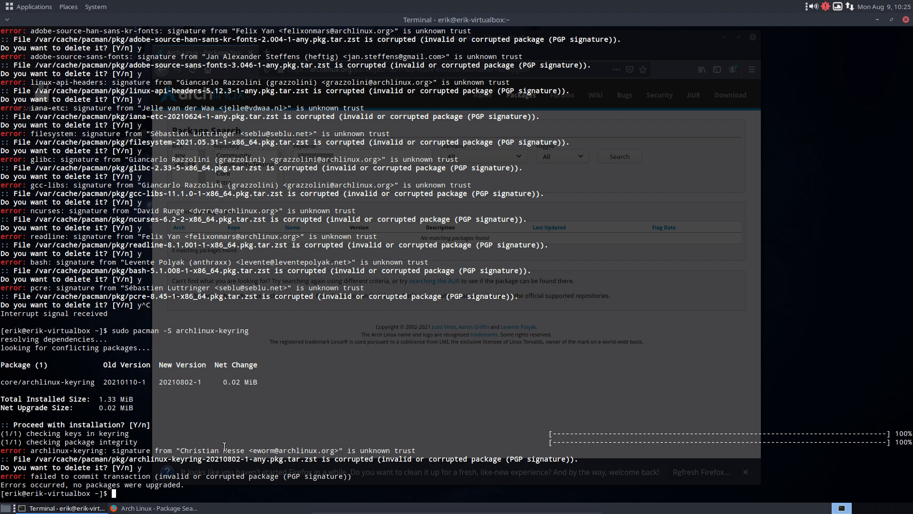
Step: Retry the archlinux-keyring install answering y twice, then decline with n and start a keyfix command
{"action": "type", "text": "sudo pacman -S archlinux-keyring"}
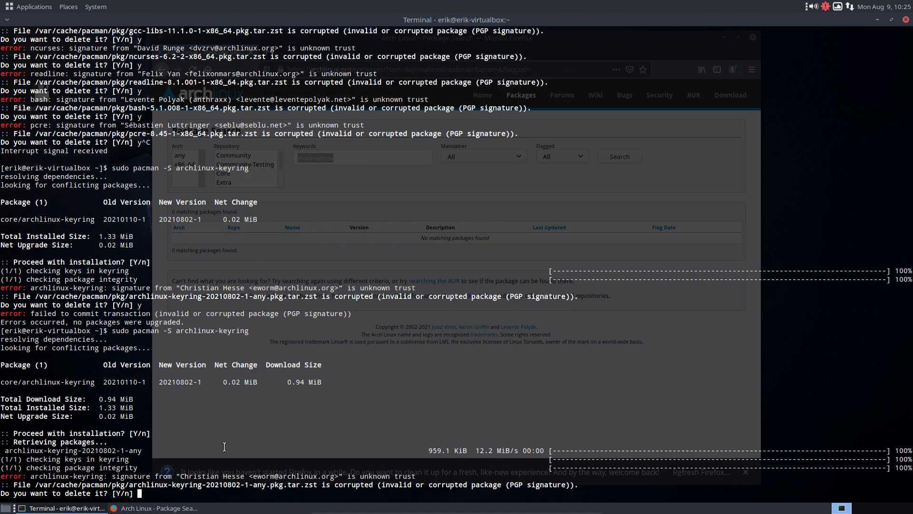
{"action": "type", "text": "y"}
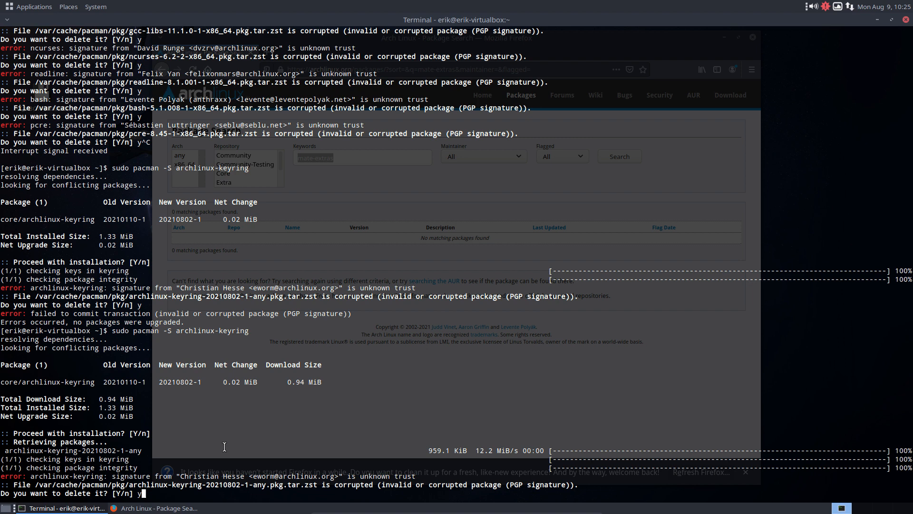
{"action": "type", "text": "y"}
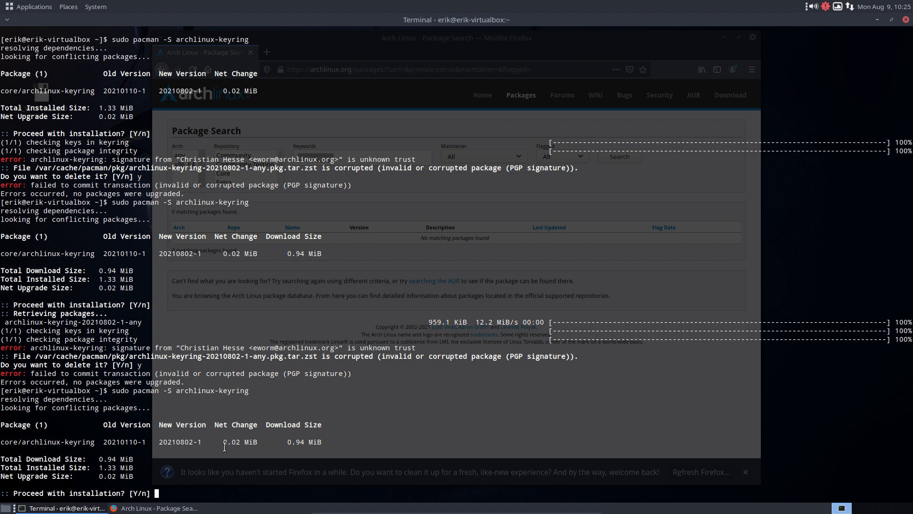
{"action": "type", "text": "n"}
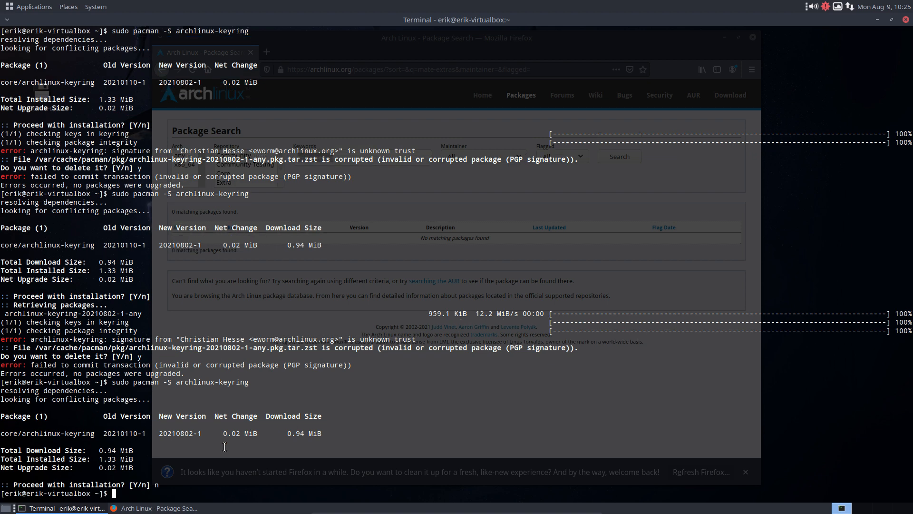
{"action": "type", "text": "keyfix"}
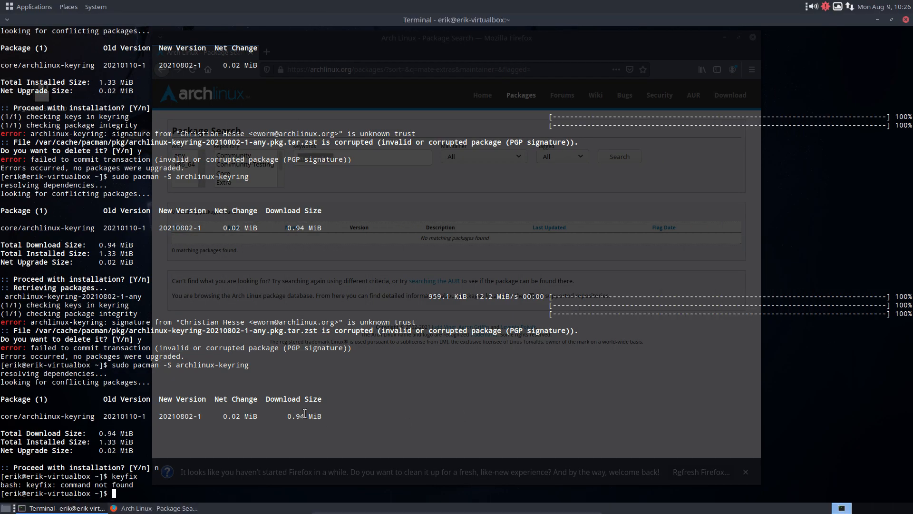
Step: Delete the pacman sync databases with sudo rm /var/lib/pacman/sync/*
{"action": "type", "text": "sudo"}
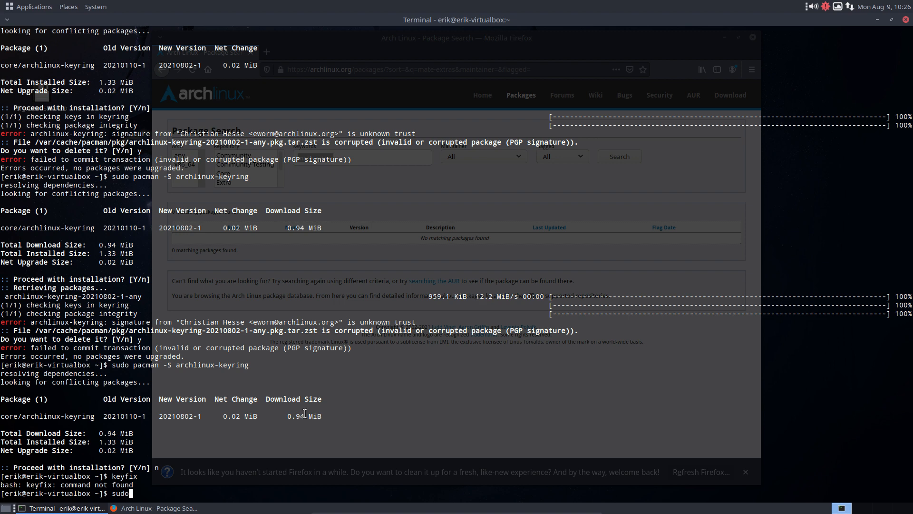
{"action": "type", "text": "rm /"}
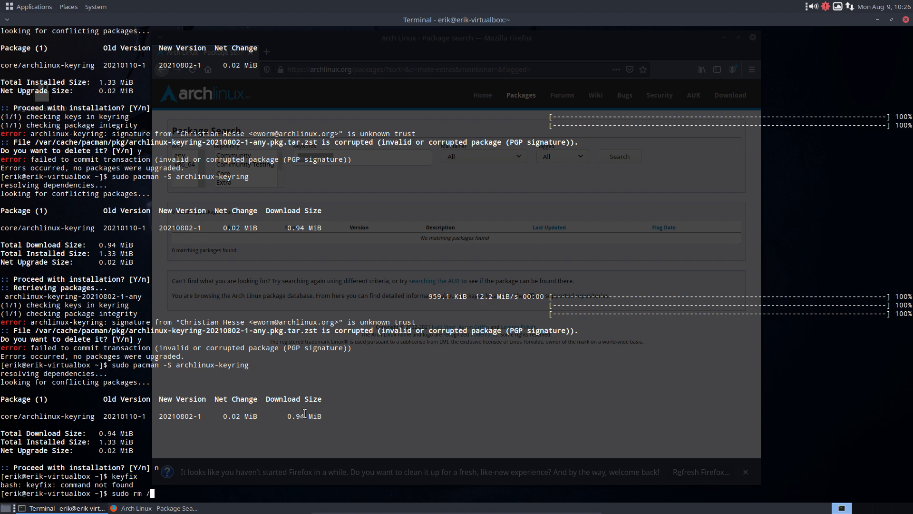
{"action": "type", "text": "var/lib/"}
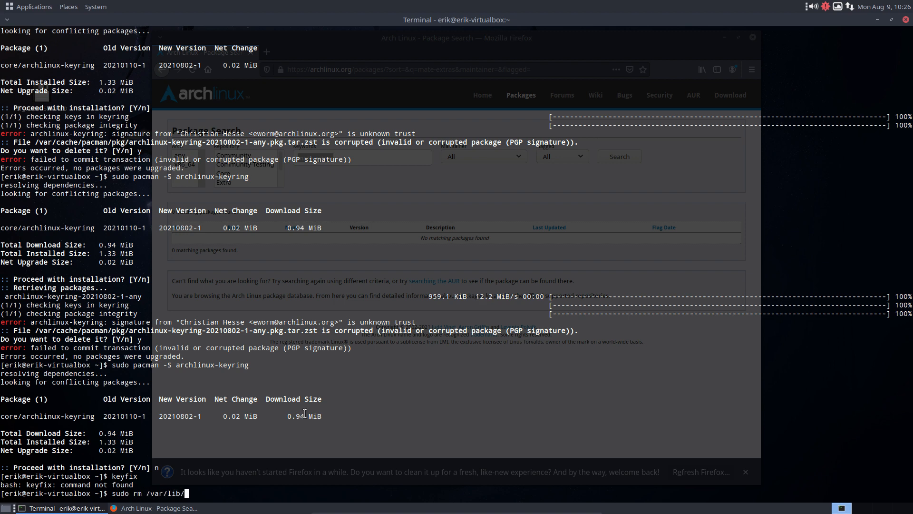
{"action": "type", "text": "pacman//"}
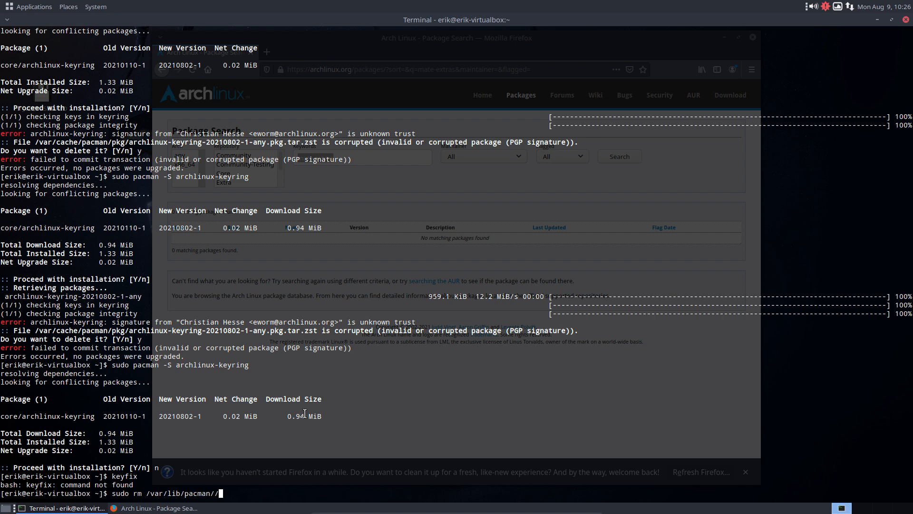
{"action": "type", "text": "sync/"}
{"action": "type", "text": "rm"}
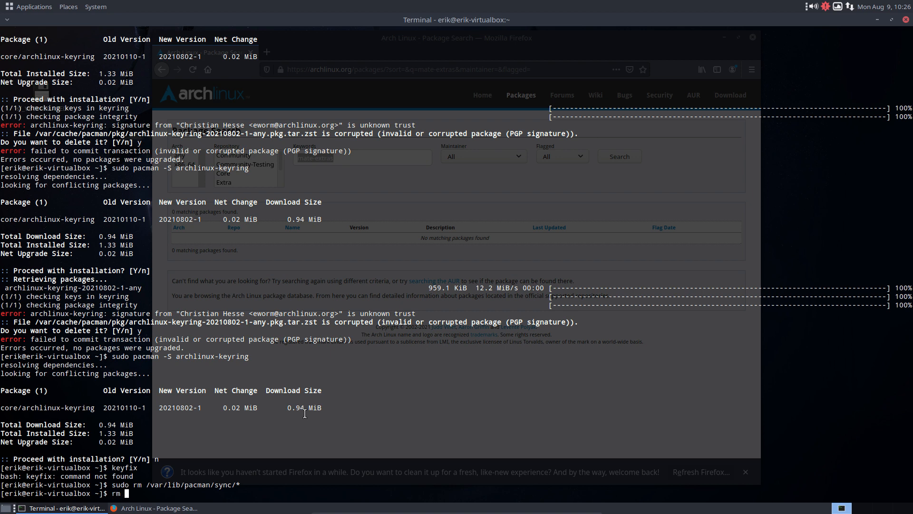
Step: Wipe the pacman GnuPG keyring with sudo rm -rf /etc/pacman.d/gnupg/*
{"action": "type", "text": "sudo rm -rf"}
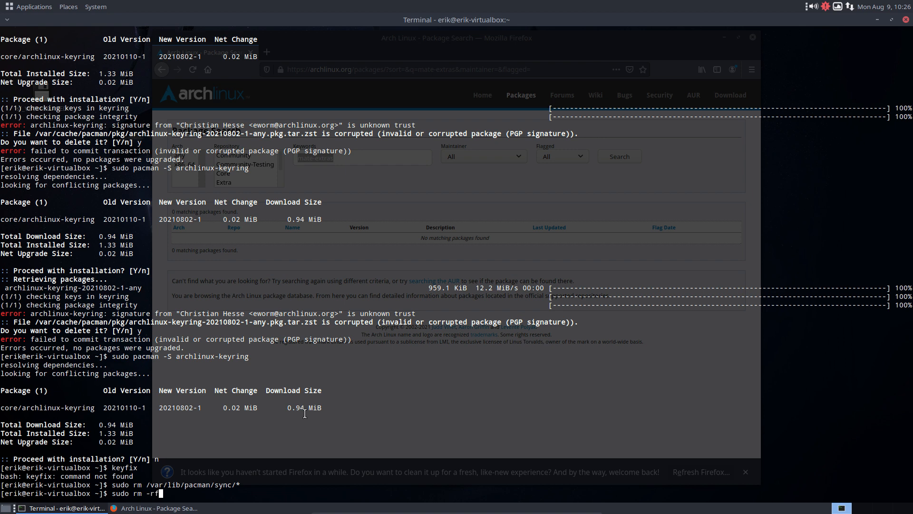
{"action": "type", "text": "/etc"}
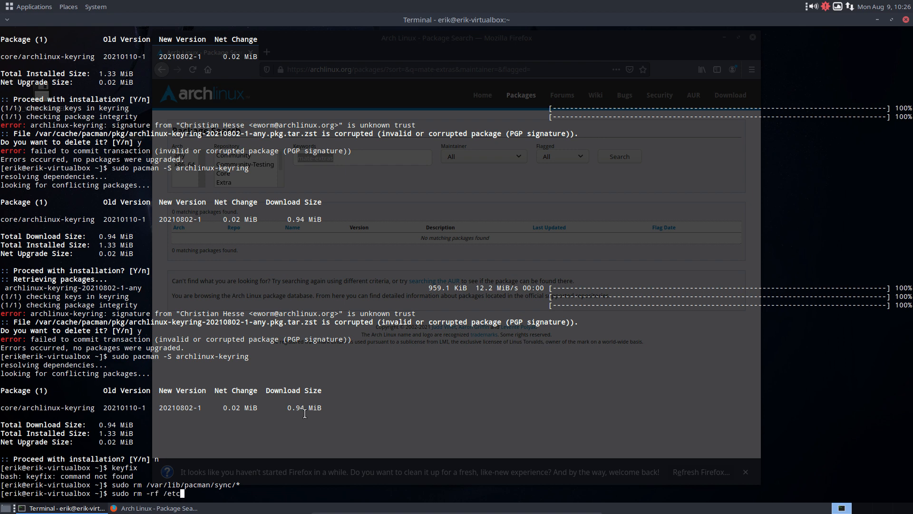
{"action": "type", "text": "pacm"}
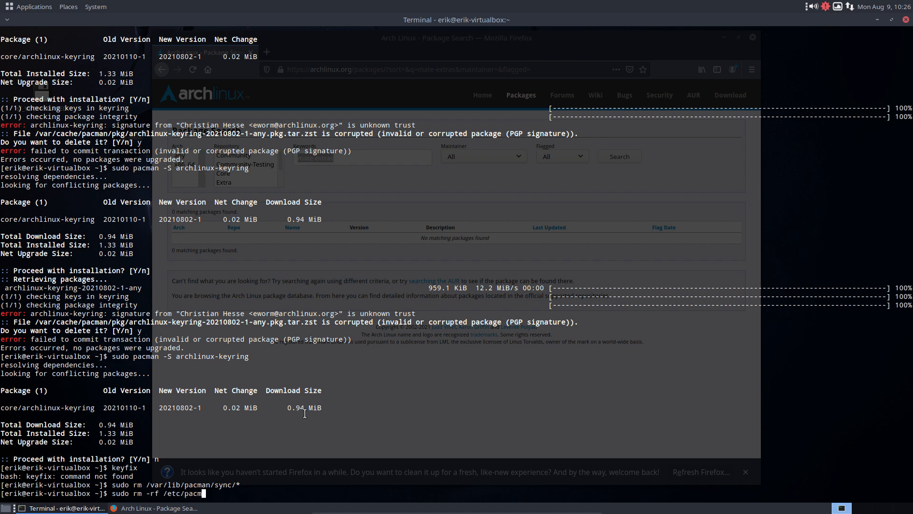
{"action": "type", "text": ";d"}
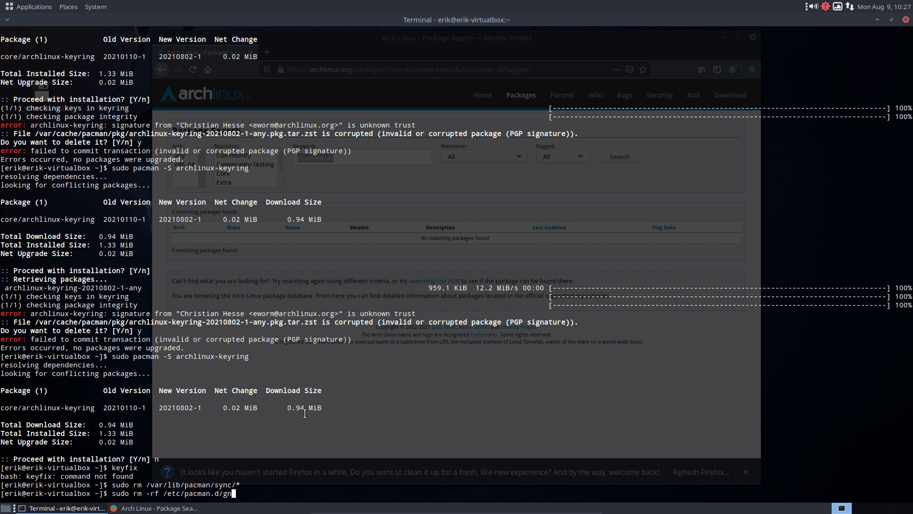
{"action": "type", "text": "pg/*"}
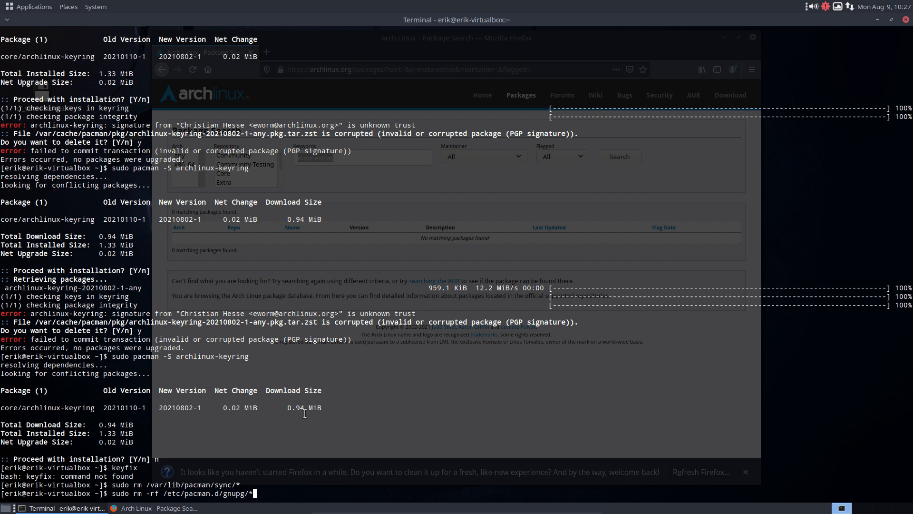
{"action": "key", "text": "Return"}
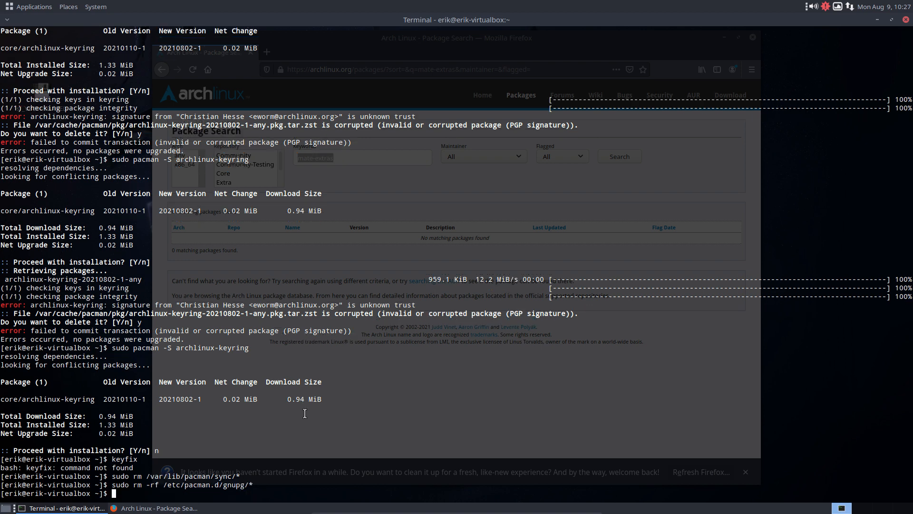
Step: Initialise a fresh pacman keyring with sudo pacman-key --init
{"action": "type", "text": "sudo pacman"}
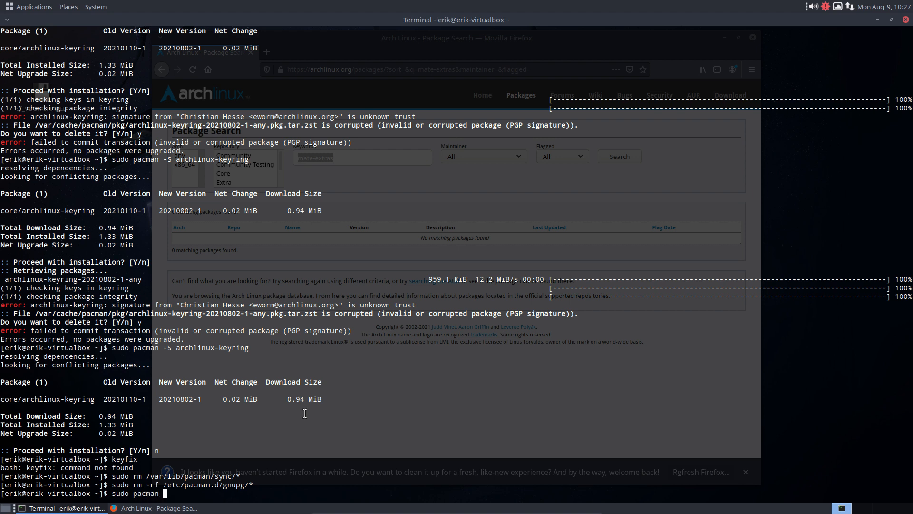
{"action": "type", "text": "ke"}
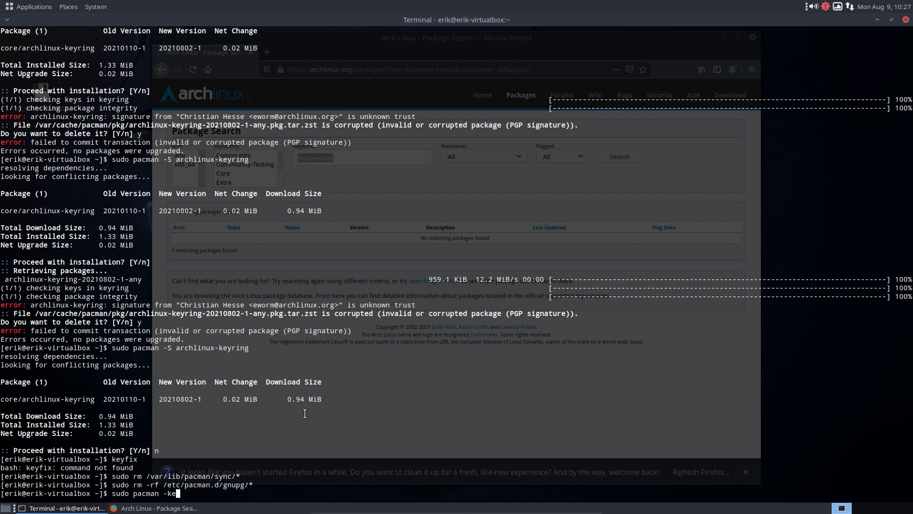
{"action": "key", "text": "BackSpace"}
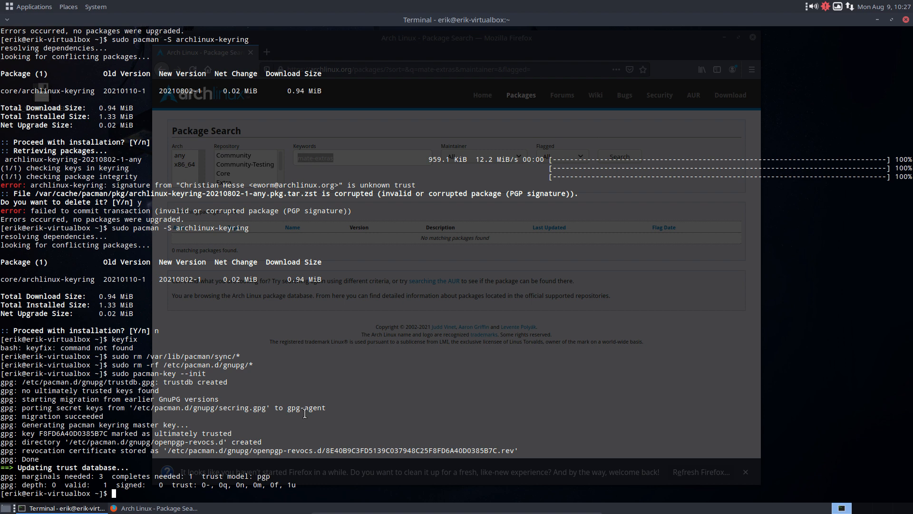
Step: Populate the keyring with sudo pacman-key --populate archlinux and start the update again
{"action": "type", "text": "sudo pacman-key --popu"}
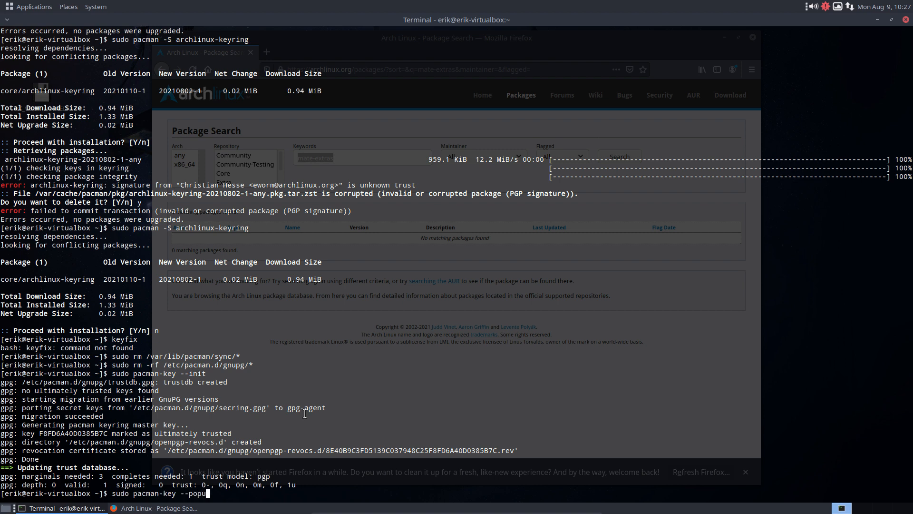
{"action": "type", "text": "late"}
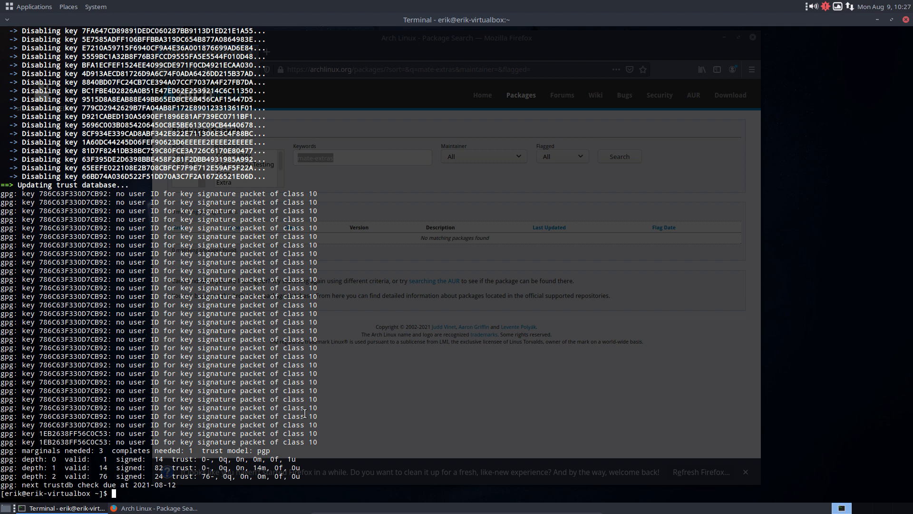
{"action": "type", "text": "sudo pacman -S archlinux-keyring"}
{"action": "type", "text": "update"}
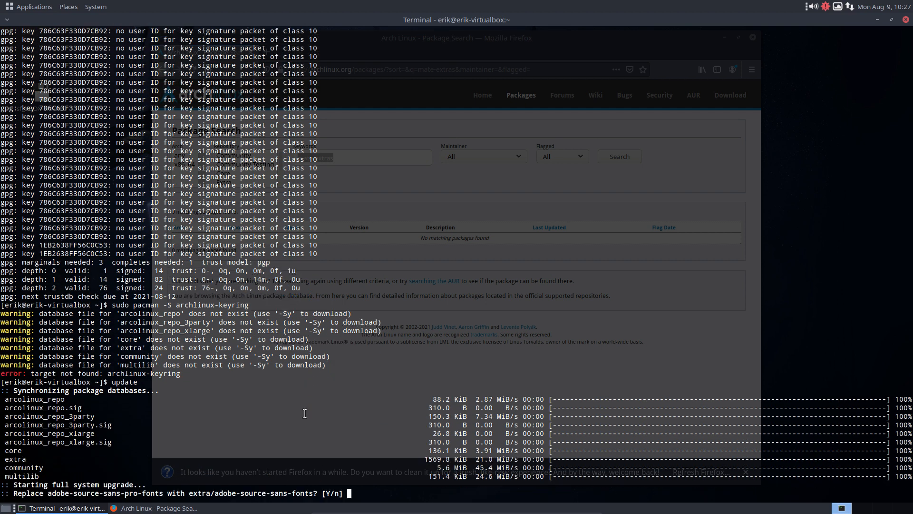
Step: Abort the update with Ctrl+C and install archlinux-keyring with sudo pacman -S
{"action": "key", "text": "ctrl+c"}
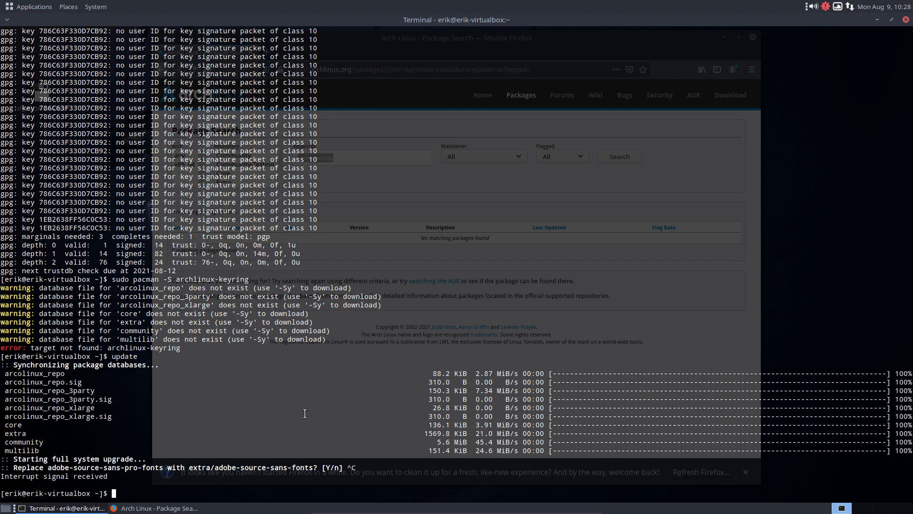
{"action": "type", "text": "sudo pacman -S archlinux-keyring"}
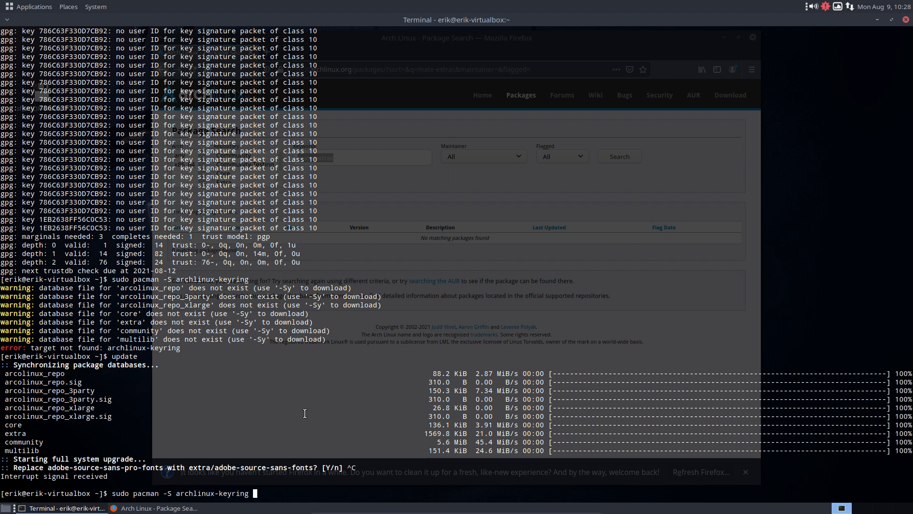
{"action": "key", "text": "Return"}
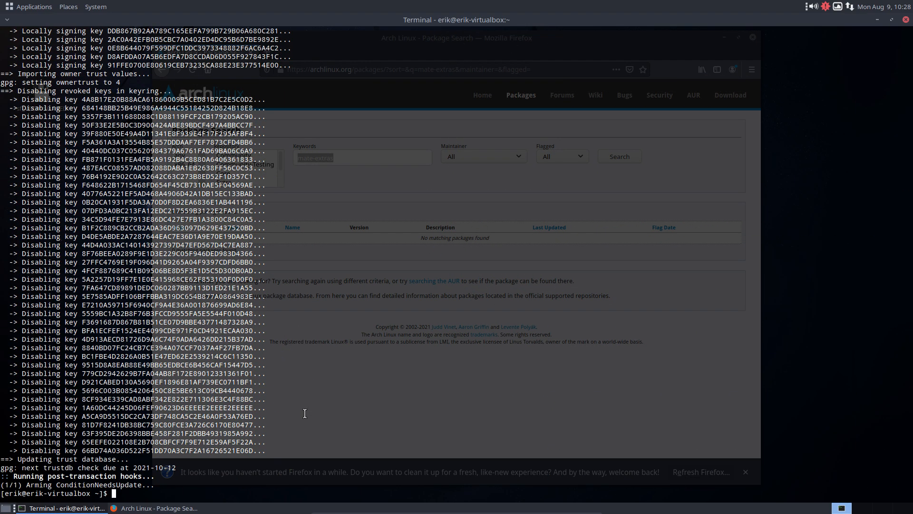
Step: Run the update alias and answer y to the replace, conflict and proceed prompts
{"action": "type", "text": "update"}
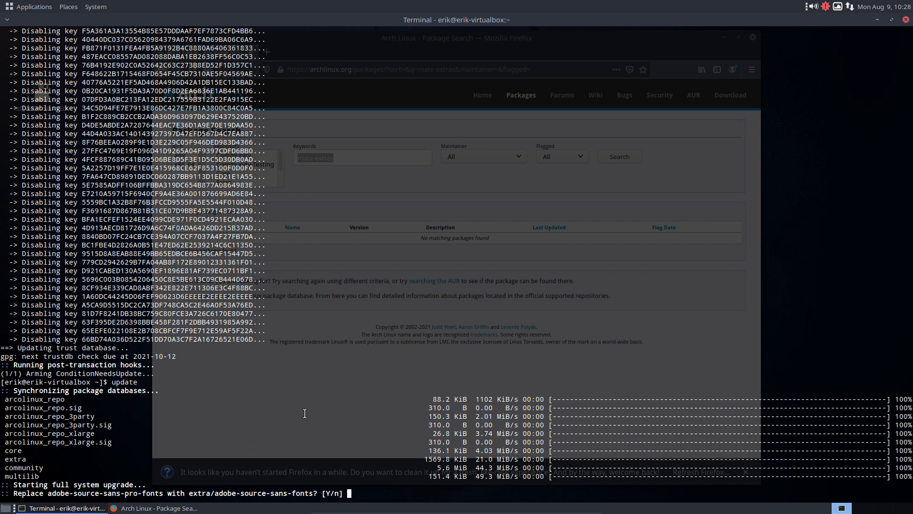
{"action": "type", "text": "y"}
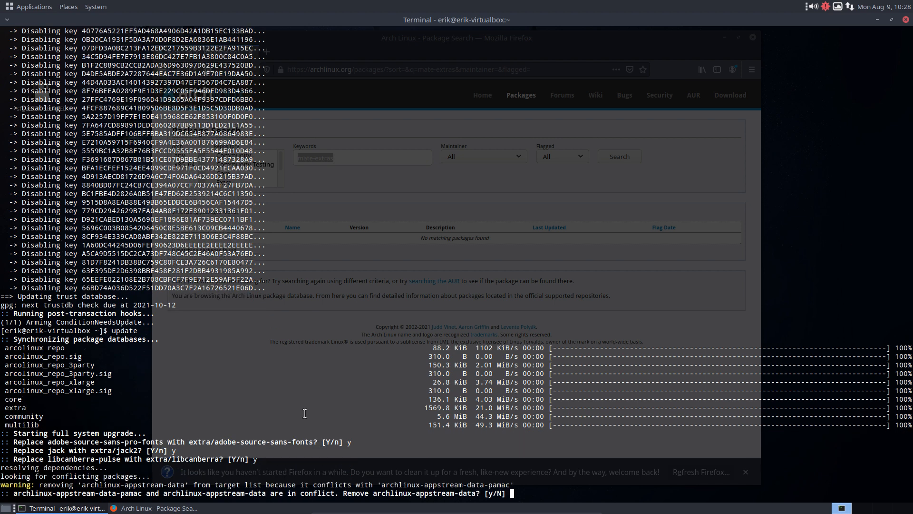
{"action": "type", "text": "y"}
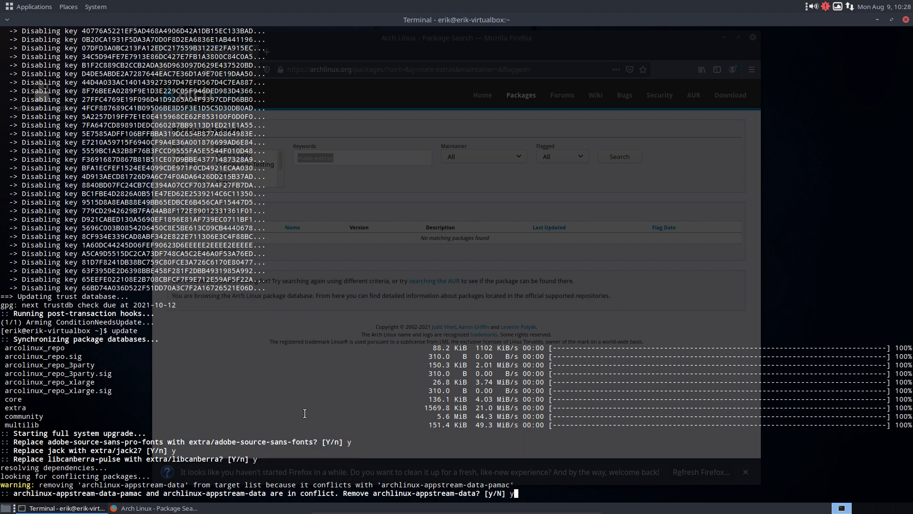
{"action": "key", "text": "Return"}
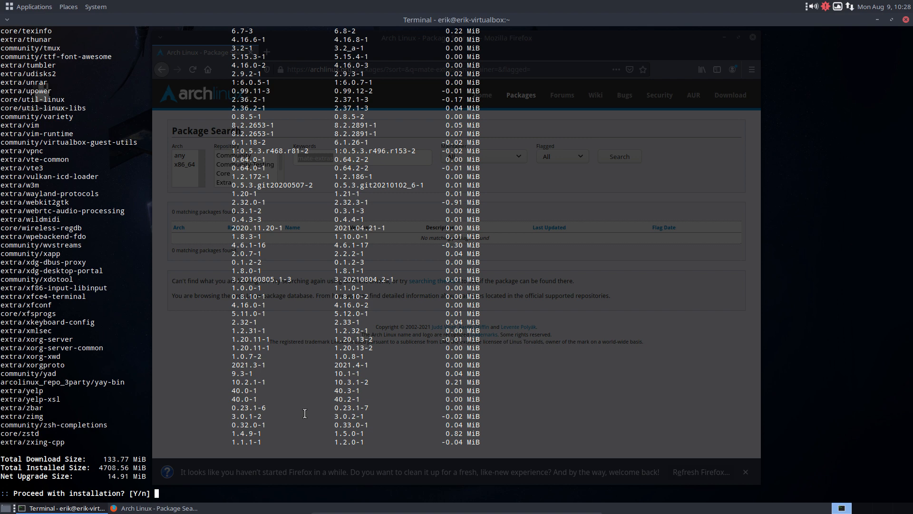
{"action": "type", "text": "y"}
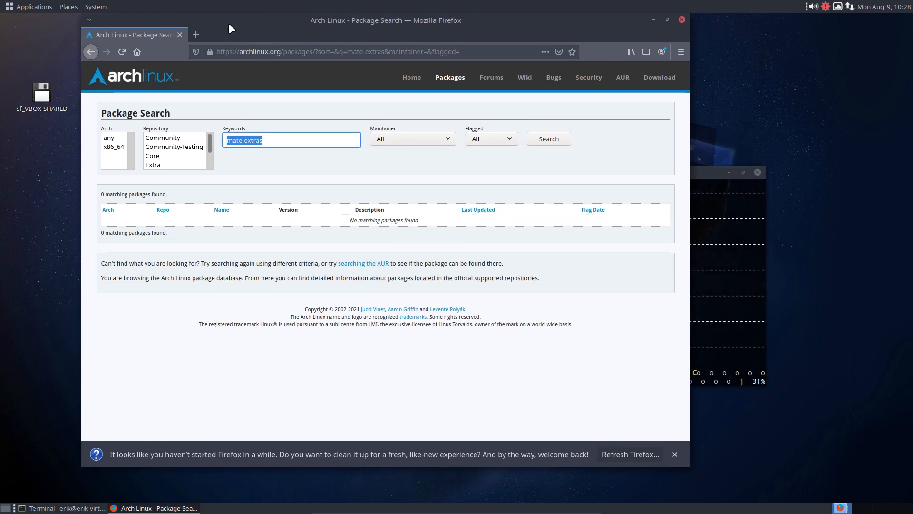
Step: Search for Arch signing keys in a new tab and reach the pacman/Package signing ArchWiki article
{"action": "left_click", "coordinate": [196, 34]}
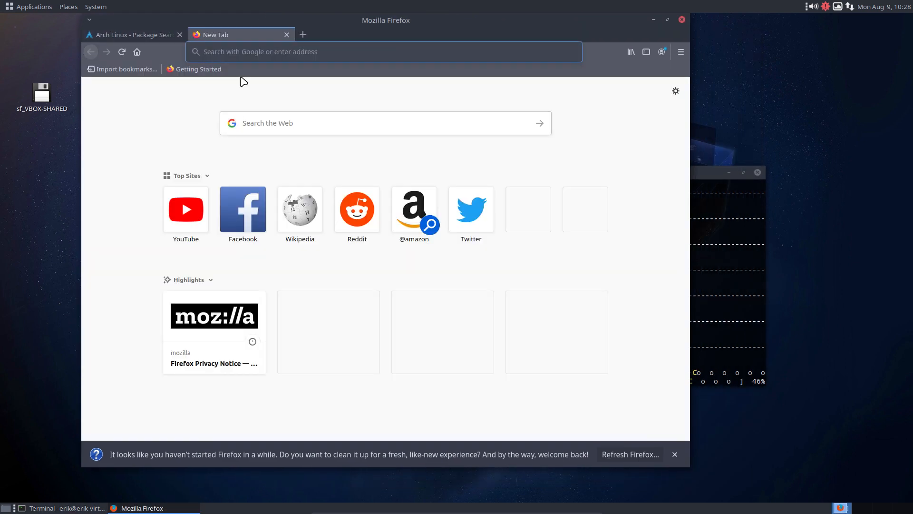
{"action": "type", "text": "arch oi"}
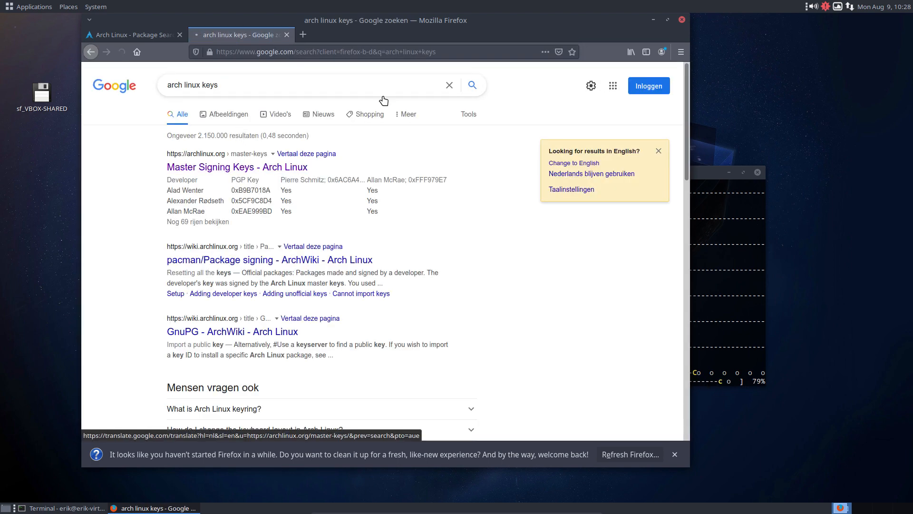
{"action": "left_click", "coordinate": [237, 166]}
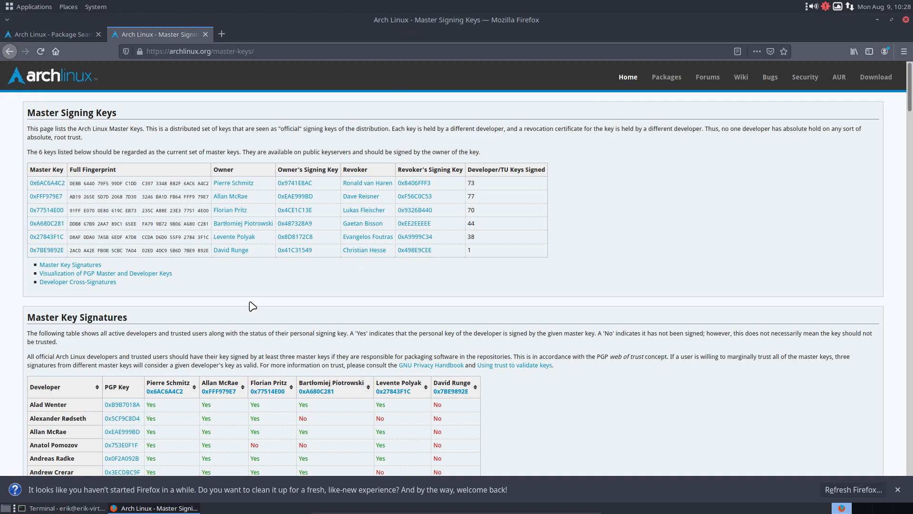
{"action": "scroll", "scroll_direction": "down", "scroll_amount": 3}
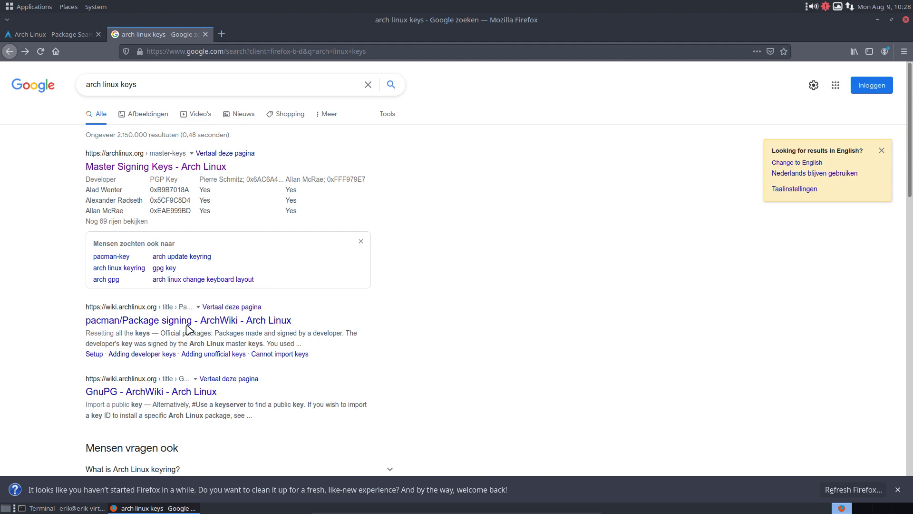
{"action": "left_click", "coordinate": [187, 320]}
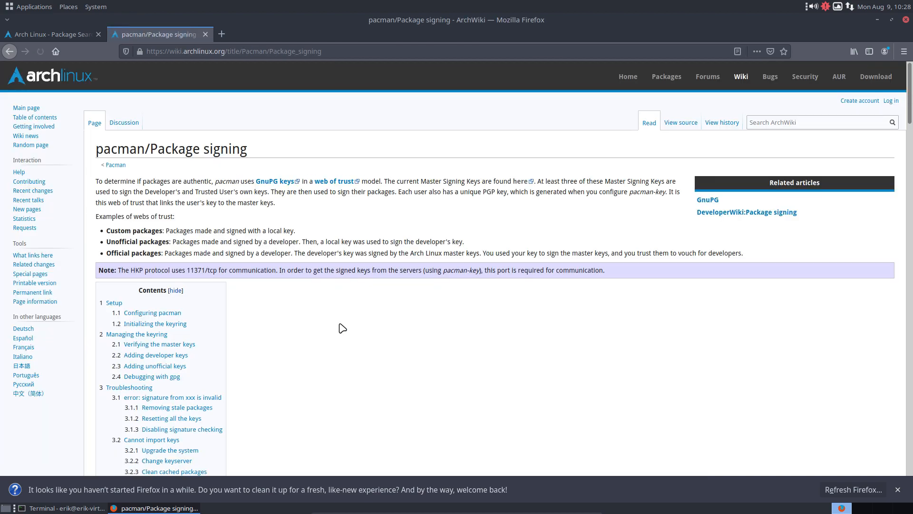
Step: Read down the article past pacman-key --init to Troubleshooting, then minimize Firefox
{"action": "scroll", "scroll_direction": "down", "scroll_amount": 3}
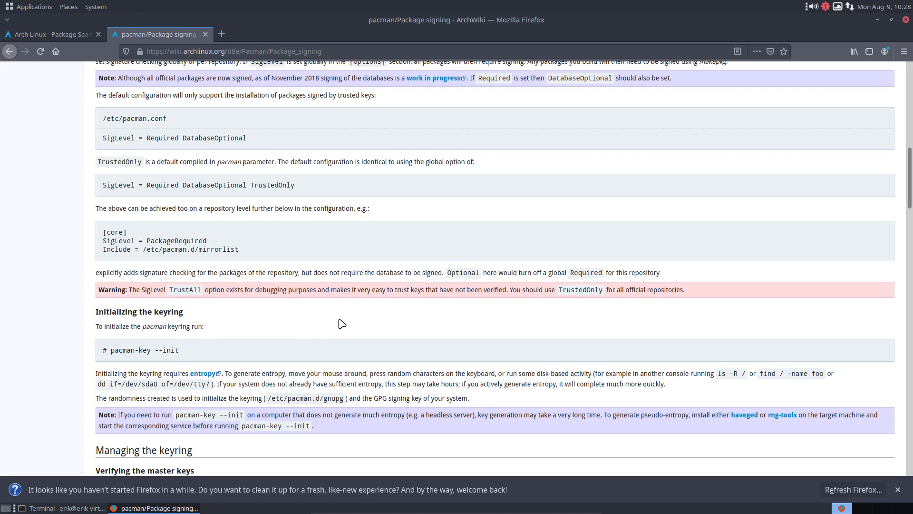
{"action": "scroll", "scroll_direction": "down", "scroll_amount": 3}
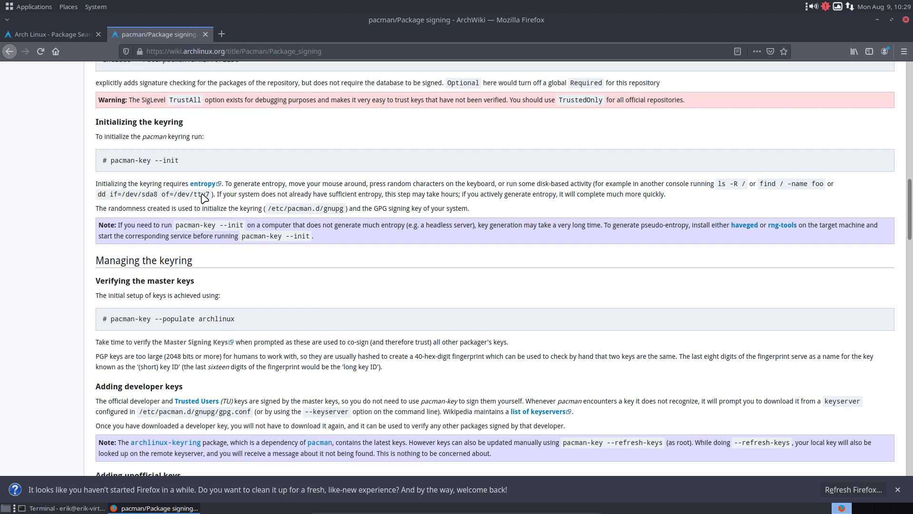
{"action": "double_click", "coordinate": [144, 160]}
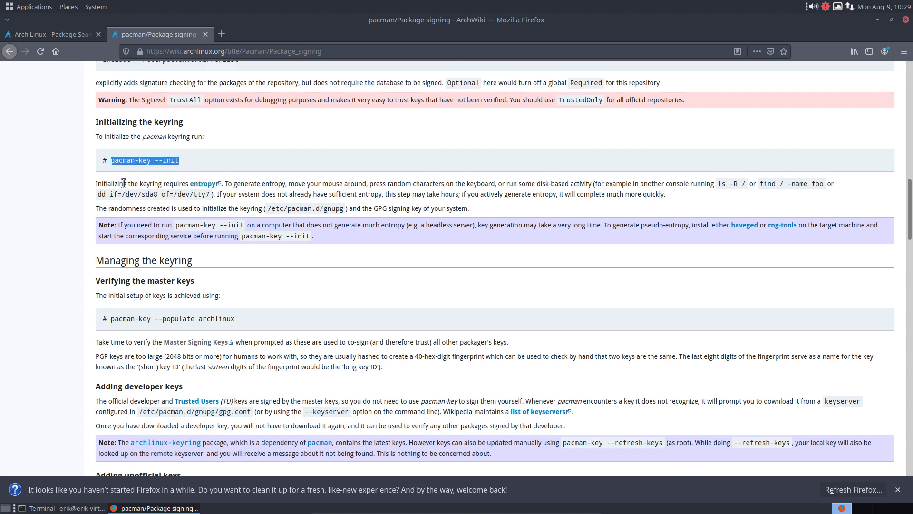
{"action": "mouse_move", "coordinate": [251, 204]}
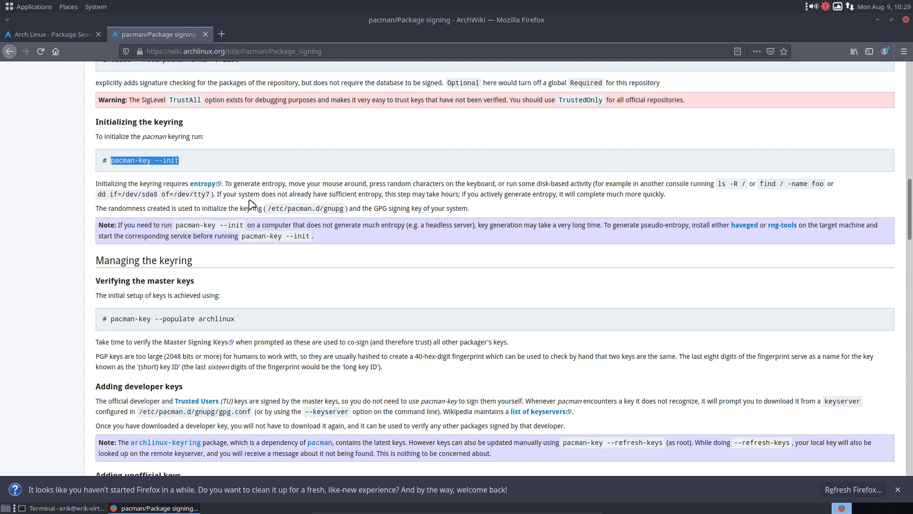
{"action": "mouse_move", "coordinate": [274, 296]}
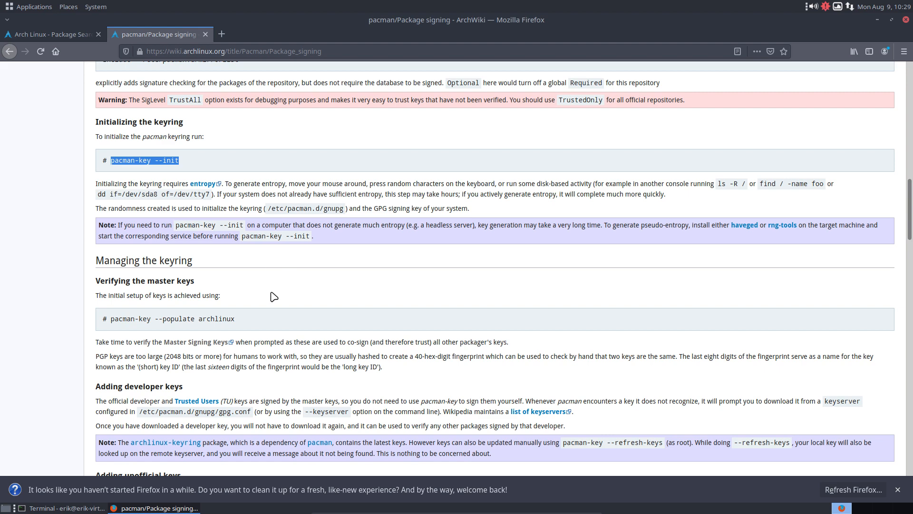
{"action": "scroll", "scroll_direction": "down", "scroll_amount": 3}
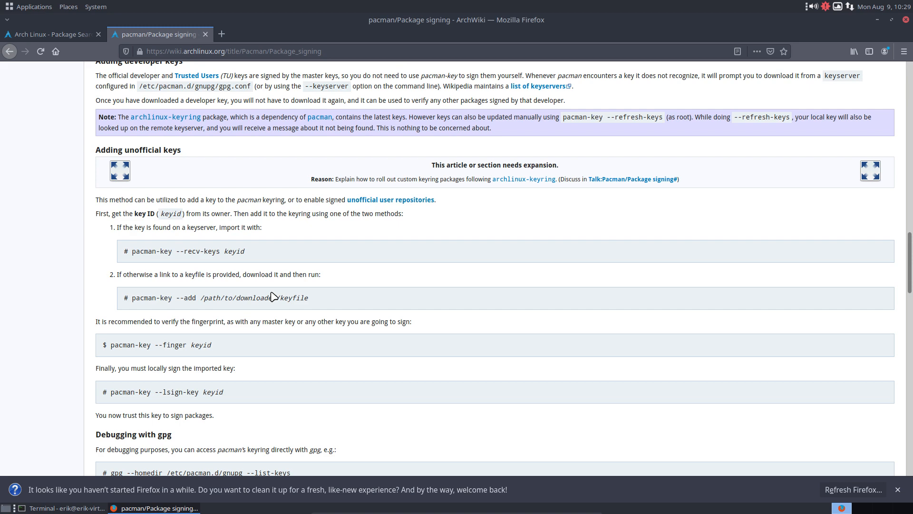
{"action": "scroll", "scroll_direction": "down", "scroll_amount": 3}
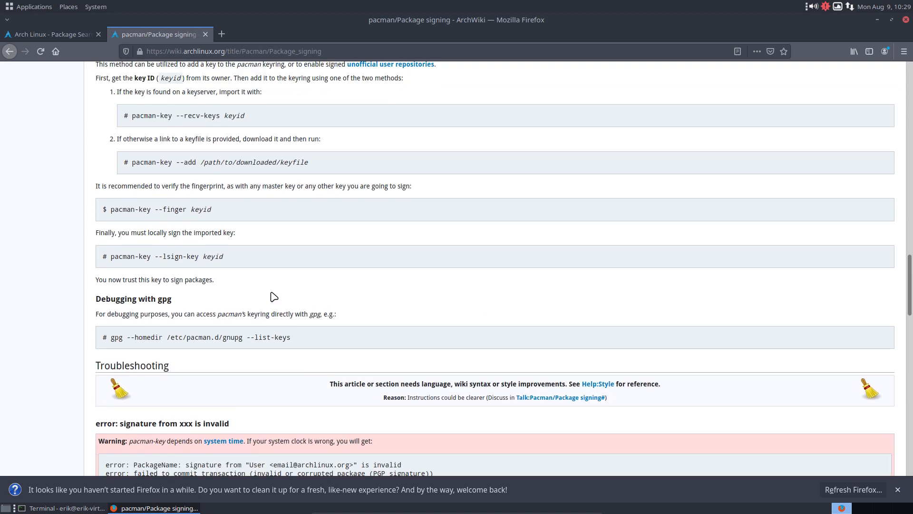
{"action": "scroll", "scroll_direction": "down", "scroll_amount": 3}
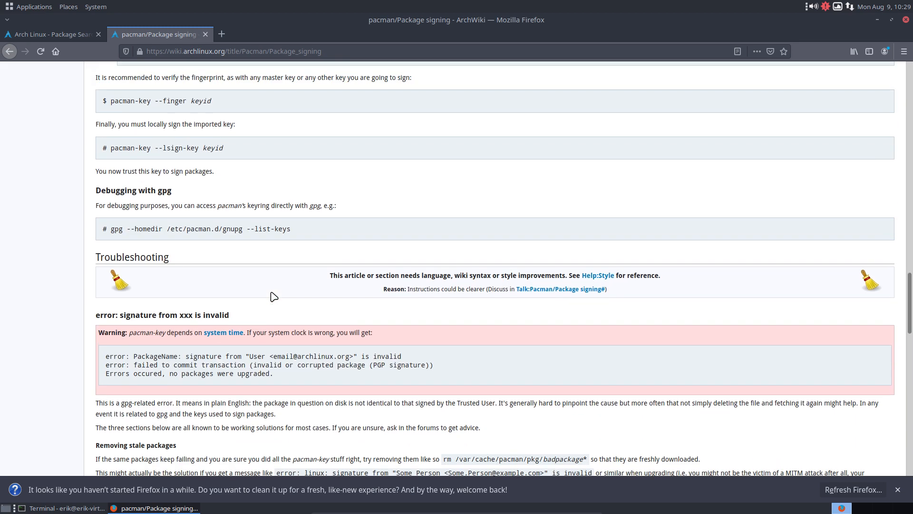
{"action": "scroll", "scroll_direction": "down", "scroll_amount": 3}
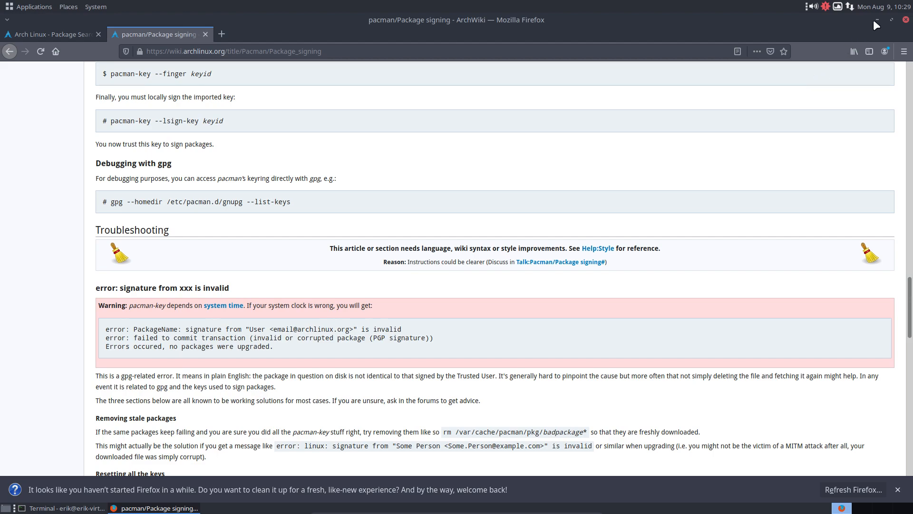
{"action": "left_click", "coordinate": [65, 509]}
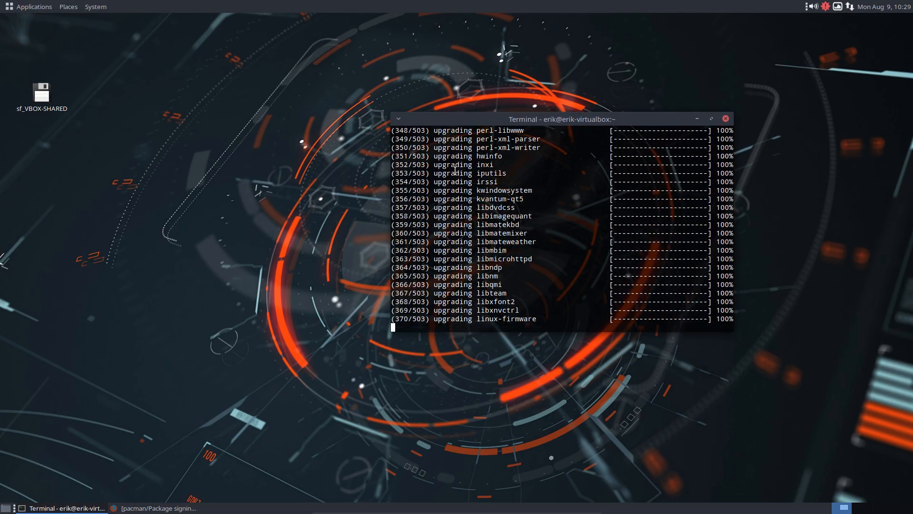
{"action": "mouse_move", "coordinate": [456, 170]}
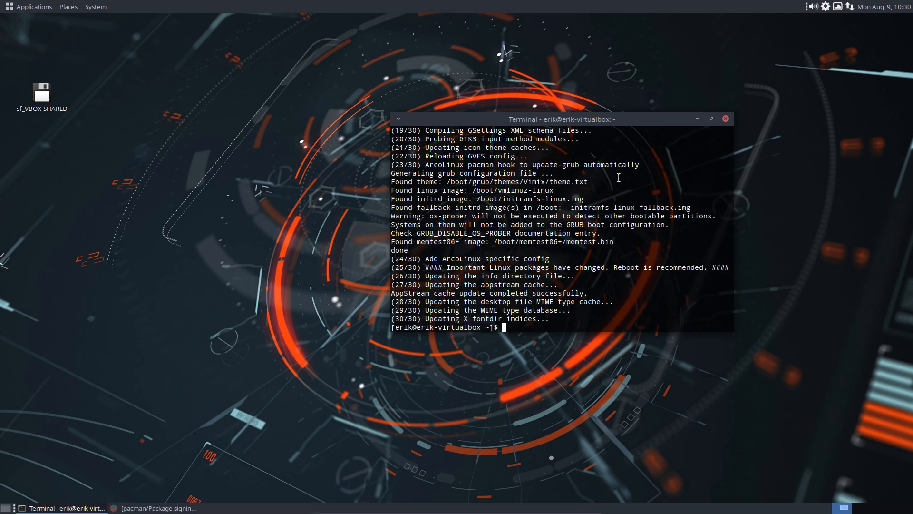
Step: After the 503-package upgrade completes, reboot the guest with the sr alias
{"action": "type", "text": "sr"}
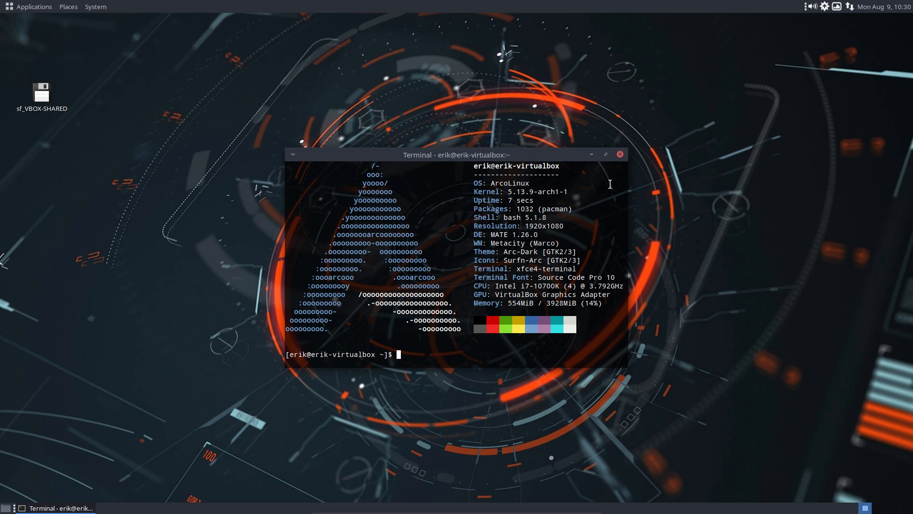
{"action": "mouse_move", "coordinate": [515, 238]}
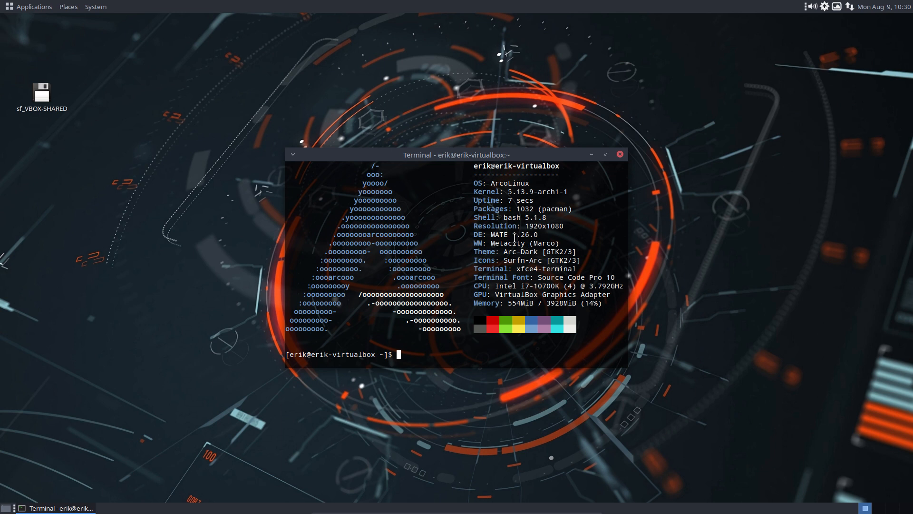
{"action": "mouse_move", "coordinate": [453, 344]}
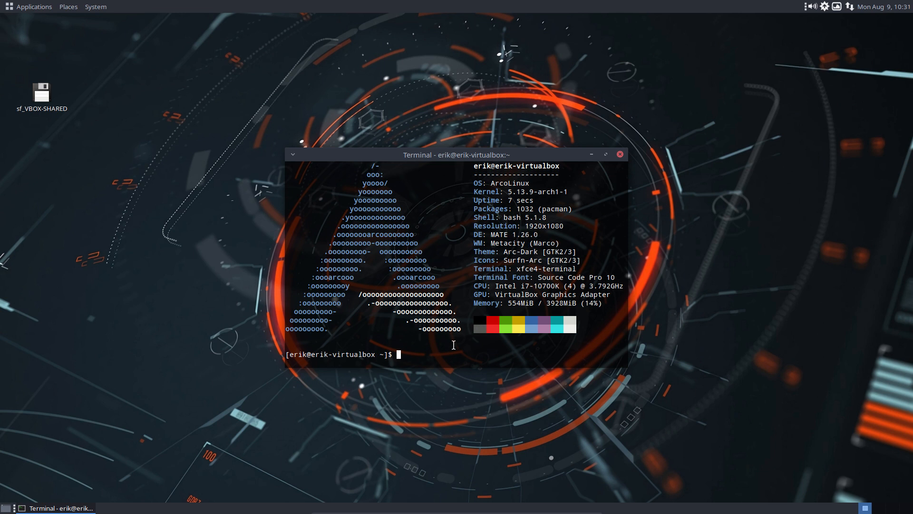
Step: Run the update alias, which finds nothing to do, then start opening pacman.conf in nano
{"action": "type", "text": "su"}
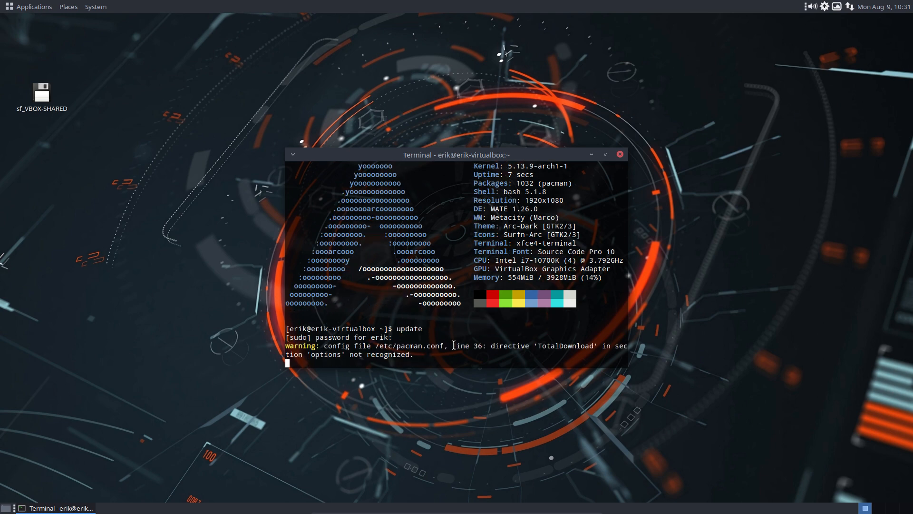
{"action": "key", "text": "Return"}
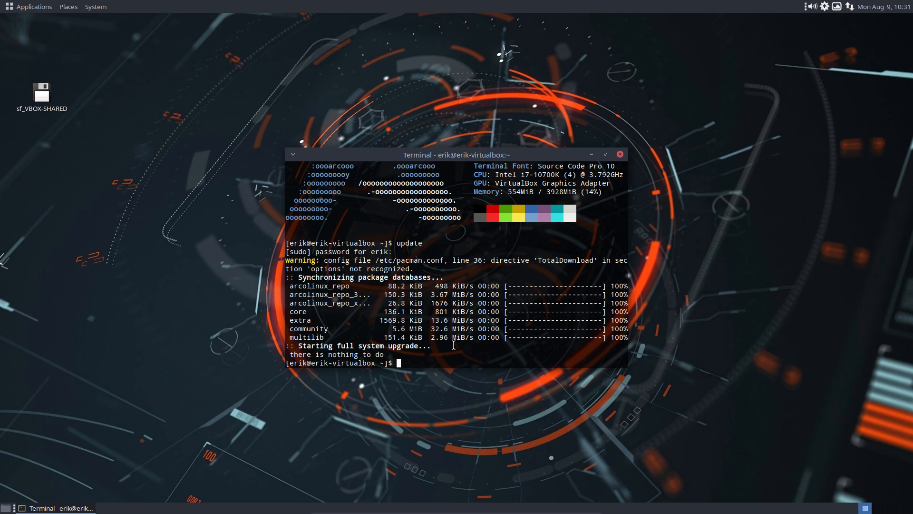
{"action": "type", "text": "n"}
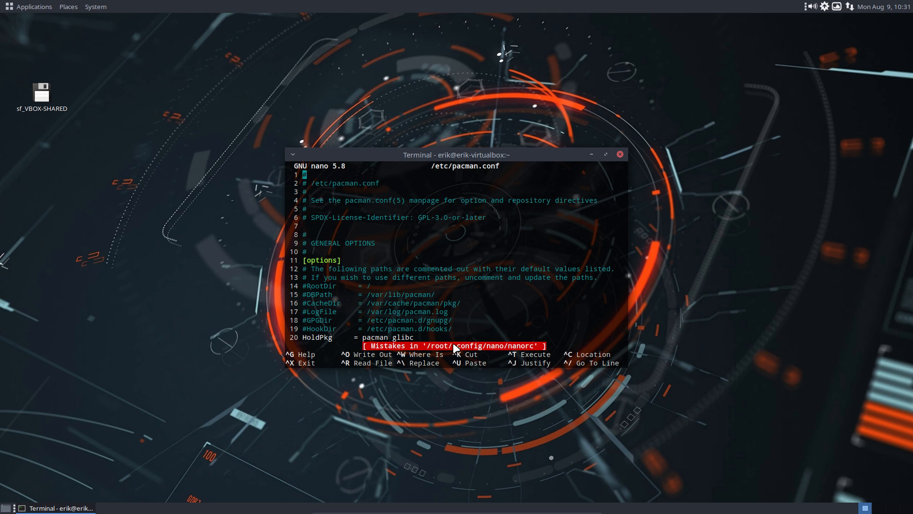
Step: Comment out TotalDownload on line 36, save pacman.conf, rerun update without warnings and close the terminal
{"action": "scroll", "scroll_direction": "down", "scroll_amount": 3}
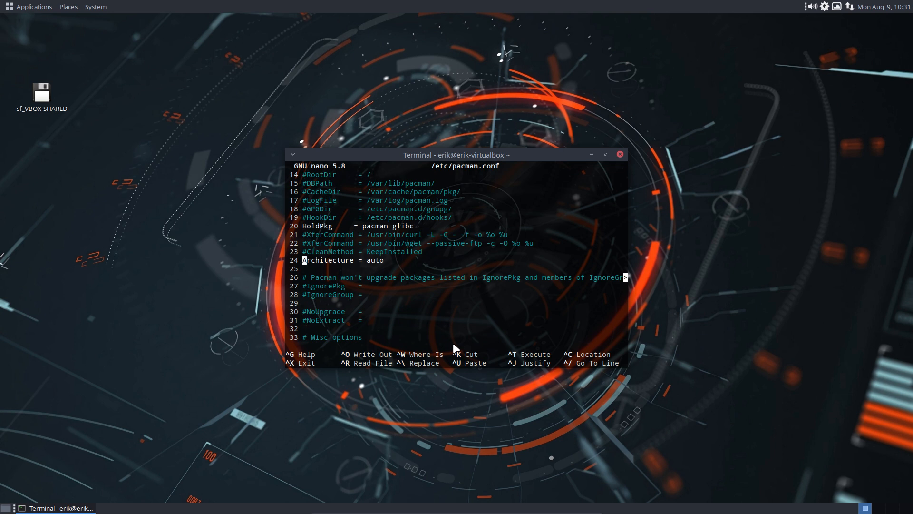
{"action": "scroll", "scroll_direction": "down", "scroll_amount": 3}
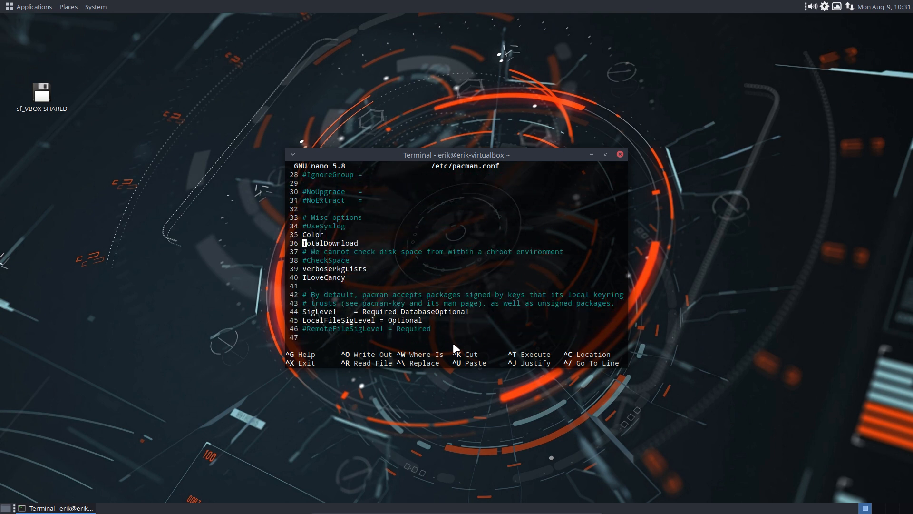
{"action": "key", "text": "ctrl+x"}
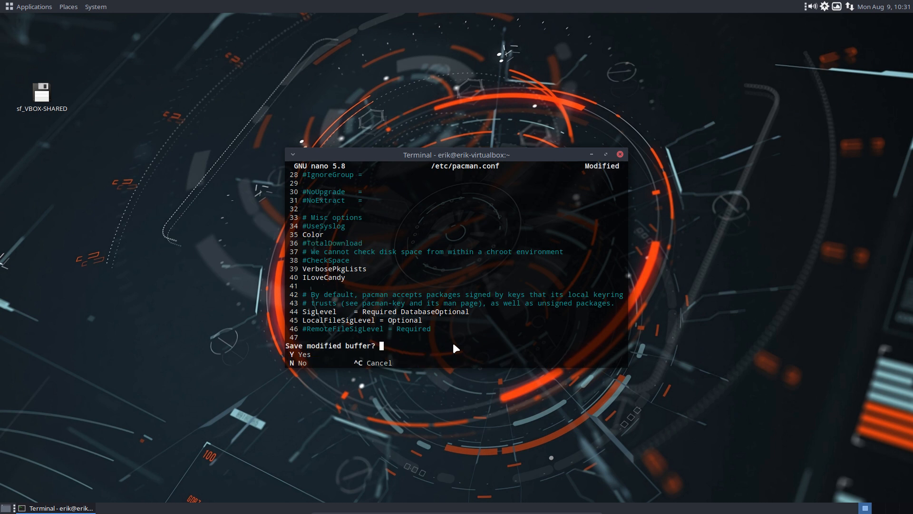
{"action": "key", "text": "y"}
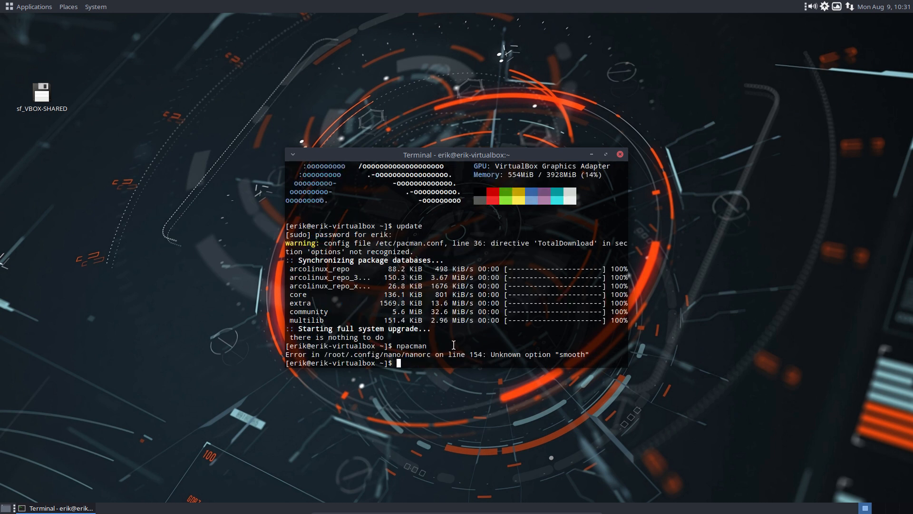
{"action": "type", "text": "upate"}
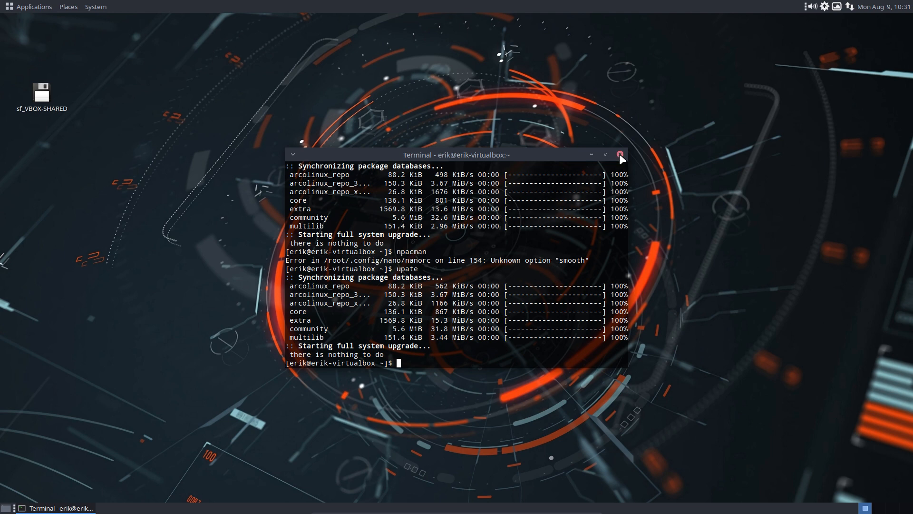
{"action": "left_click", "coordinate": [33, 6]}
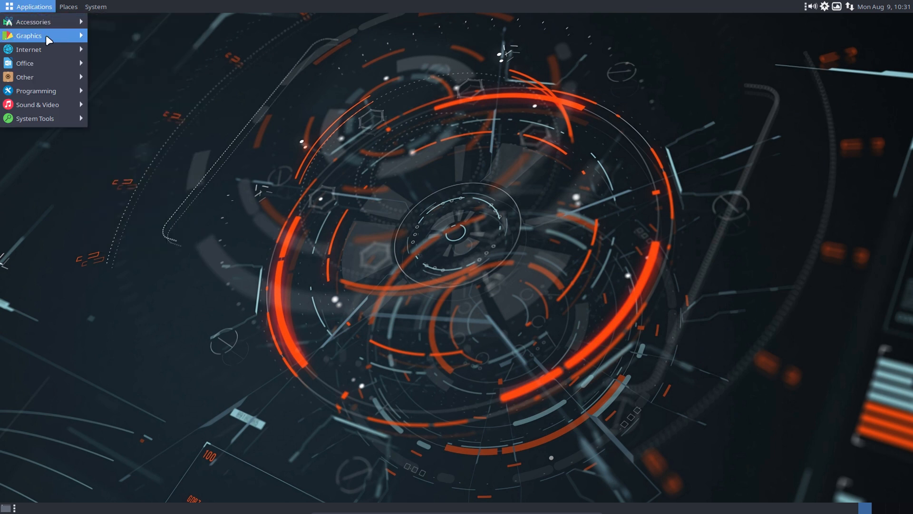
{"action": "mouse_move", "coordinate": [52, 104]}
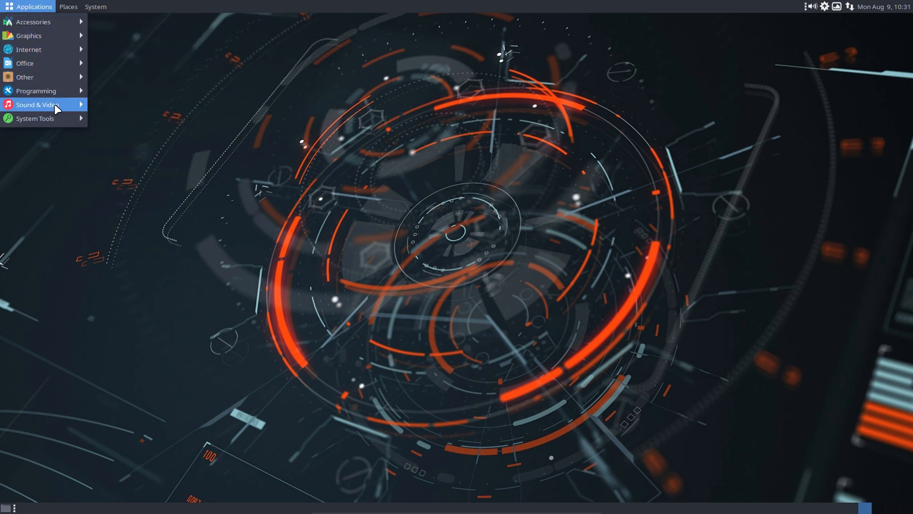
Step: Browse the Places and System panel menus and launch the Control Center
{"action": "left_click", "coordinate": [68, 7]}
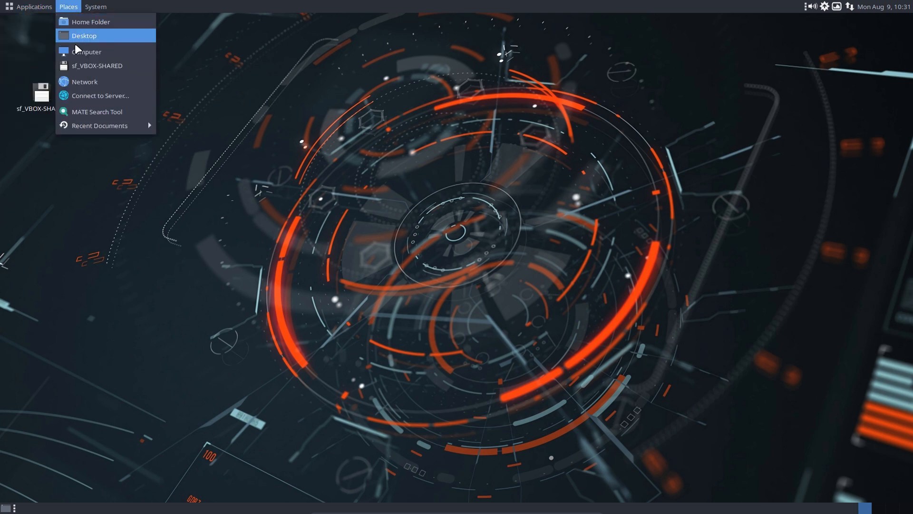
{"action": "left_click", "coordinate": [95, 7]}
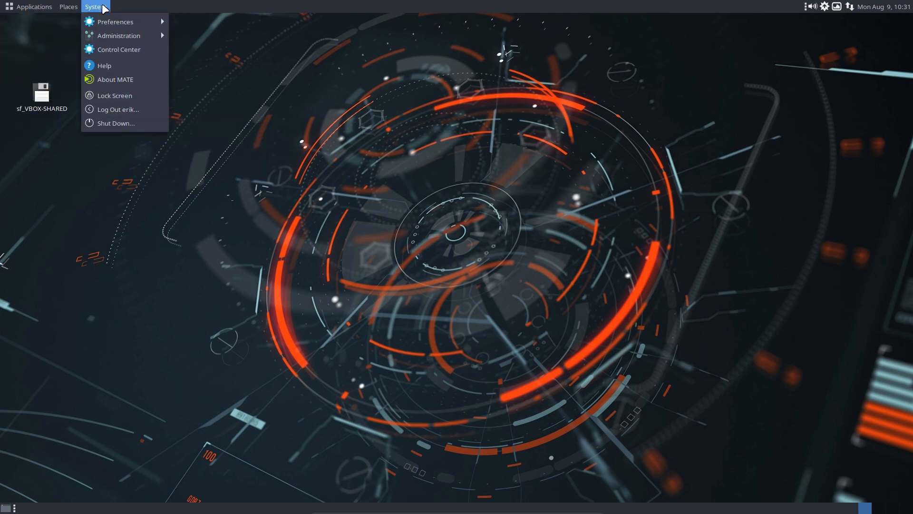
{"action": "mouse_move", "coordinate": [119, 48]}
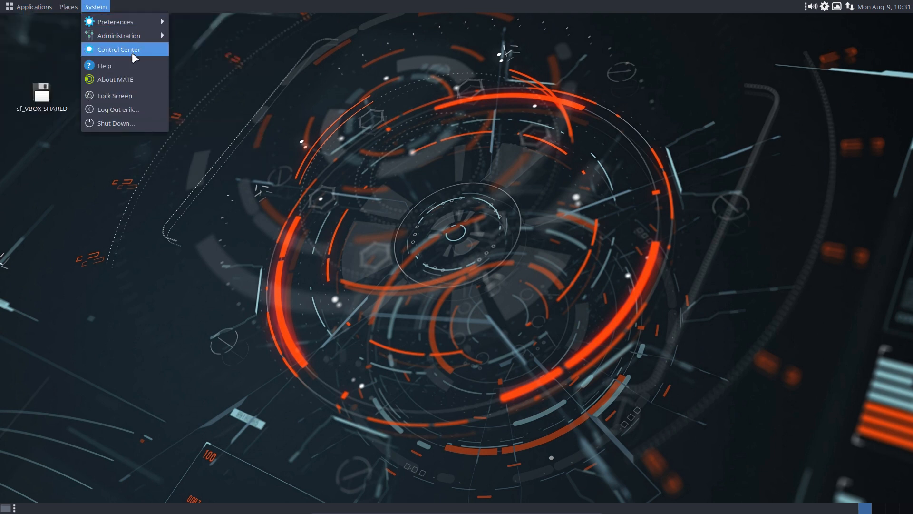
{"action": "left_click", "coordinate": [118, 48]}
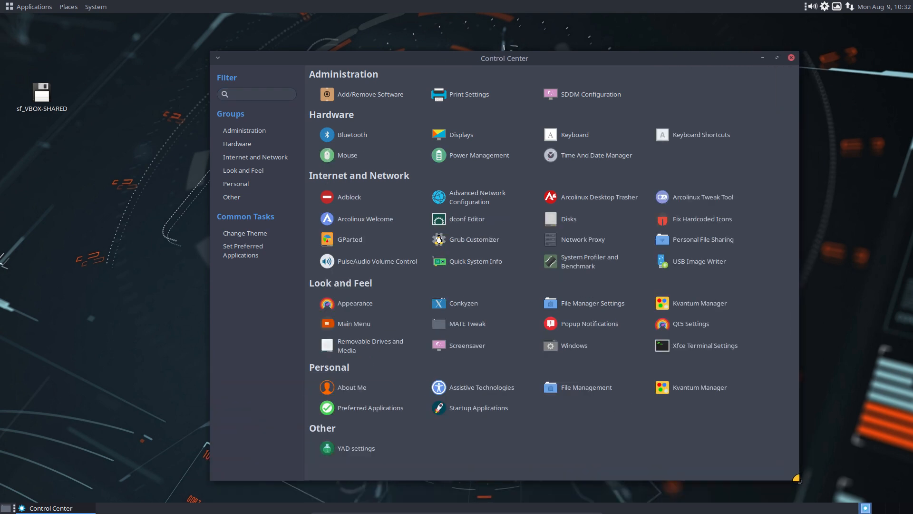
{"action": "left_click", "coordinate": [256, 94]}
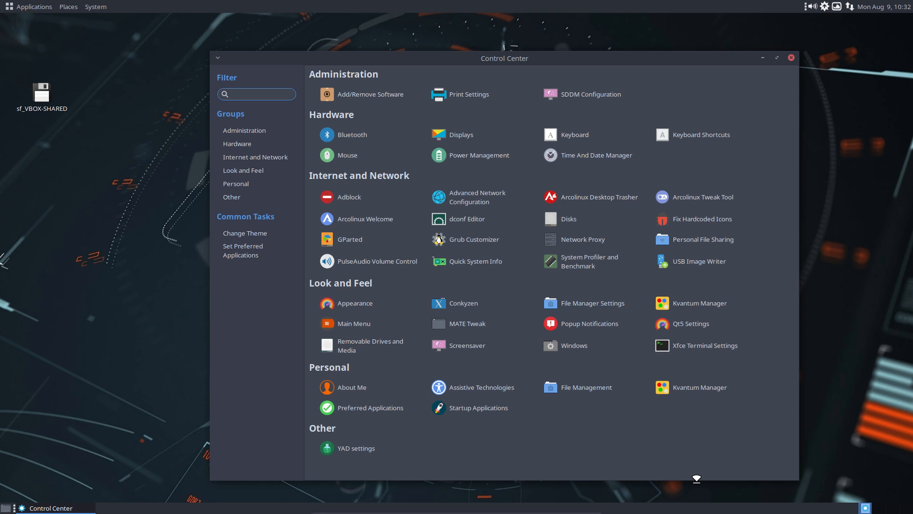
{"action": "left_click", "coordinate": [256, 94]}
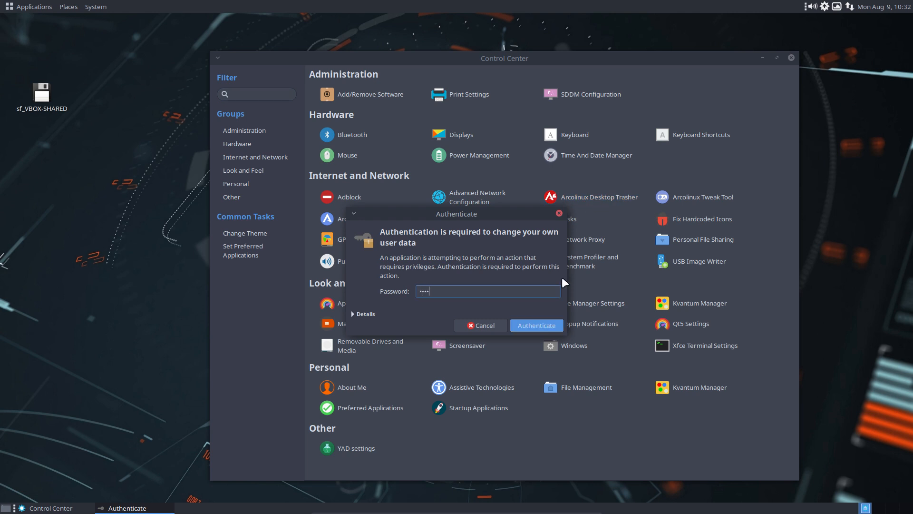
{"action": "left_click", "coordinate": [536, 325]}
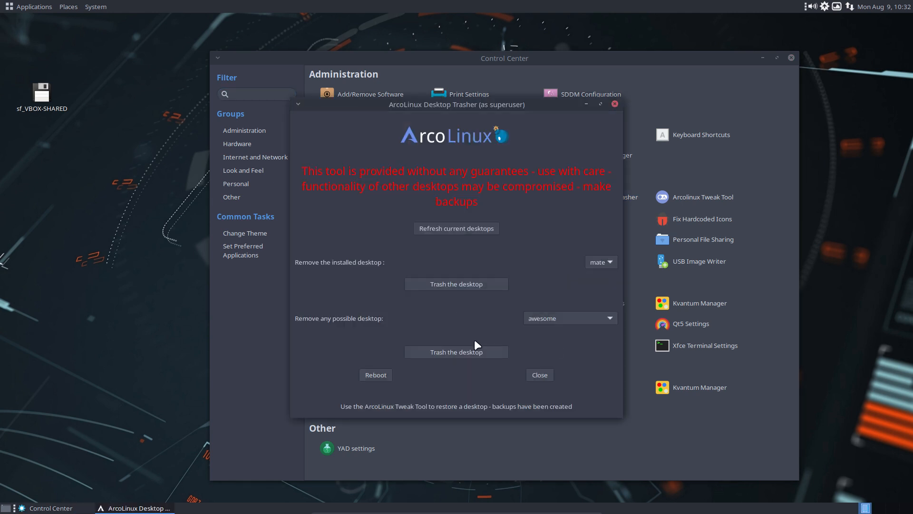
{"action": "left_click", "coordinate": [539, 375]}
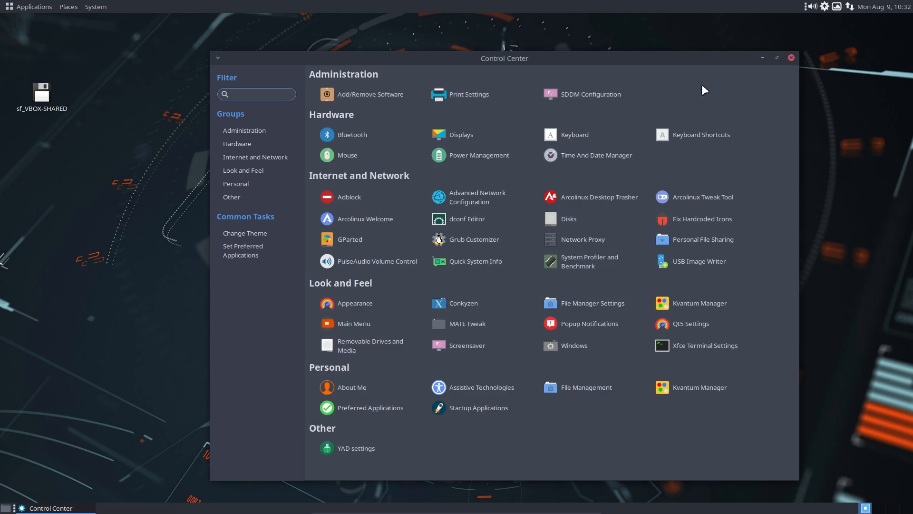
{"action": "left_click", "coordinate": [256, 94]}
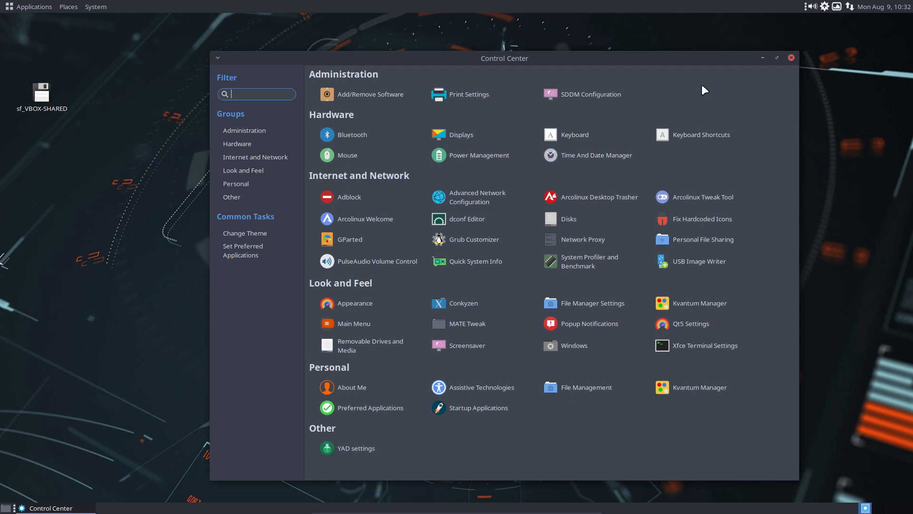
{"action": "mouse_move", "coordinate": [355, 303]}
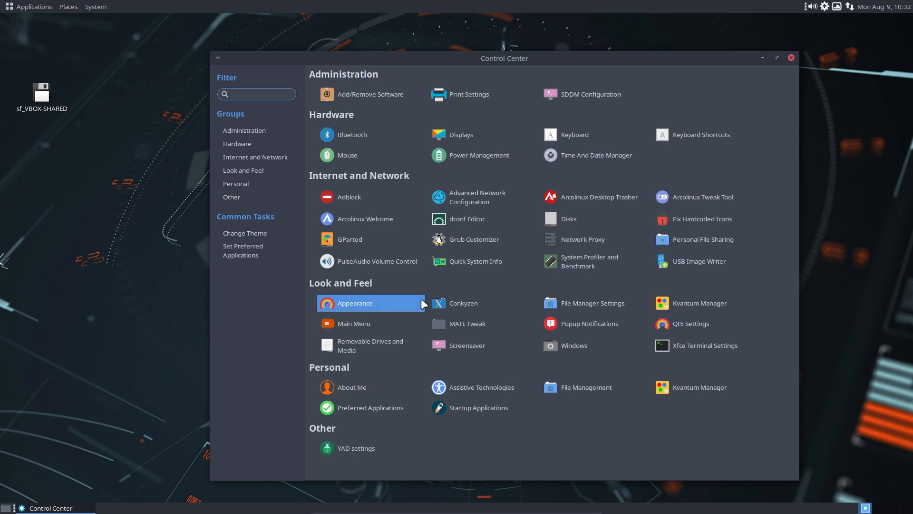
Step: In Appearance Preferences browse the Background, Fonts, Interface and Theme tabs
{"action": "double_click", "coordinate": [354, 303]}
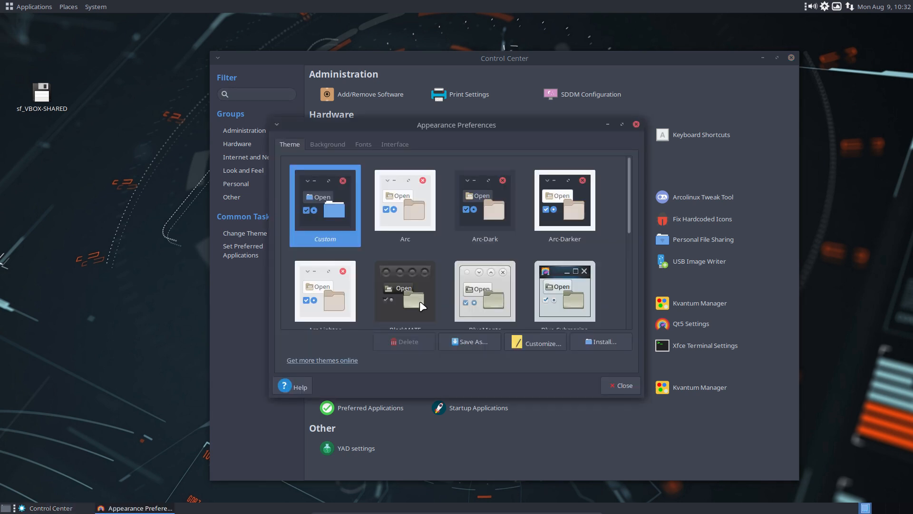
{"action": "left_click", "coordinate": [327, 144]}
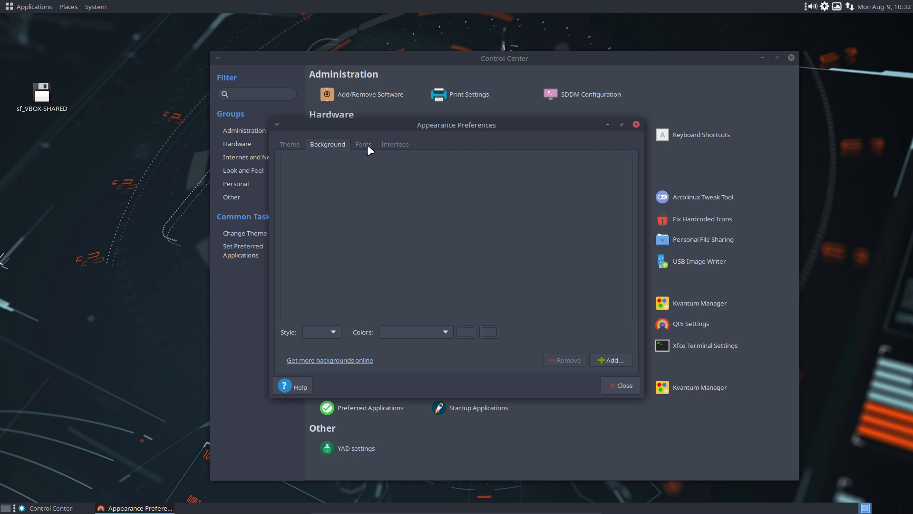
{"action": "left_click", "coordinate": [363, 144]}
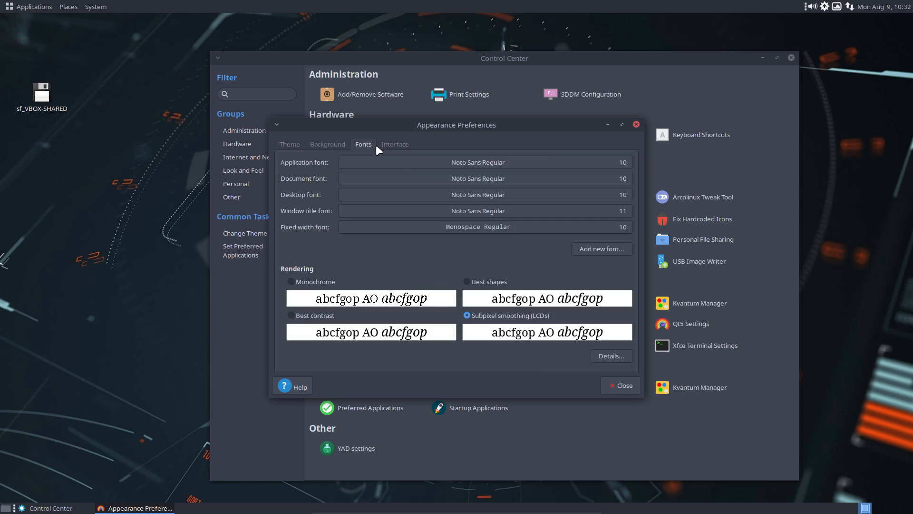
{"action": "left_click", "coordinate": [394, 144]}
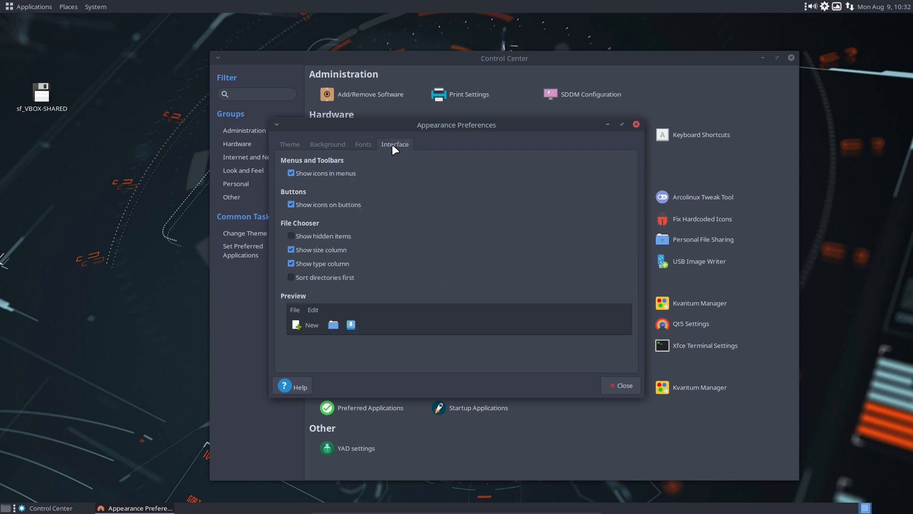
{"action": "left_click", "coordinate": [363, 144]}
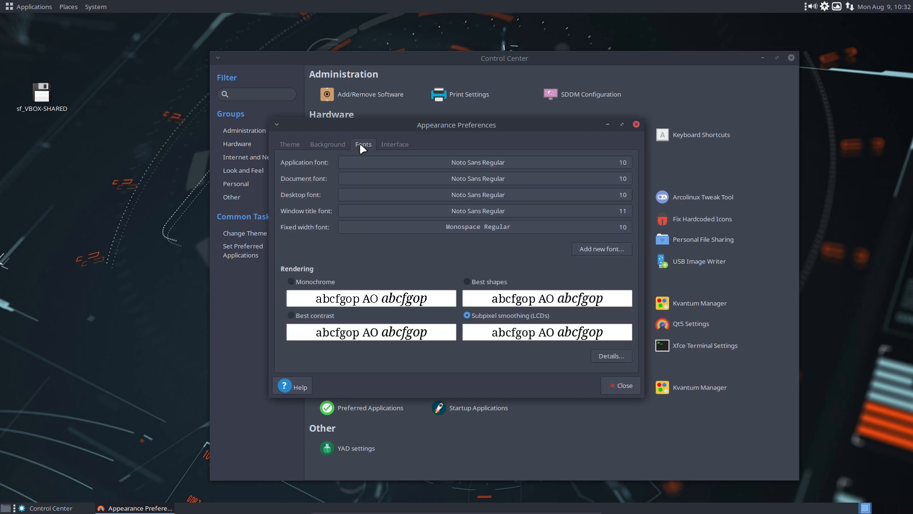
{"action": "left_click", "coordinate": [289, 144]}
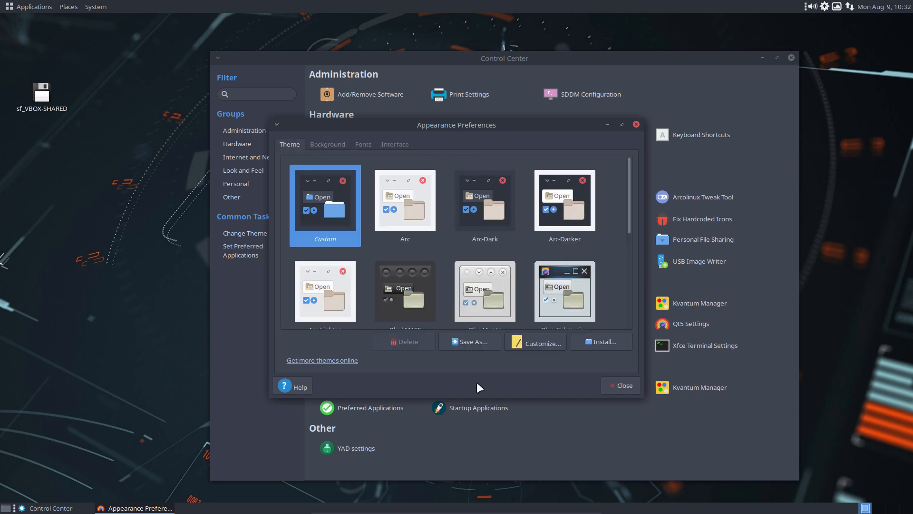
Step: Close Appearance Preferences and then the Control Center window
{"action": "left_click", "coordinate": [619, 385]}
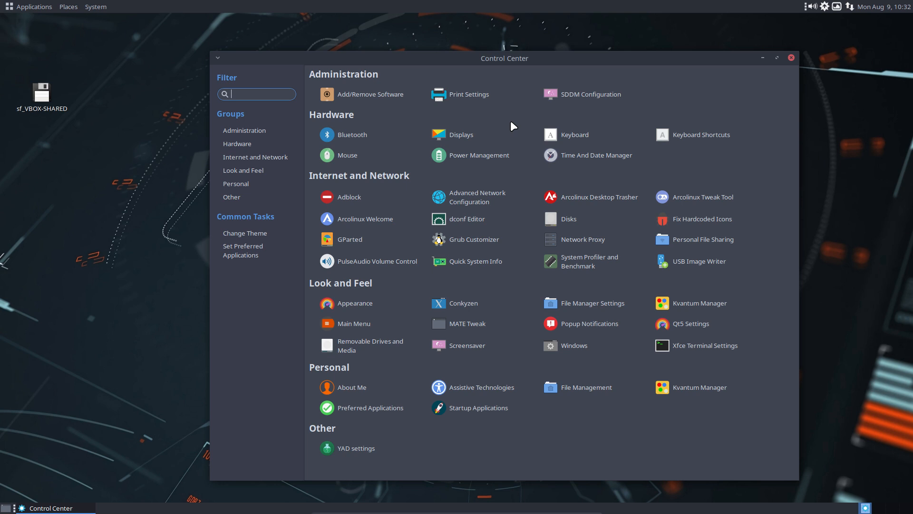
{"action": "left_click", "coordinate": [245, 130]}
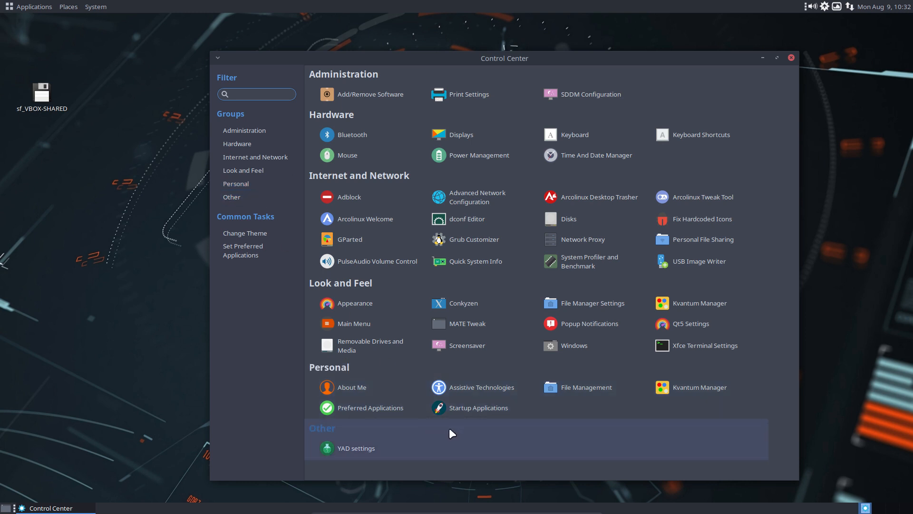
{"action": "left_click", "coordinate": [791, 57]}
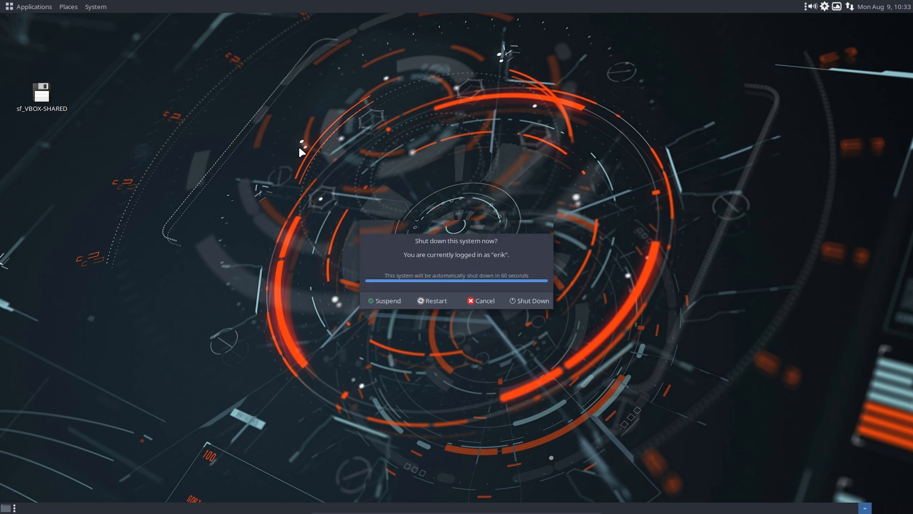
Step: Cancel the shutdown prompt and show About MATE from the System menu, selecting version 1.26.0
{"action": "left_click", "coordinate": [481, 300]}
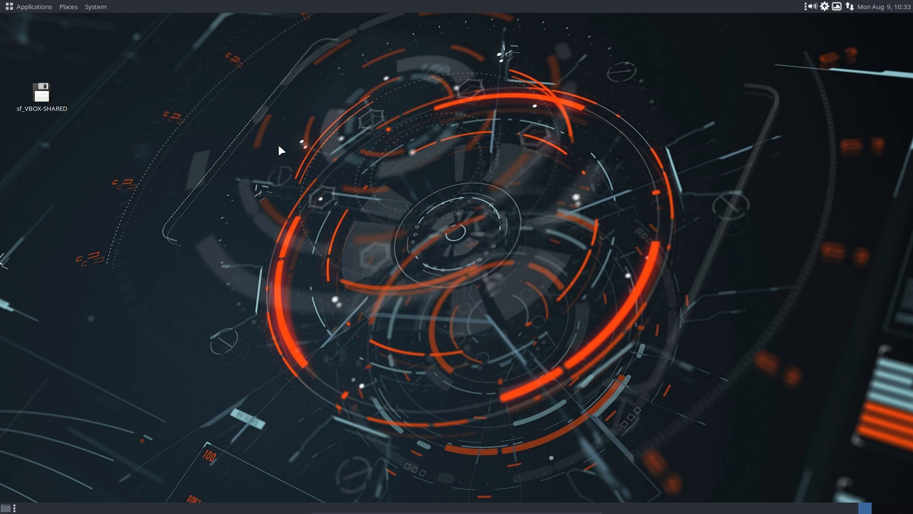
{"action": "mouse_move", "coordinate": [30, 11]}
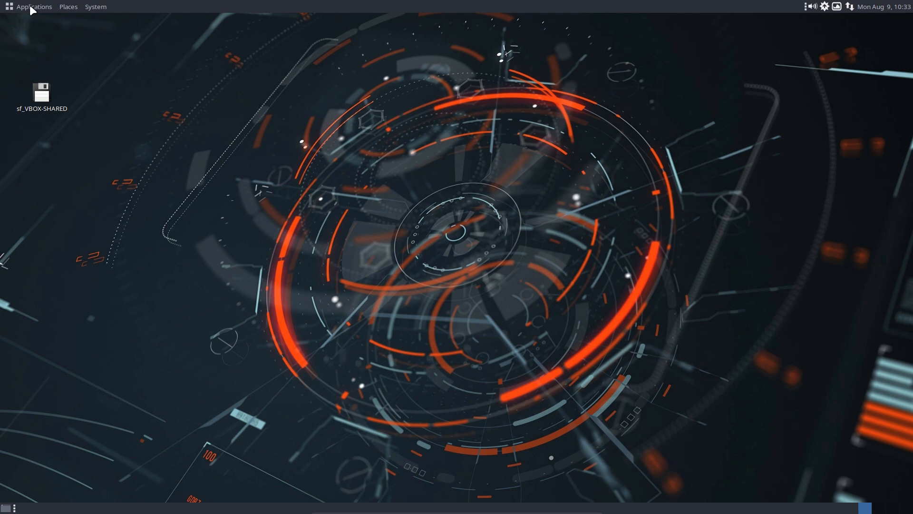
{"action": "left_click", "coordinate": [68, 6]}
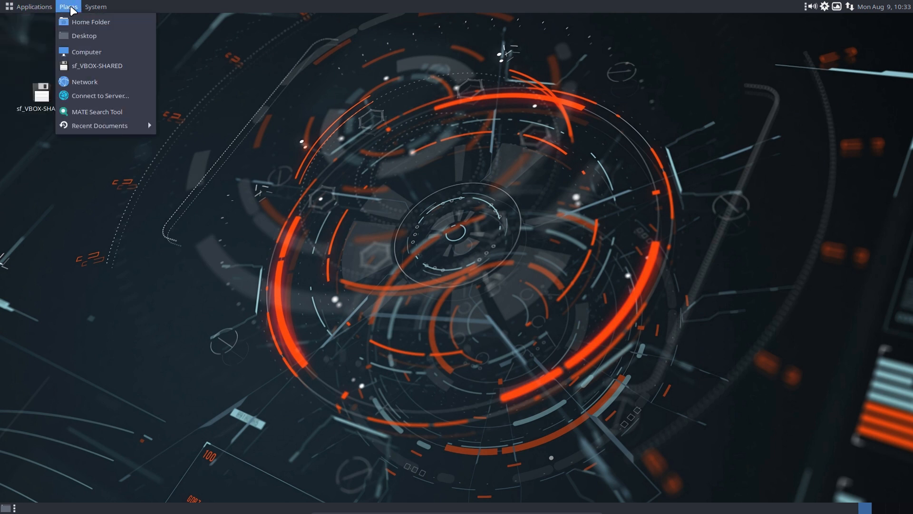
{"action": "left_click", "coordinate": [95, 7]}
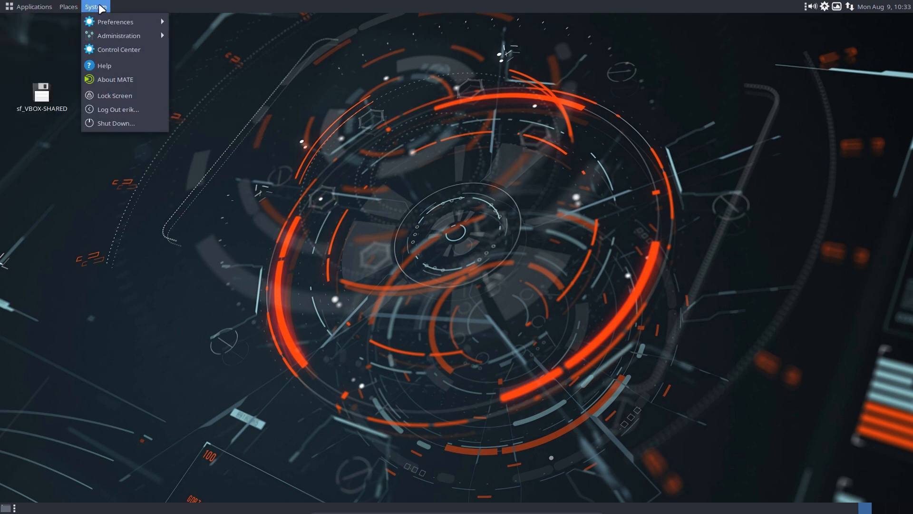
{"action": "left_click", "coordinate": [115, 79]}
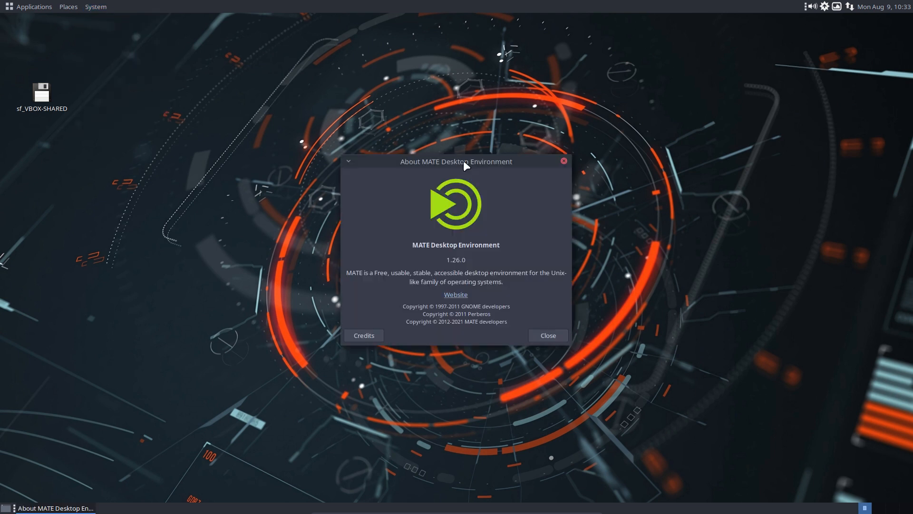
{"action": "double_click", "coordinate": [455, 259]}
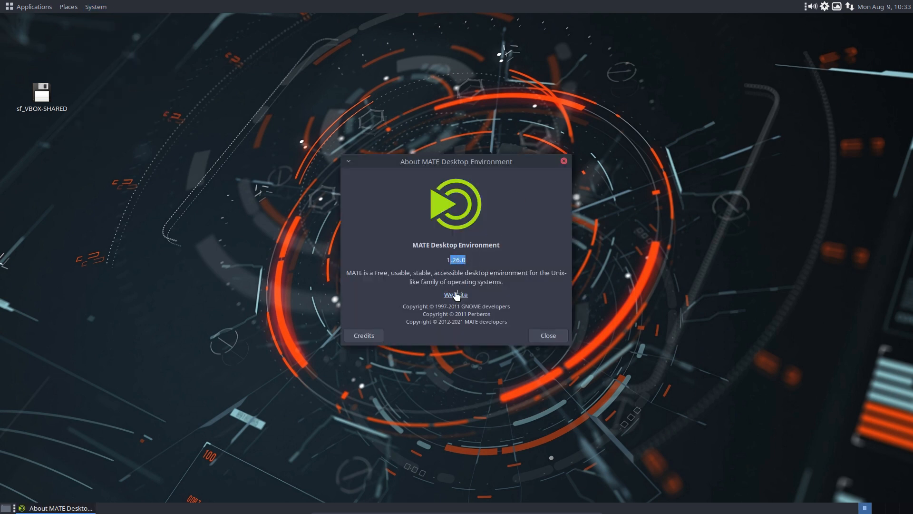
Step: Launch the MATE website in Firefox, skip the theme chooser and maximize the window
{"action": "left_click", "coordinate": [456, 294]}
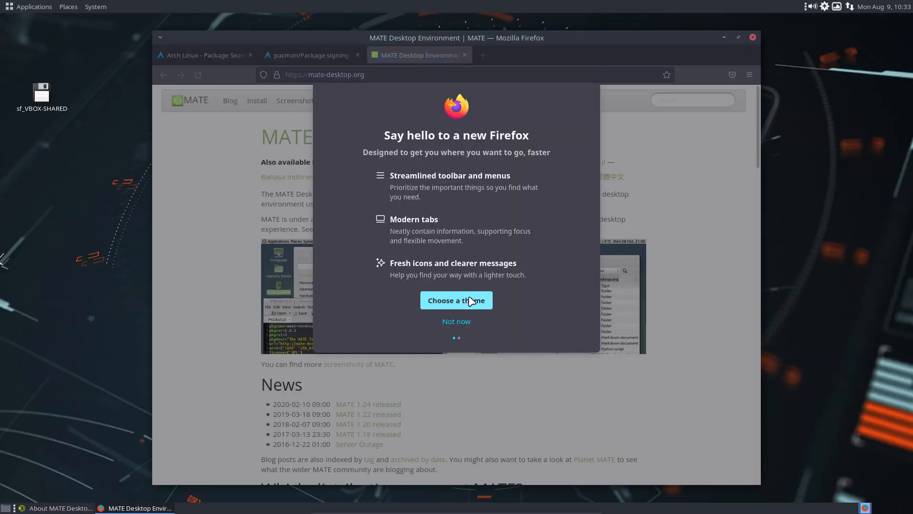
{"action": "left_click", "coordinate": [456, 300]}
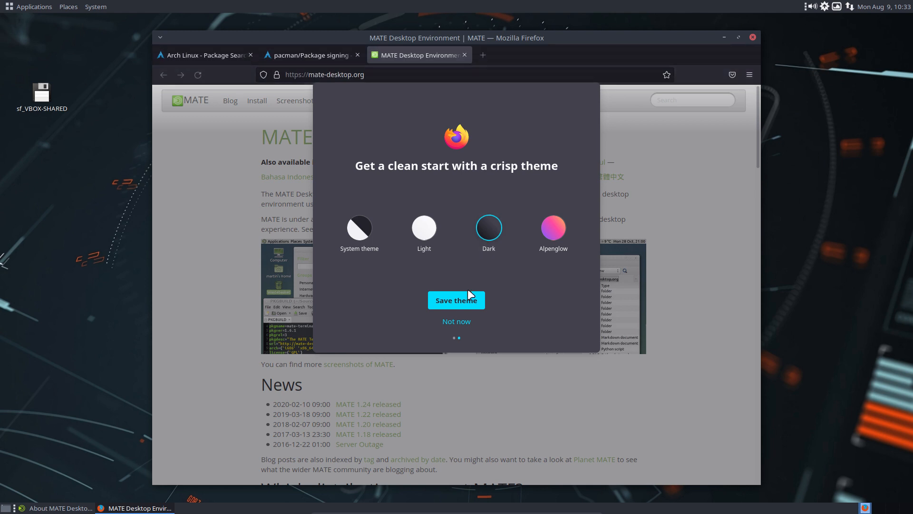
{"action": "left_click", "coordinate": [456, 321]}
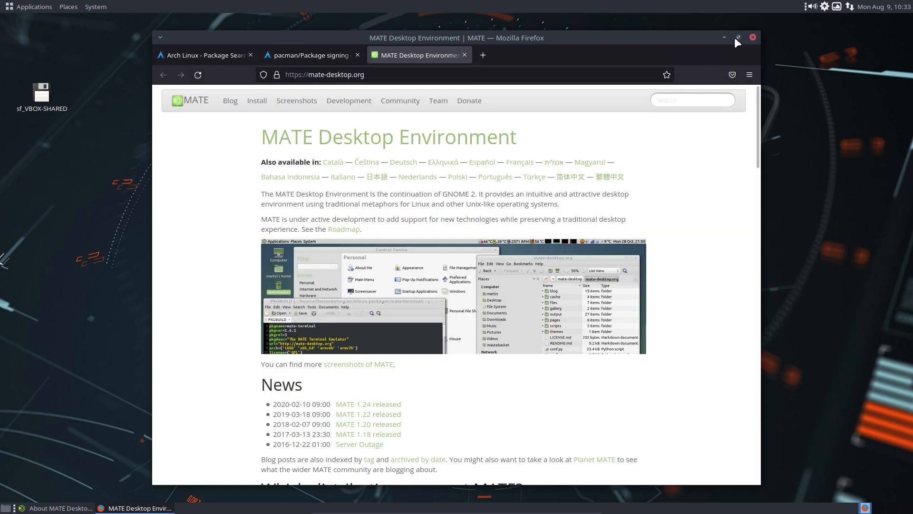
{"action": "left_click", "coordinate": [741, 37]}
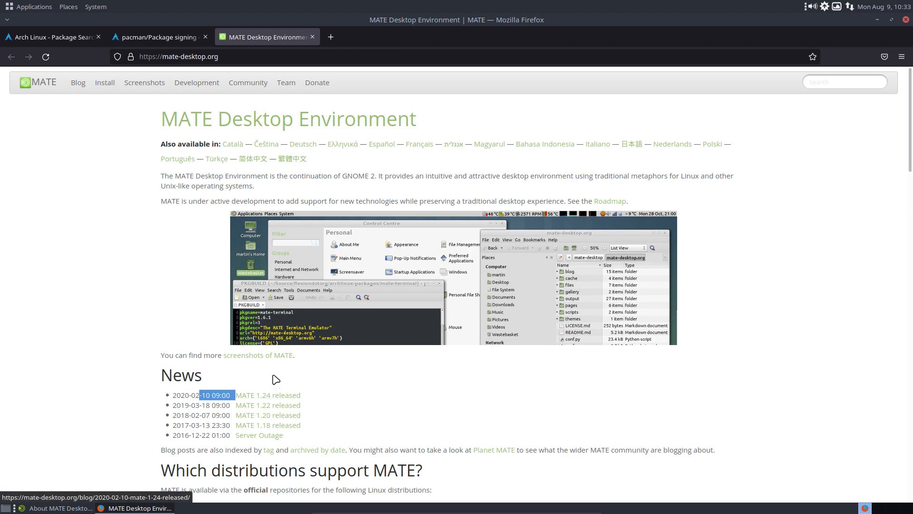
Step: Scroll through the news, supported distributions and applications sections, then back up
{"action": "scroll", "scroll_direction": "down", "scroll_amount": 3}
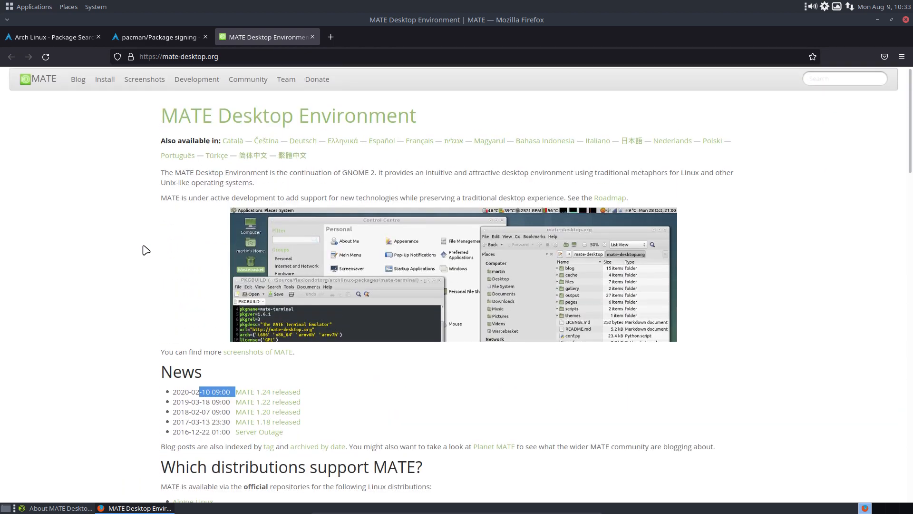
{"action": "scroll", "scroll_direction": "down", "scroll_amount": 3}
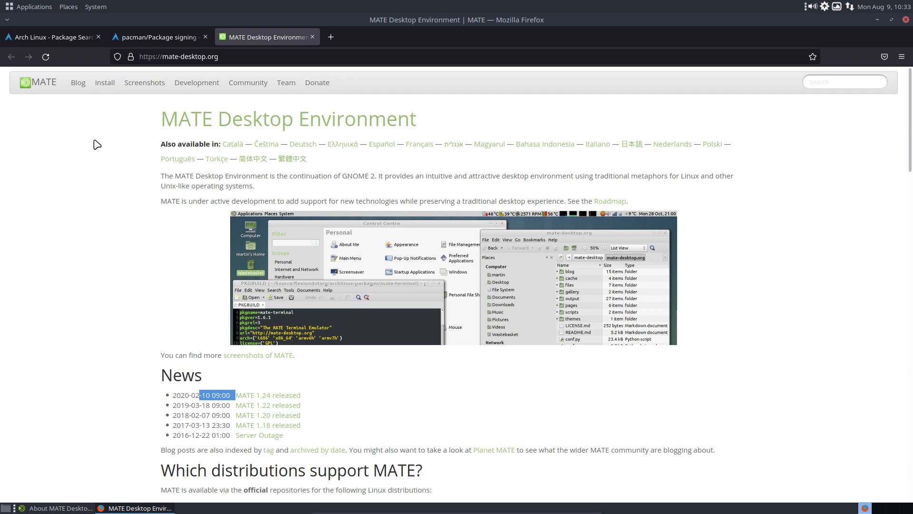
{"action": "mouse_move", "coordinate": [416, 190]}
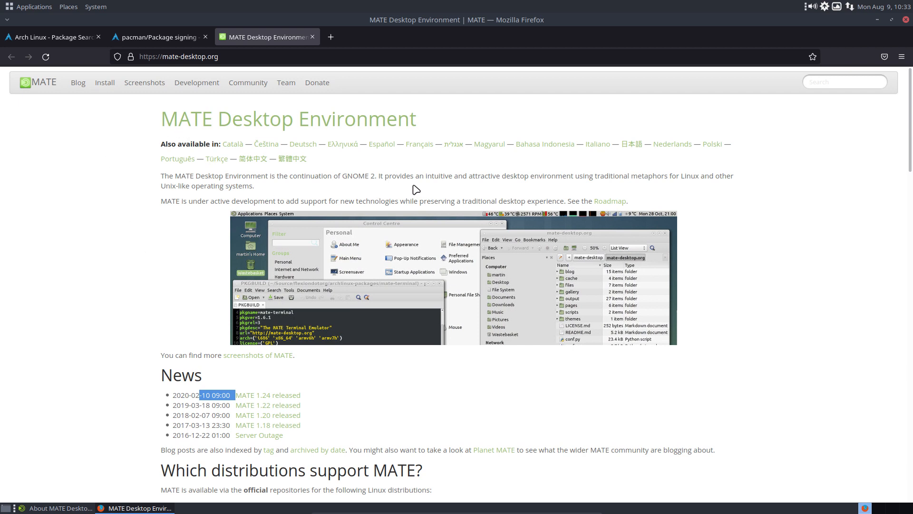
{"action": "mouse_move", "coordinate": [279, 214]}
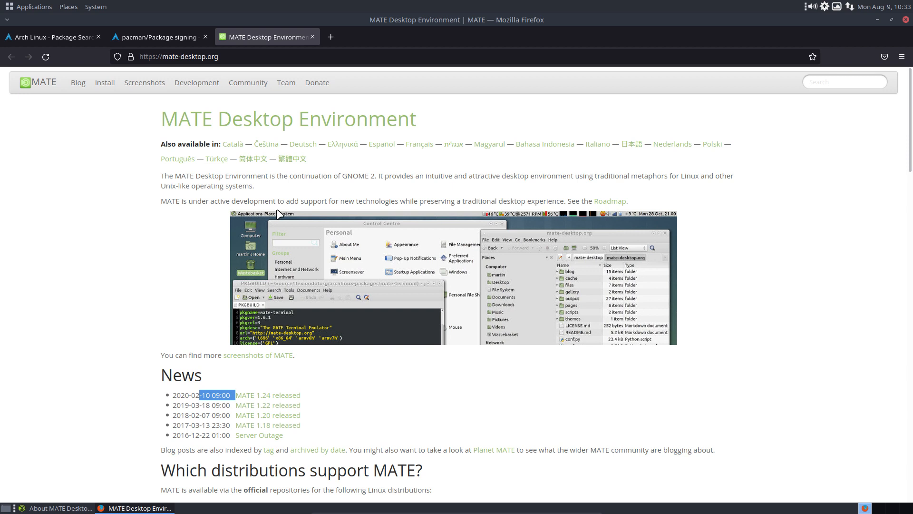
{"action": "scroll", "scroll_direction": "down", "scroll_amount": 3}
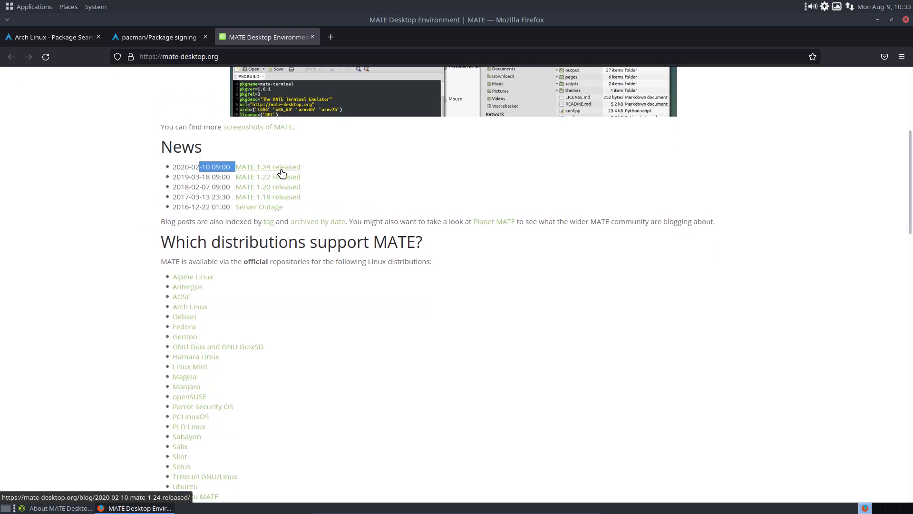
{"action": "scroll", "scroll_direction": "down", "scroll_amount": 3}
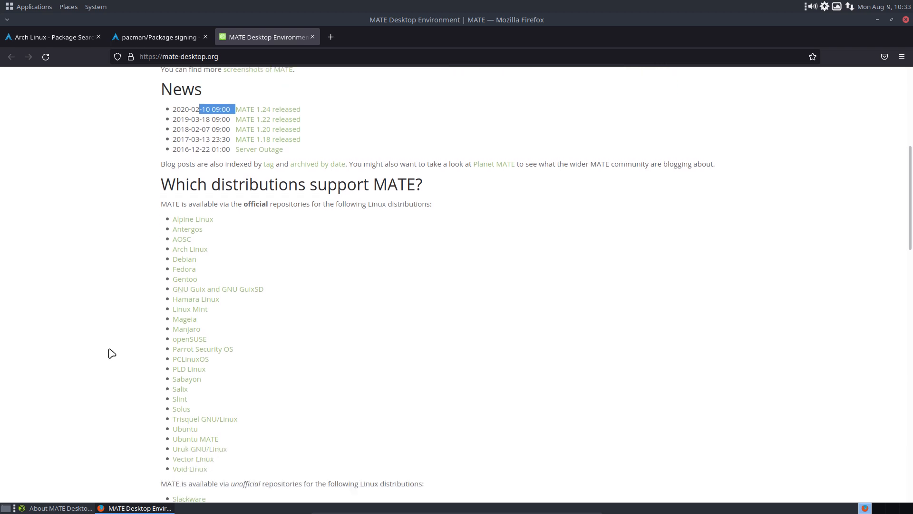
{"action": "scroll", "scroll_direction": "down", "scroll_amount": 3}
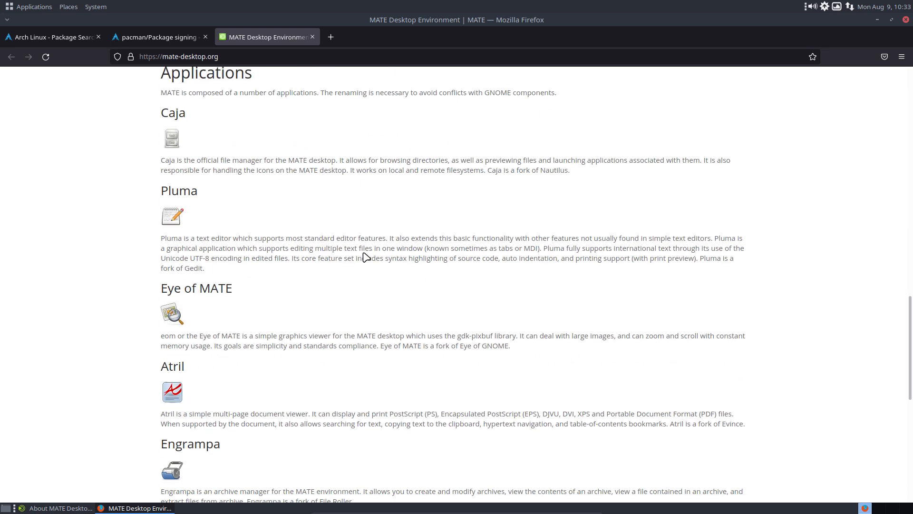
{"action": "scroll", "scroll_direction": "up", "scroll_amount": 3}
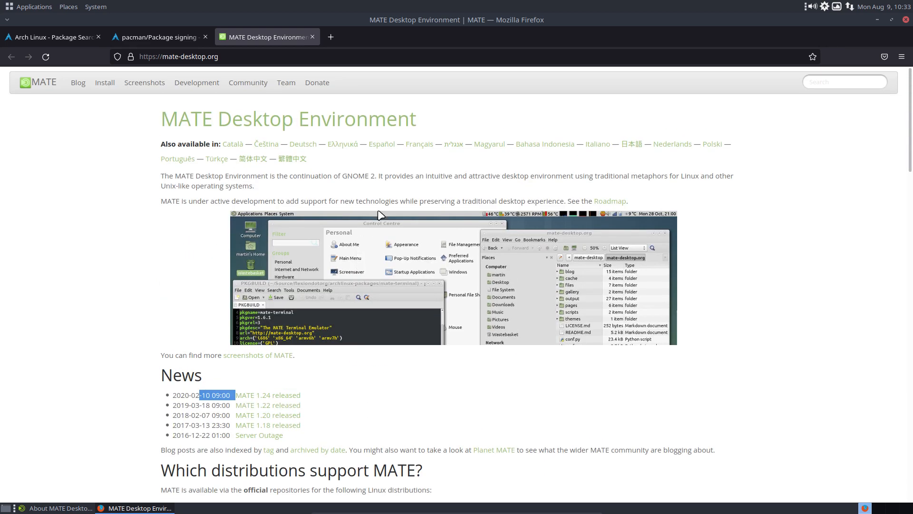